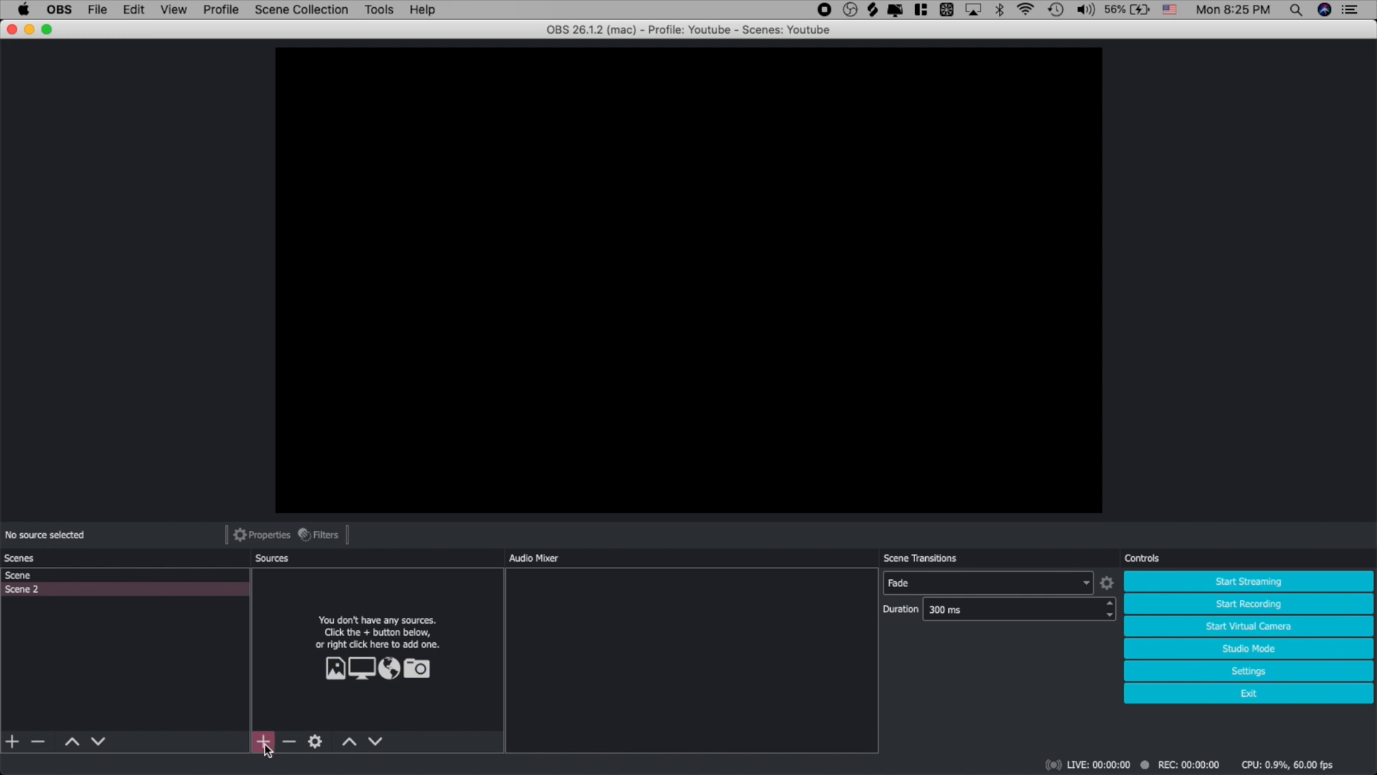
Add a Display Capture of display 0 showing the DJ software to Scene 2 and lock it
click(262, 740)
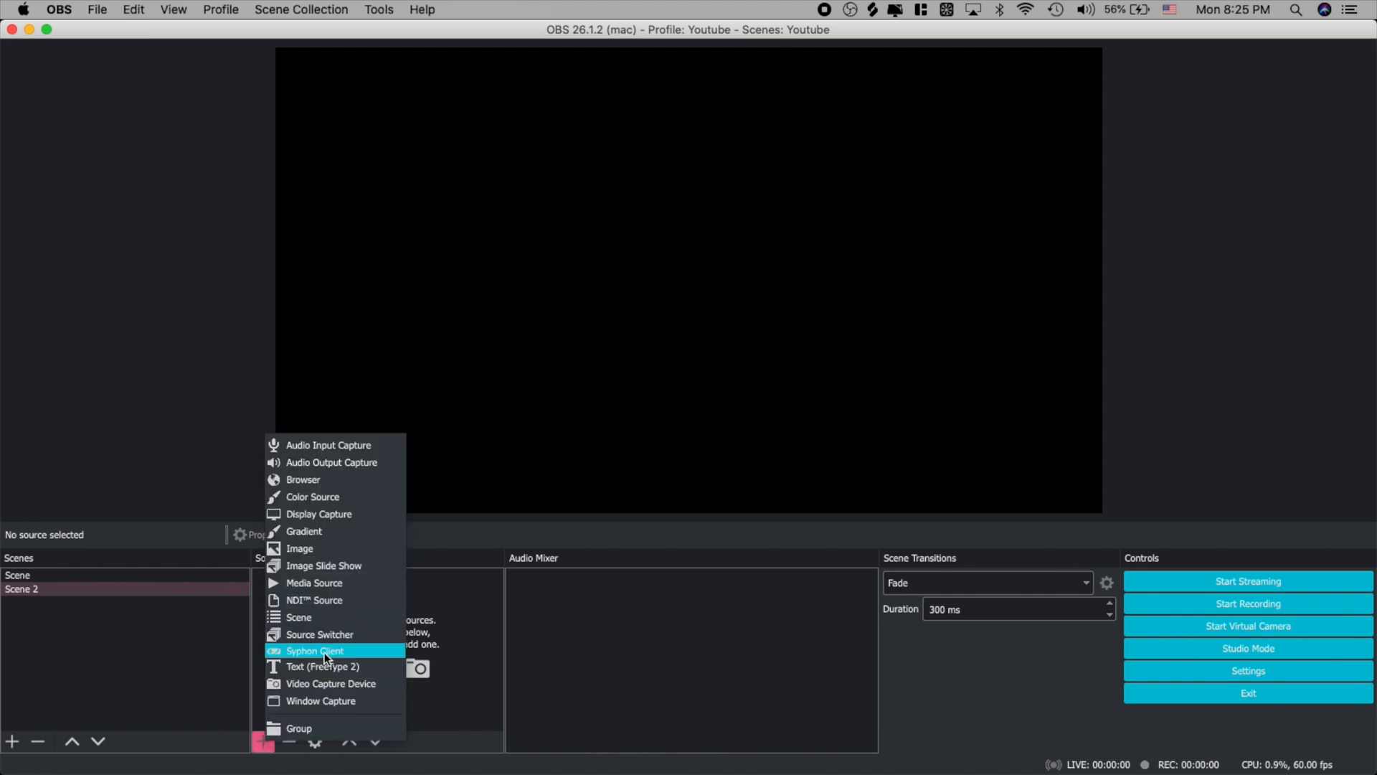
mouse_move(338, 634)
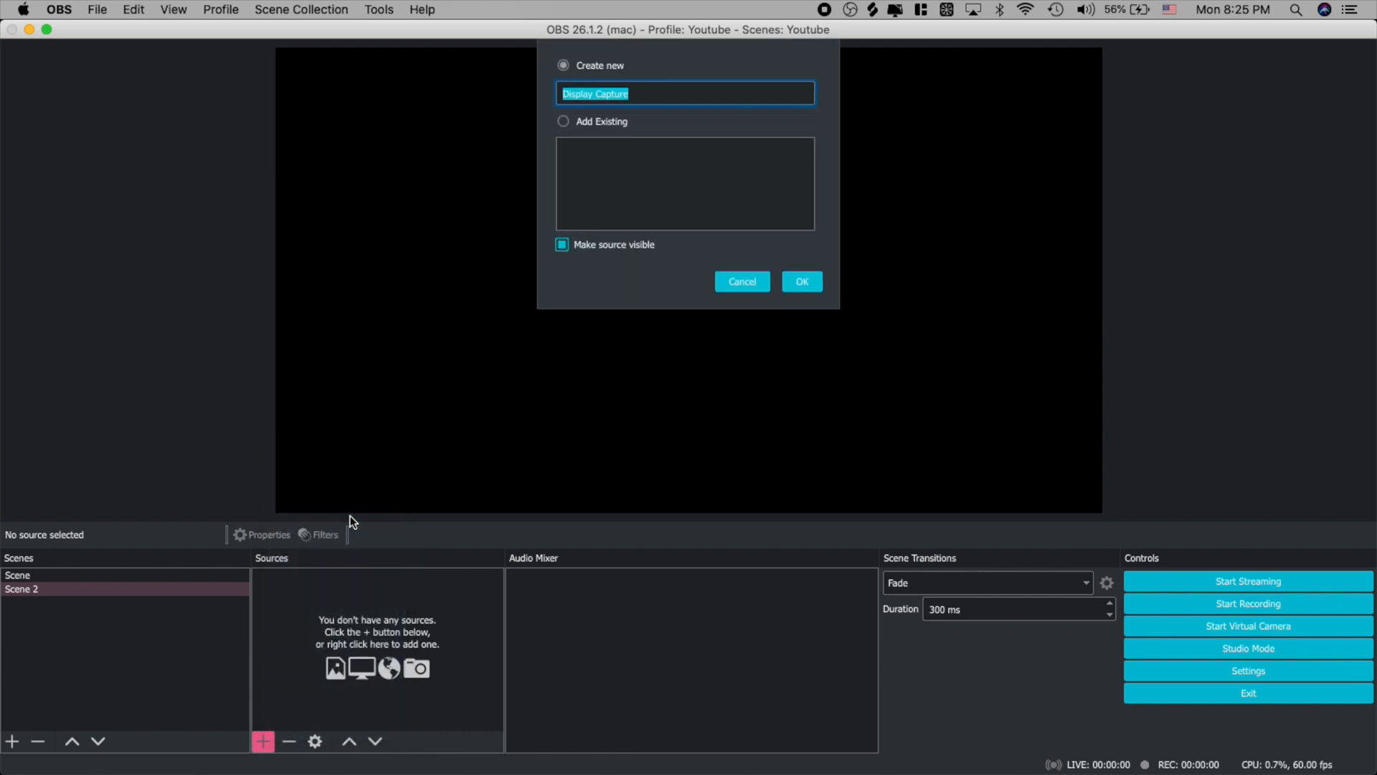
click(801, 281)
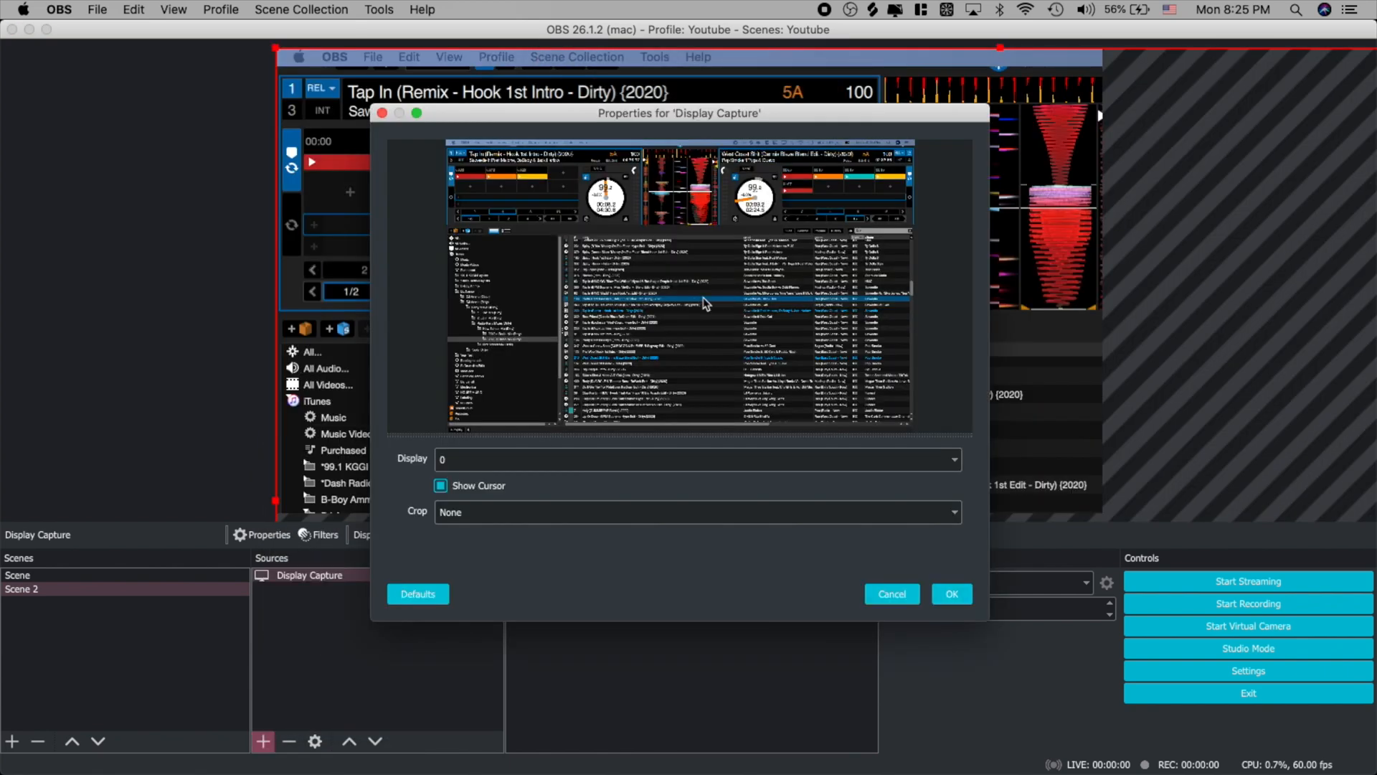
mouse_move(694, 367)
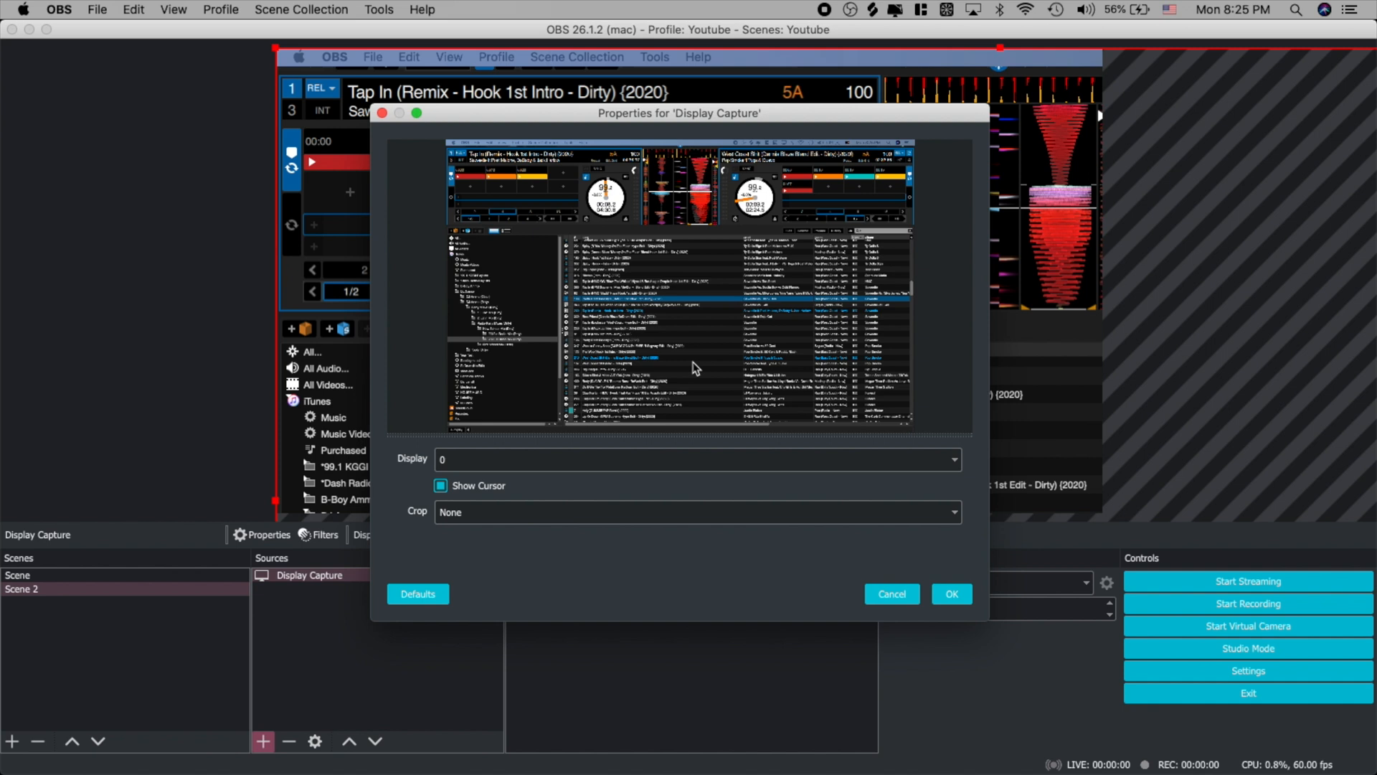
click(695, 459)
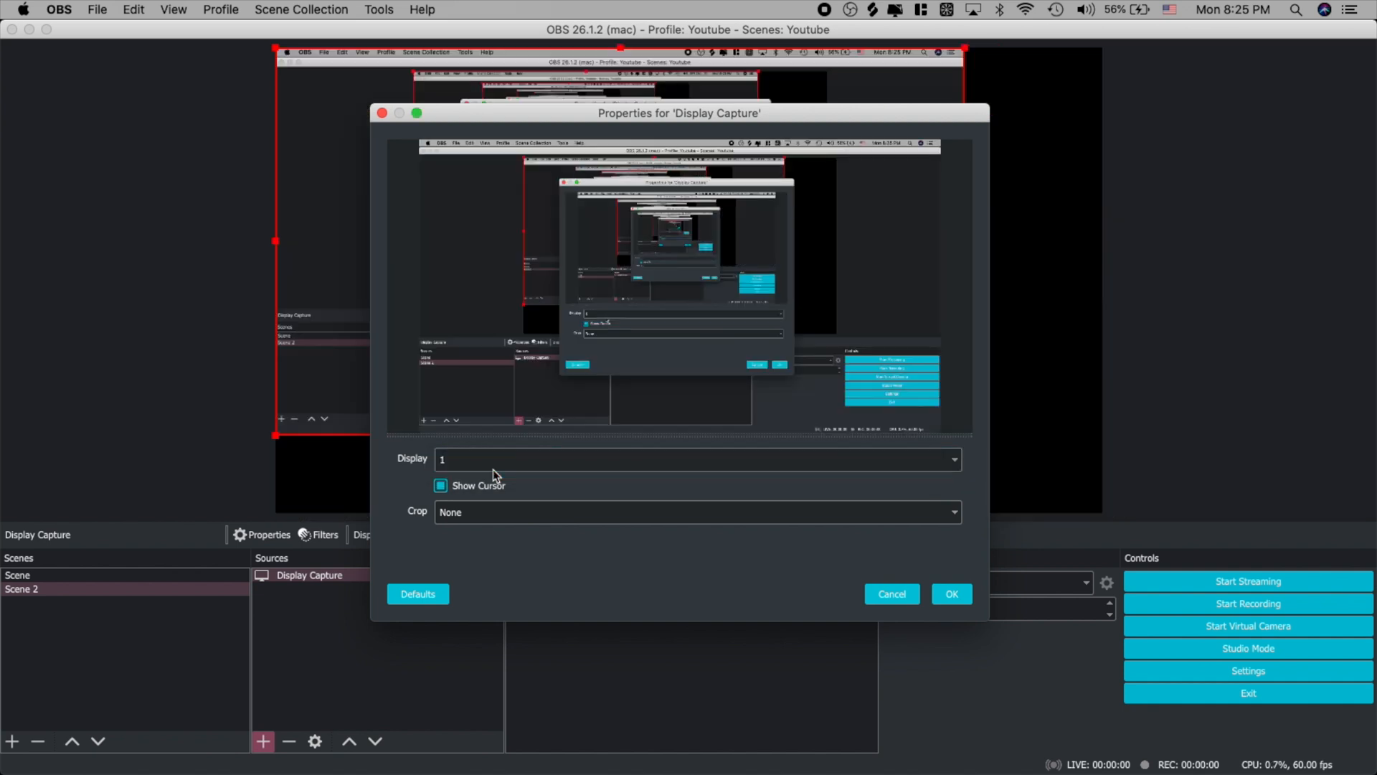
click(694, 458)
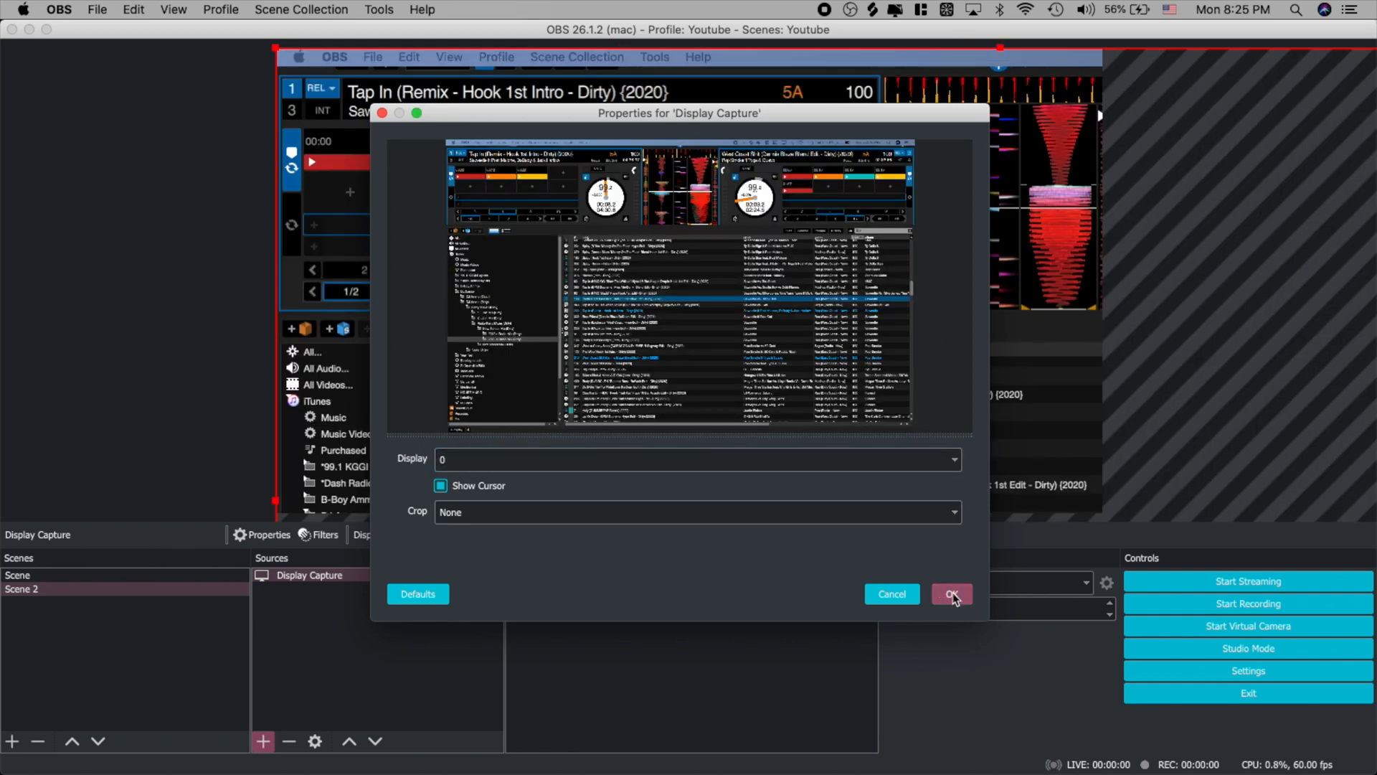
click(951, 594)
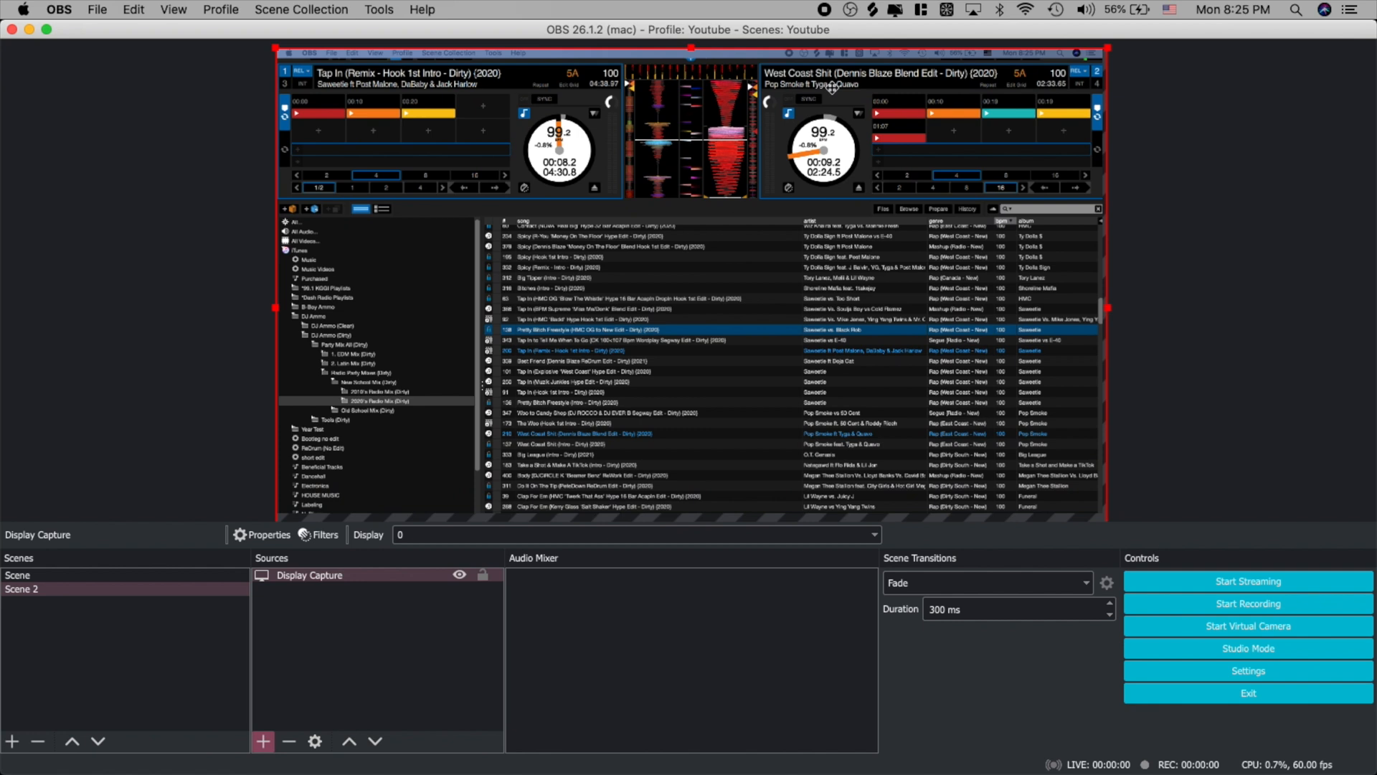
mouse_move(1108, 308)
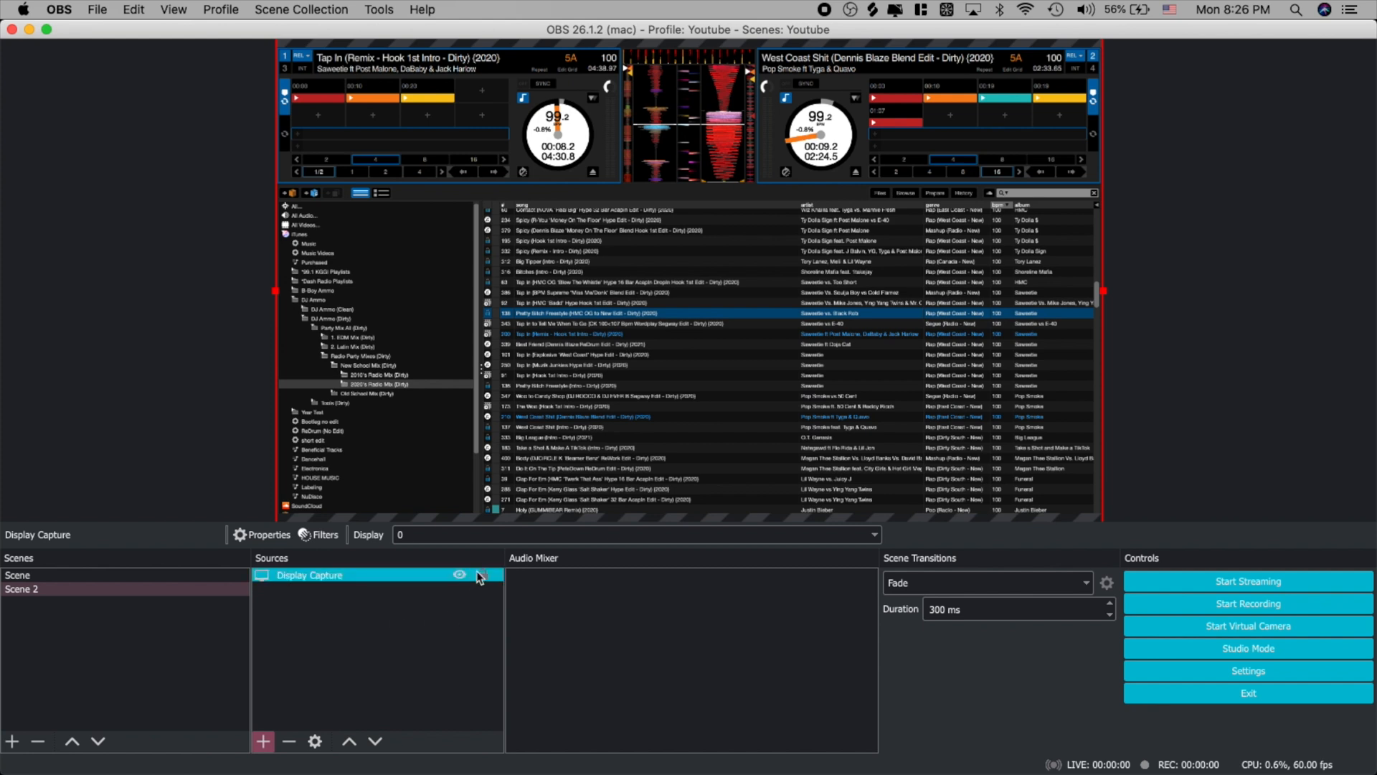
click(481, 573)
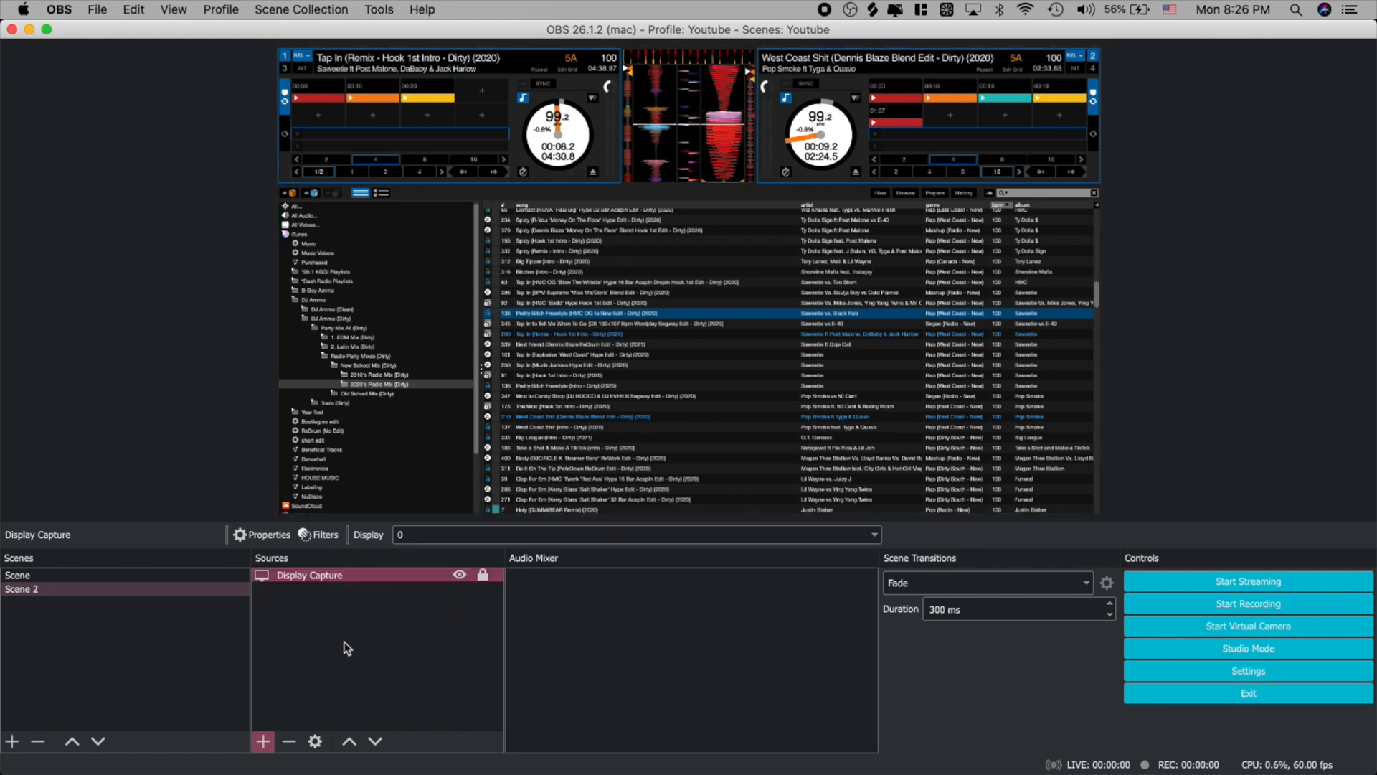
Add a Video Capture Device using the HD Pro Webcam C920 with the High preset
click(263, 740)
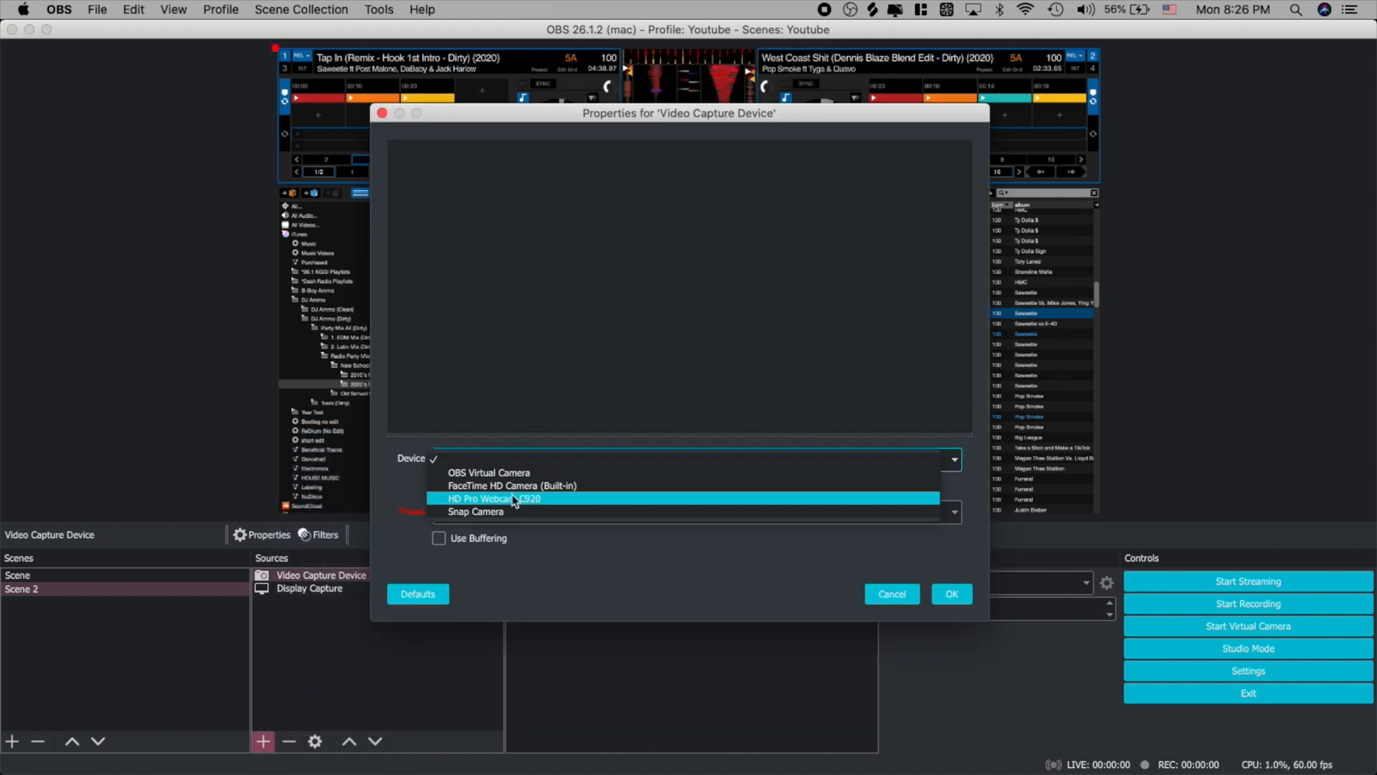
click(500, 498)
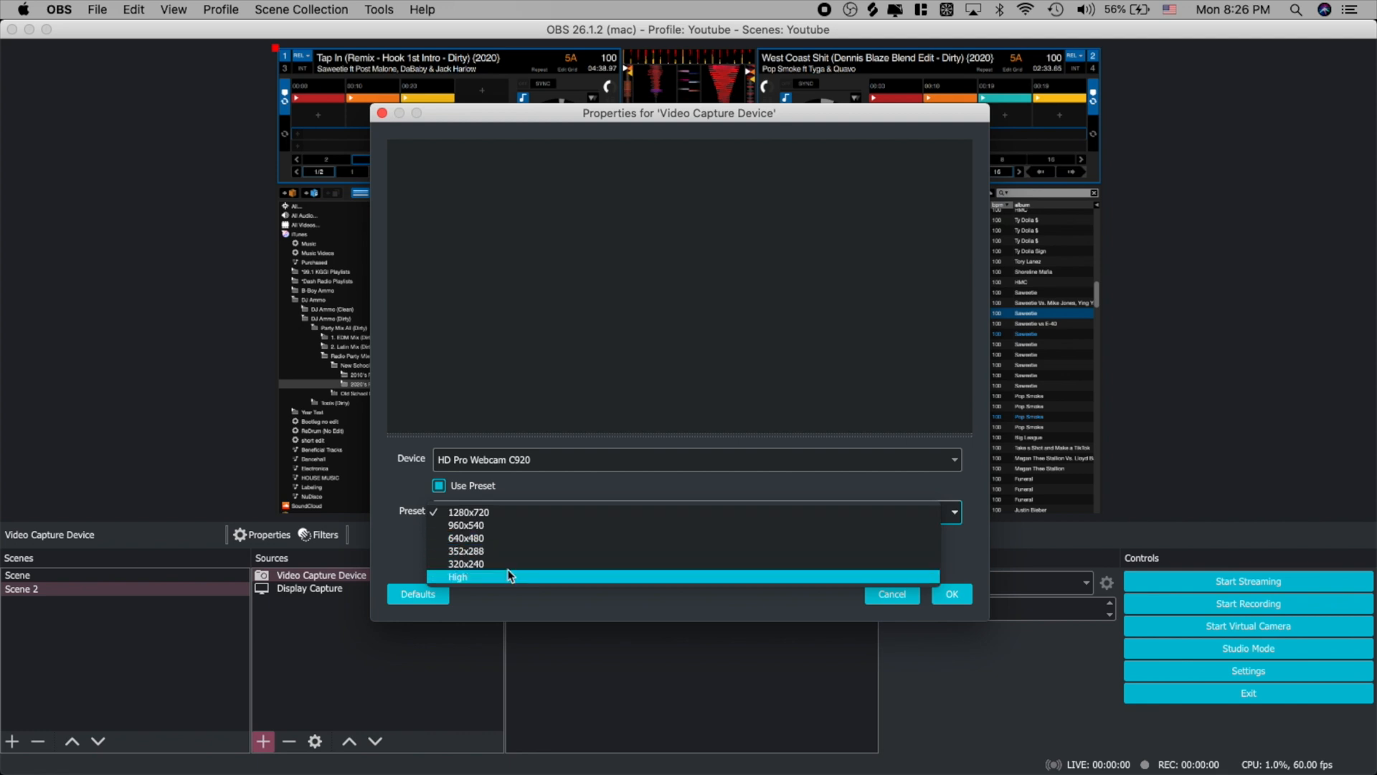
click(457, 577)
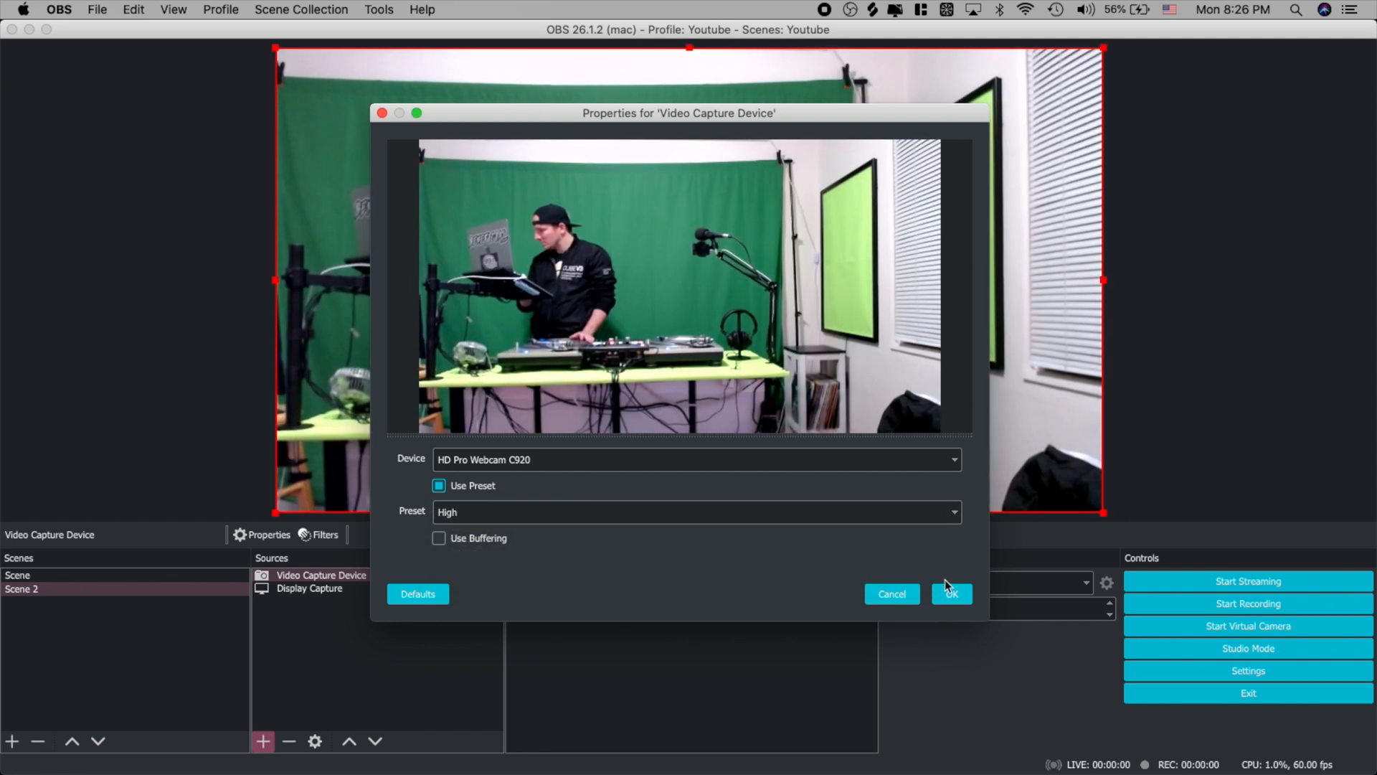
click(950, 594)
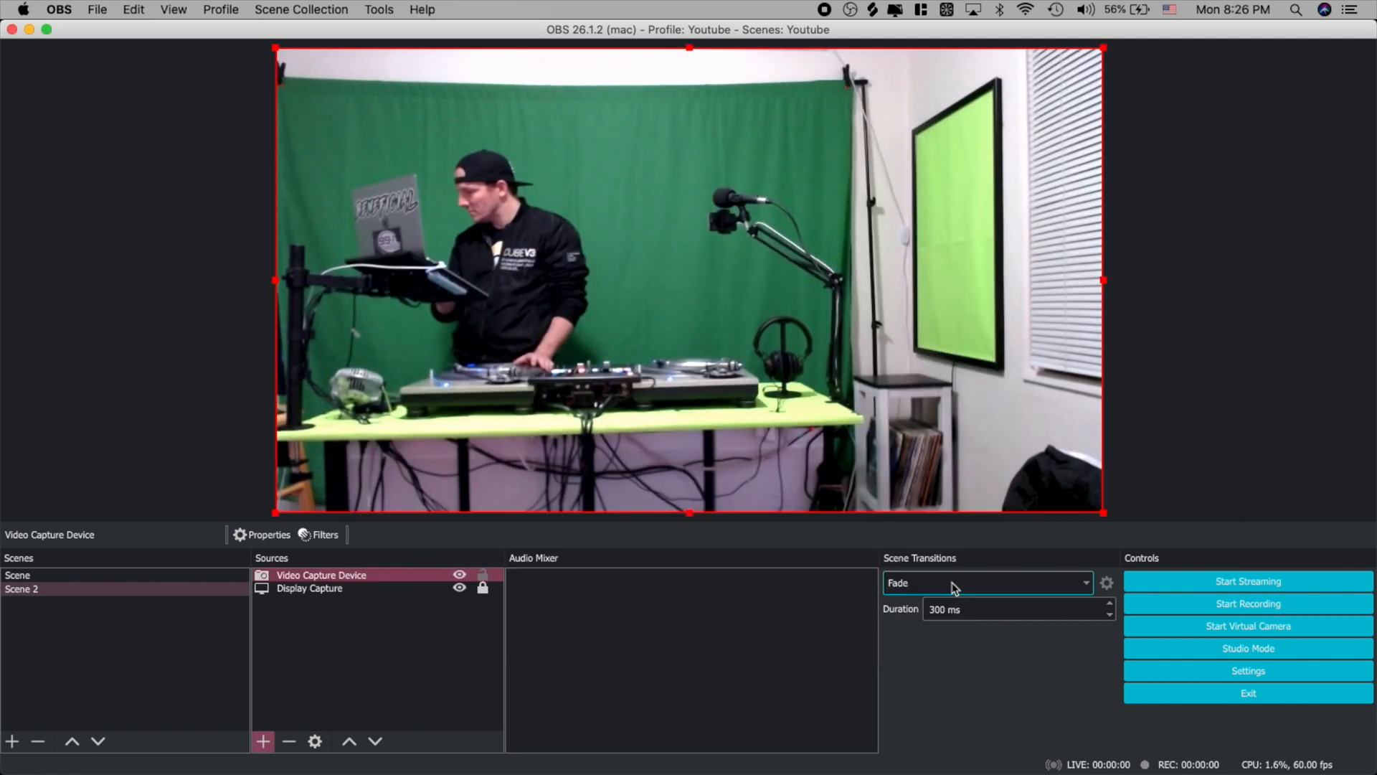
Try a Crop/Pad filter on the webcam with right crop 44 then 110, then remove it
click(323, 533)
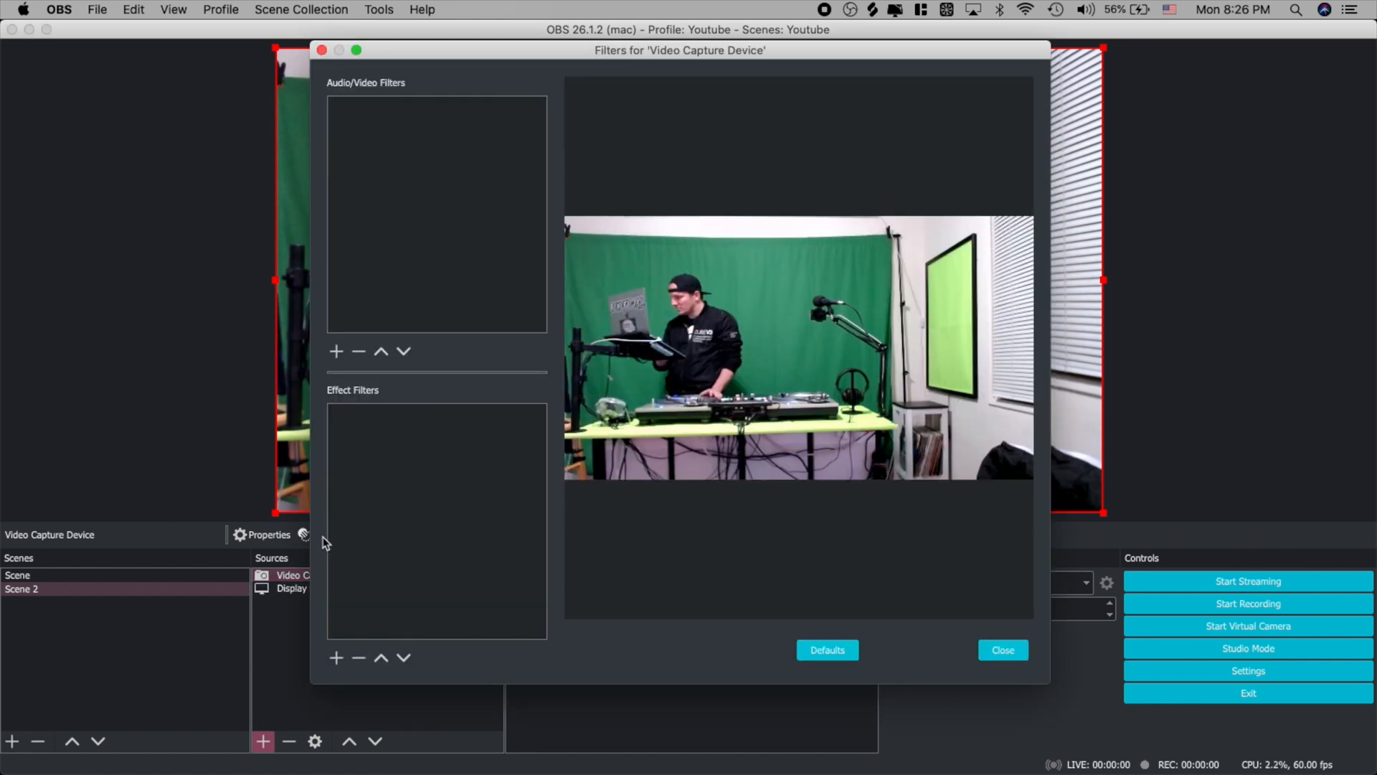
right_click(436, 518)
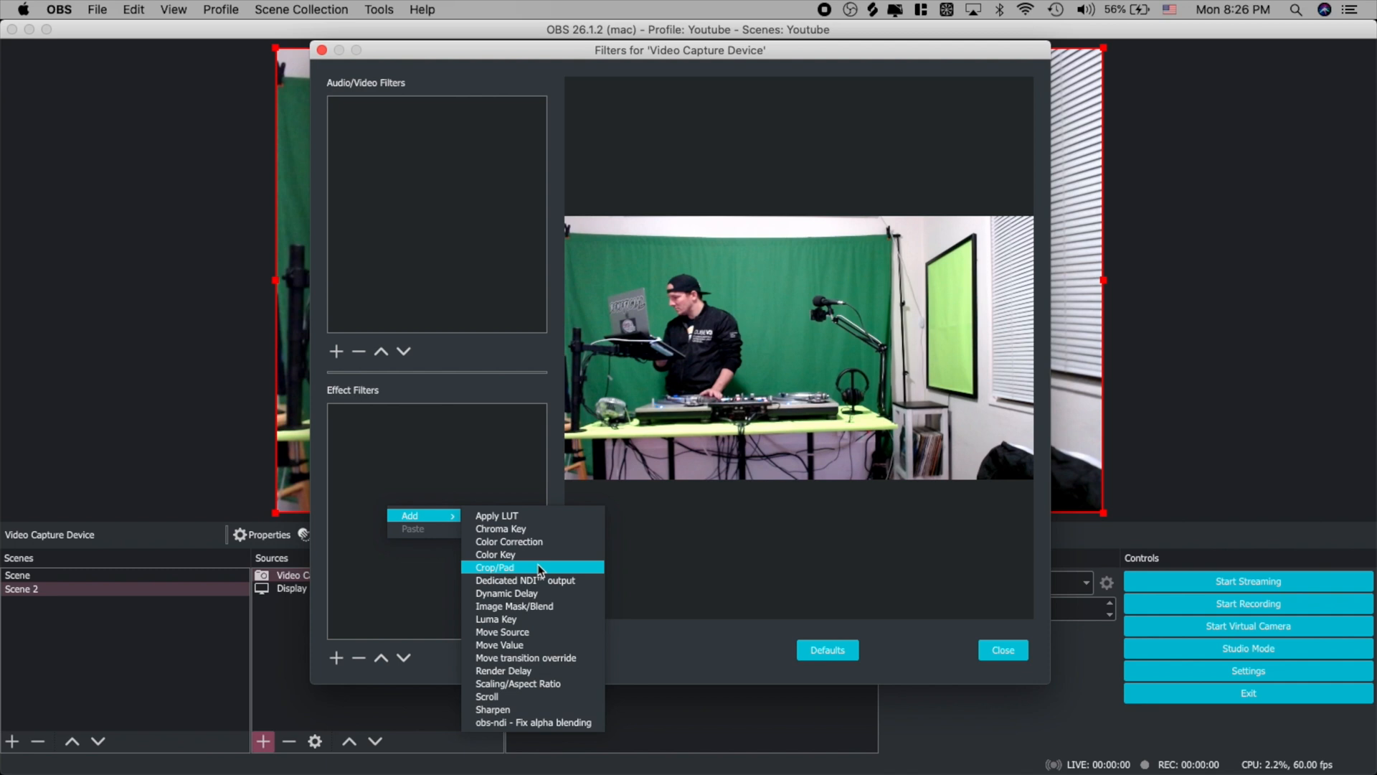
click(495, 567)
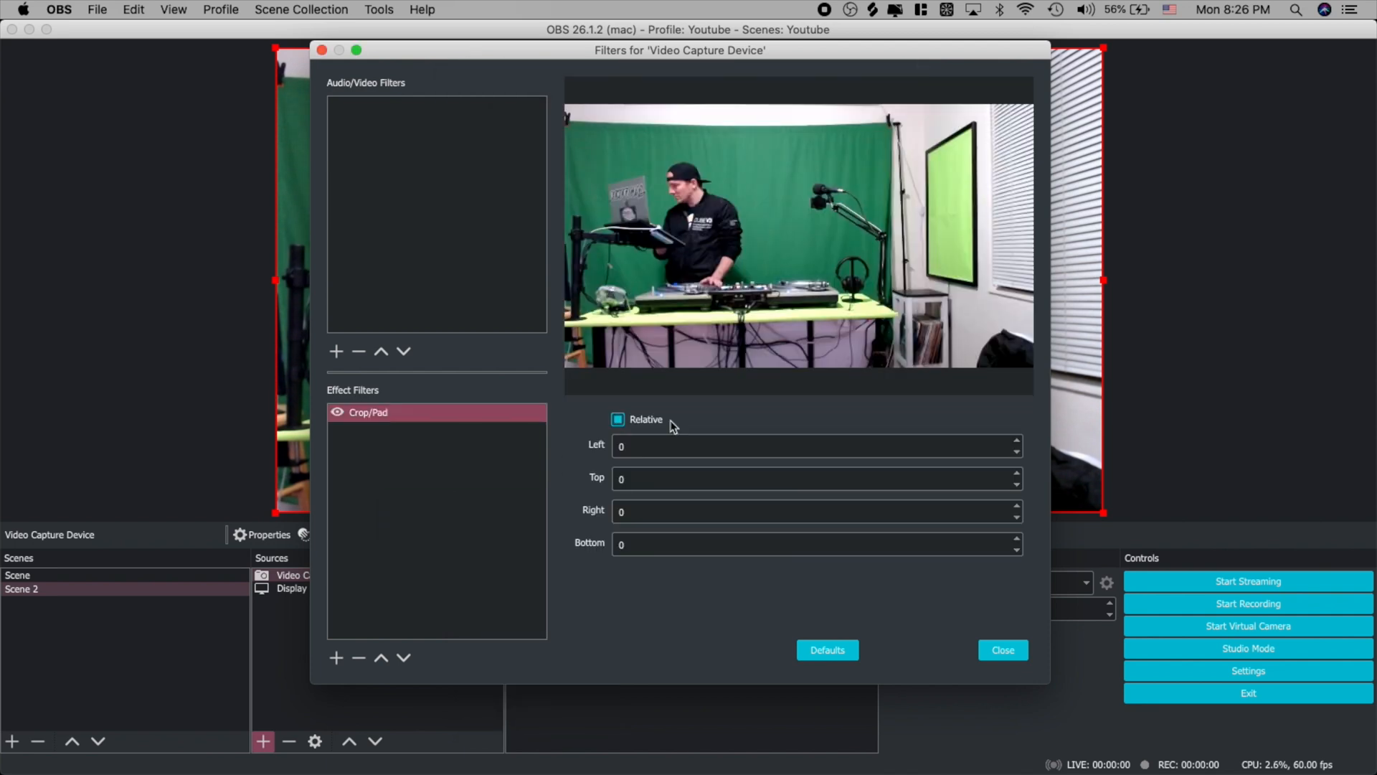
click(807, 510)
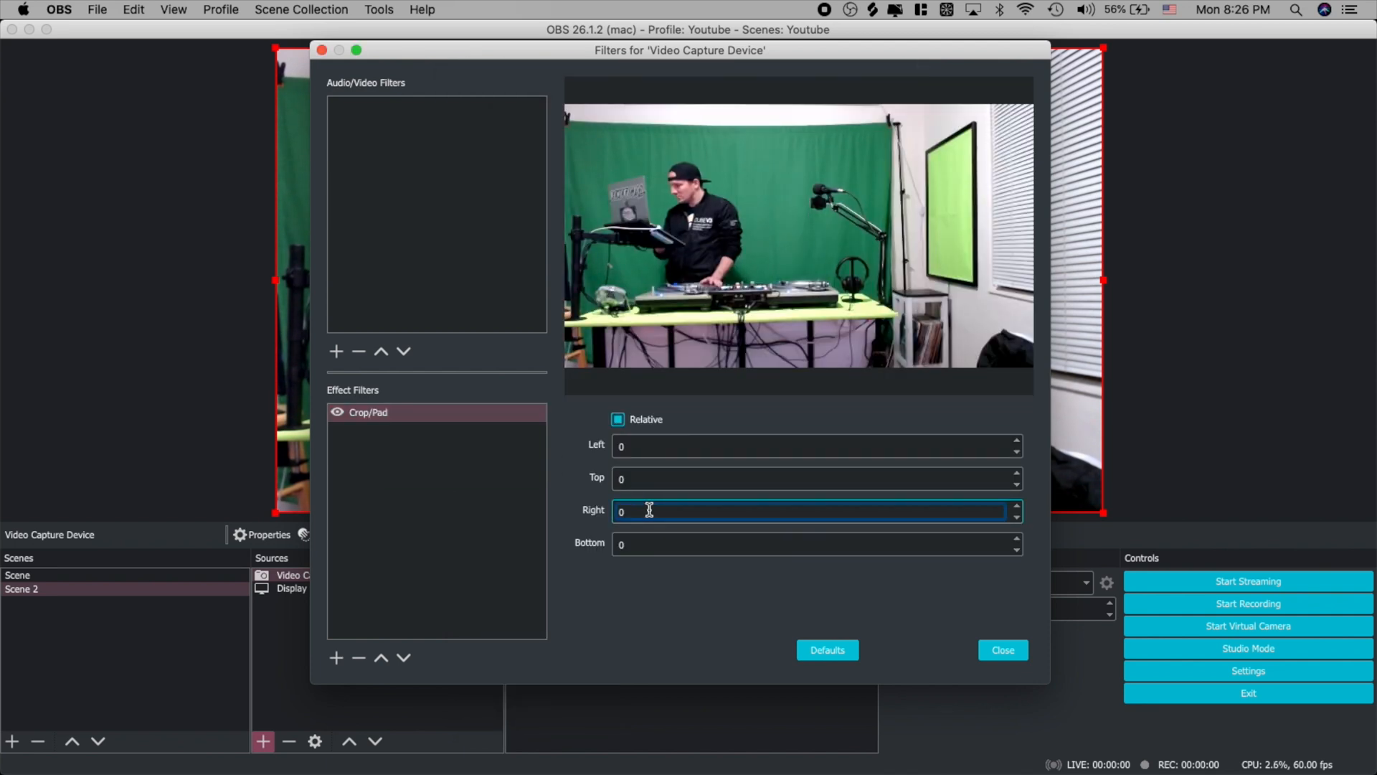
text(44)
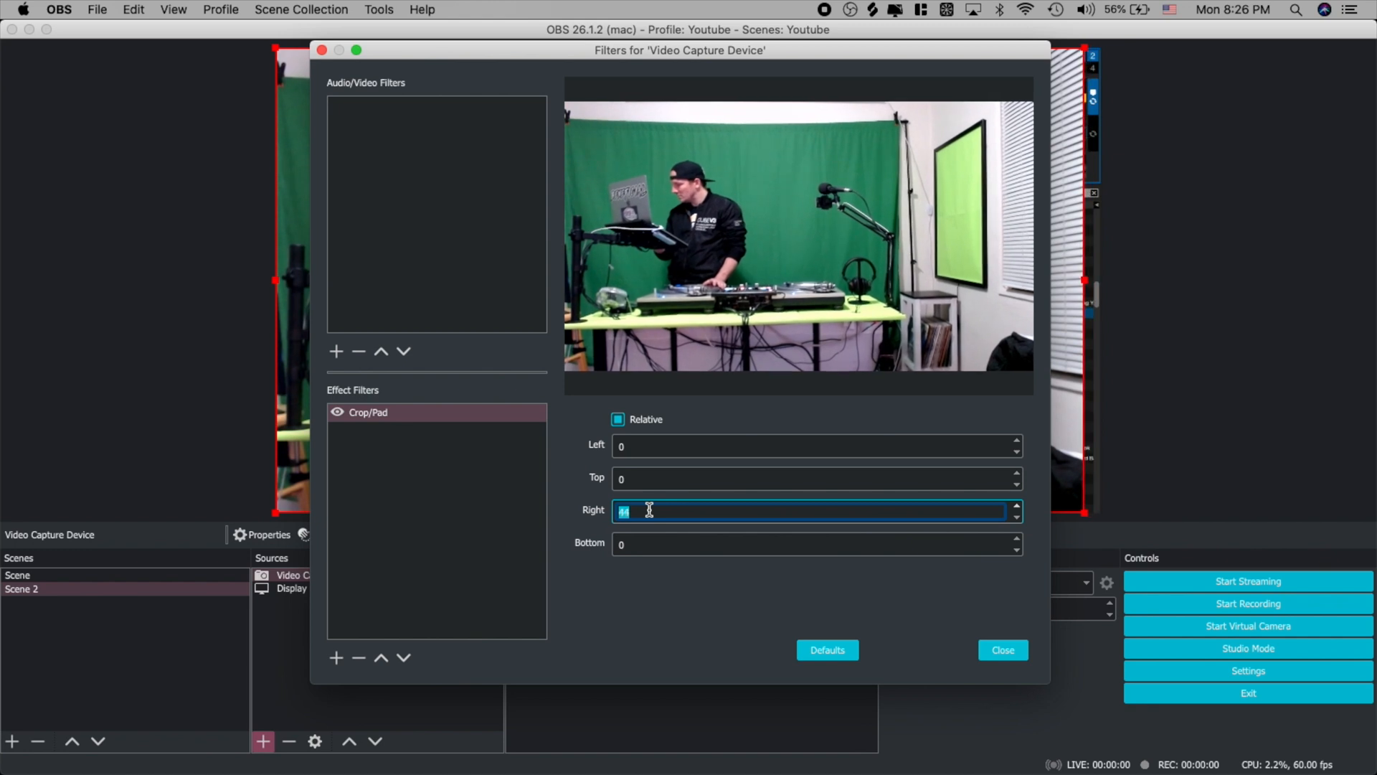
text(110)
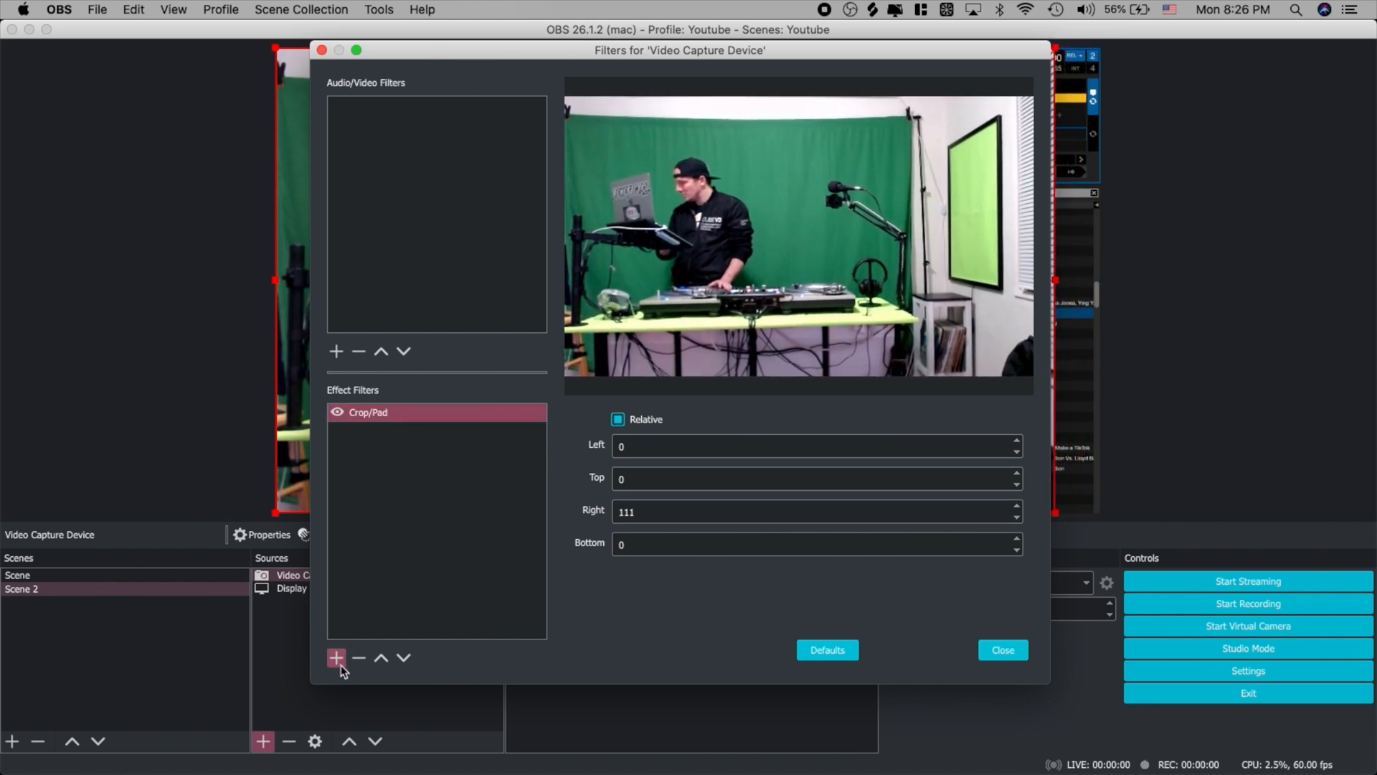
click(359, 657)
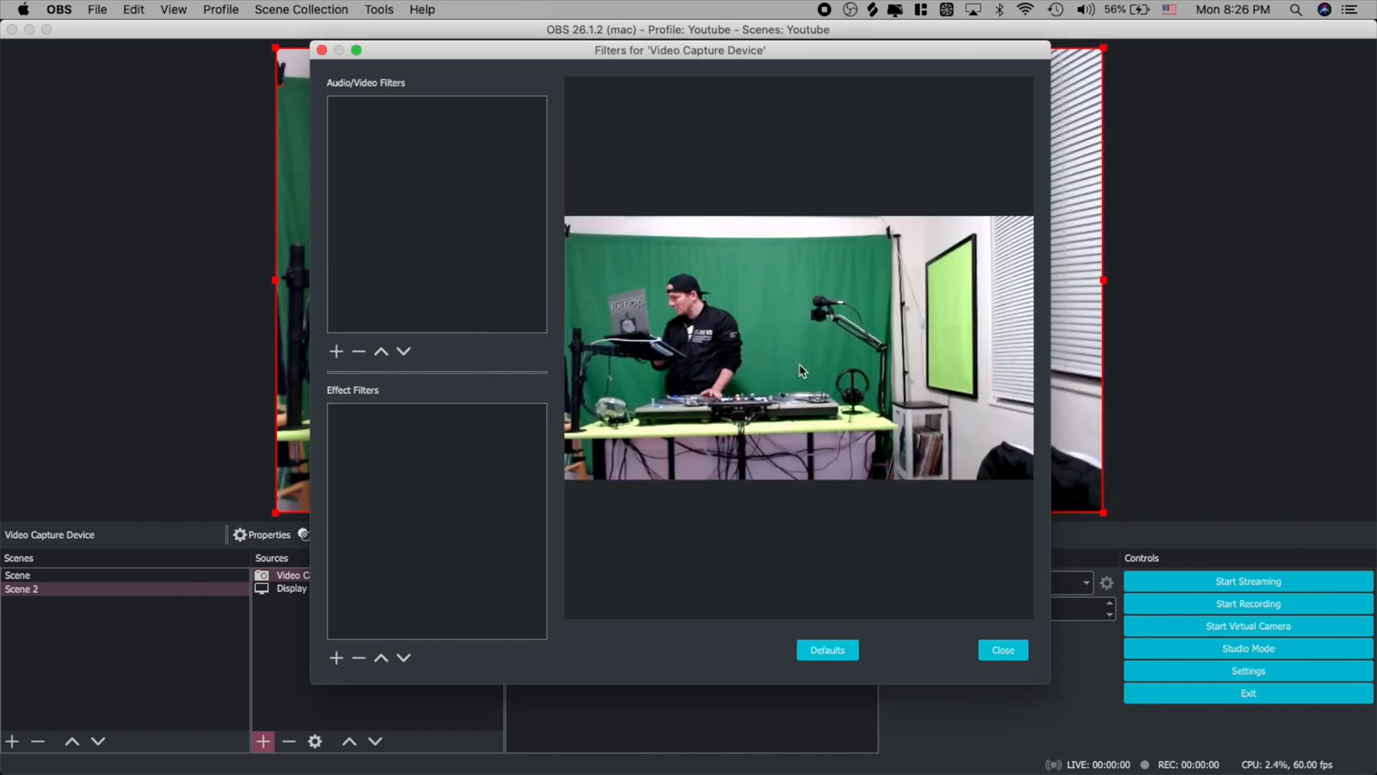
Close the Filters window and bring up the webcam's transform settings after cropping it into place
click(1001, 650)
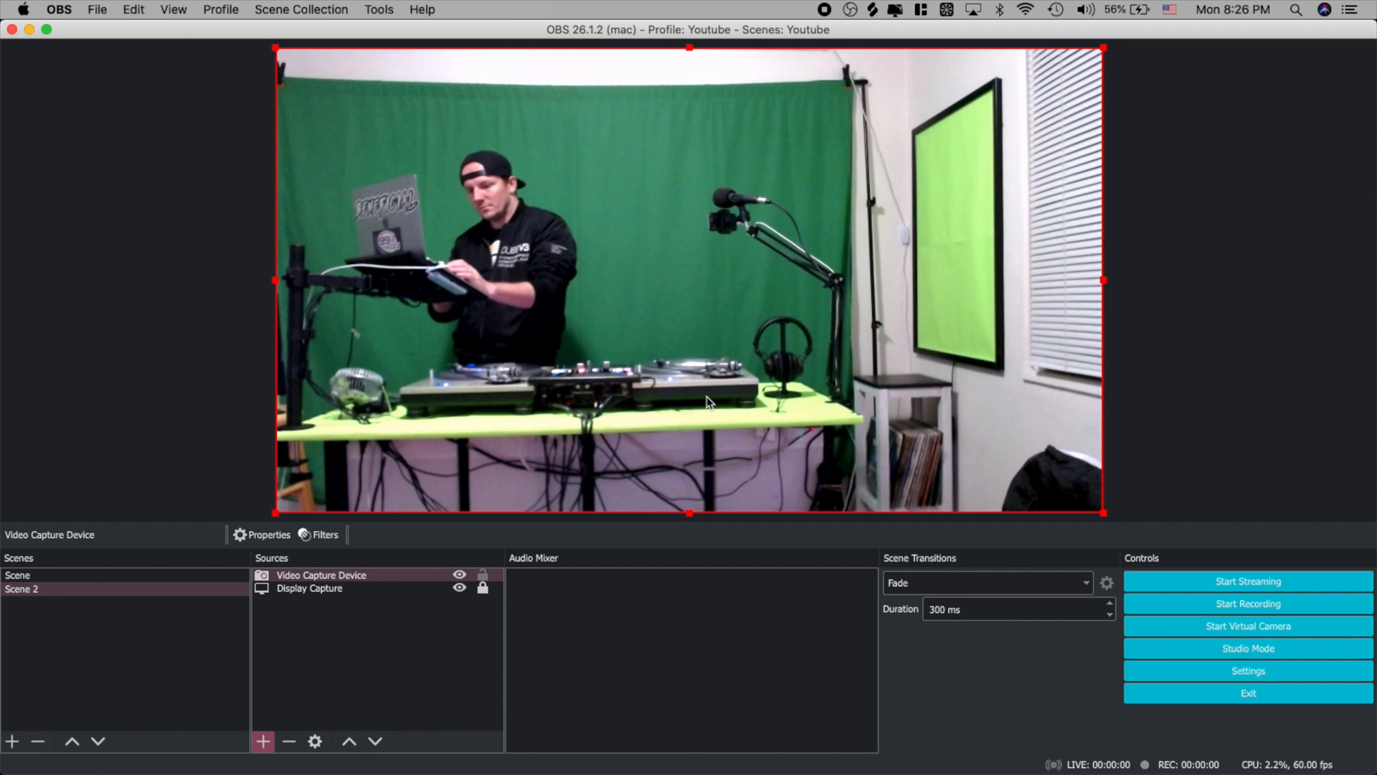
mouse_move(1105, 279)
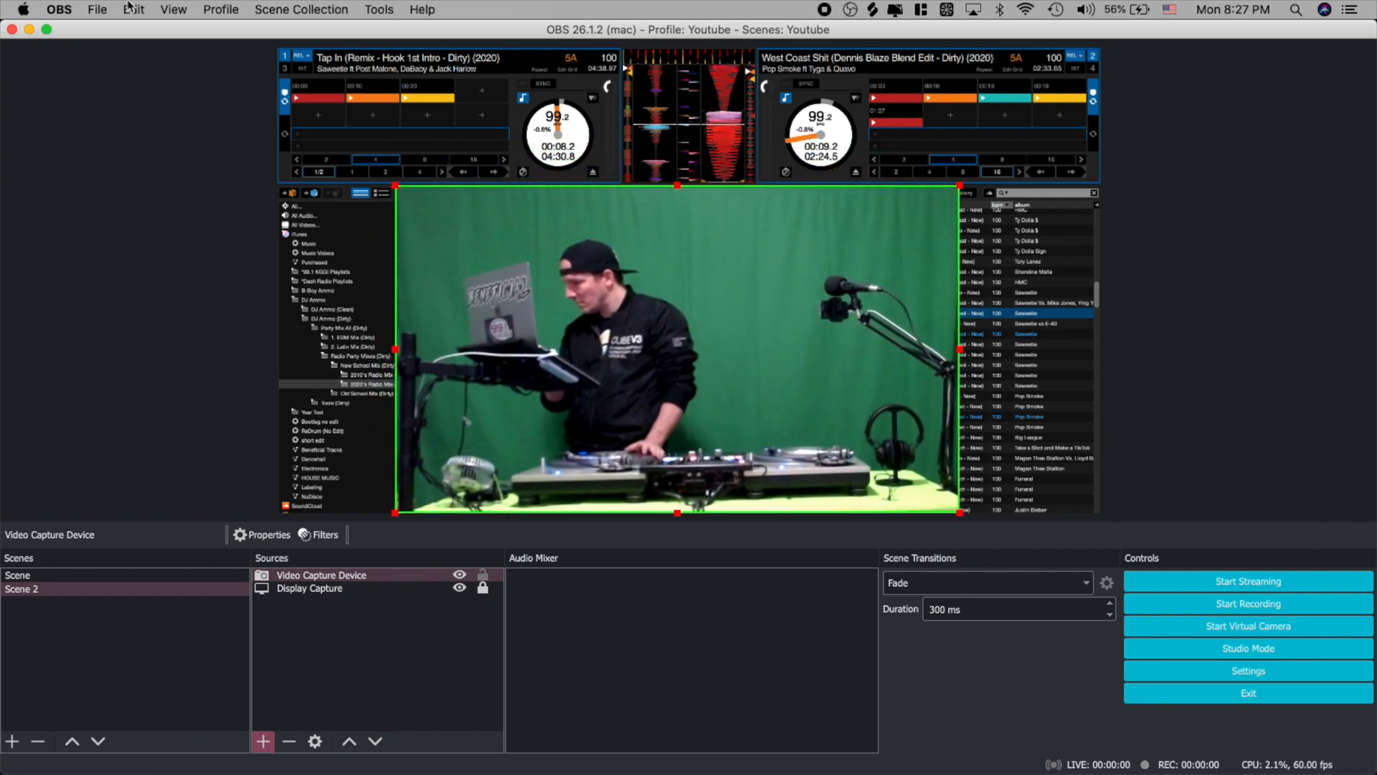
click(132, 10)
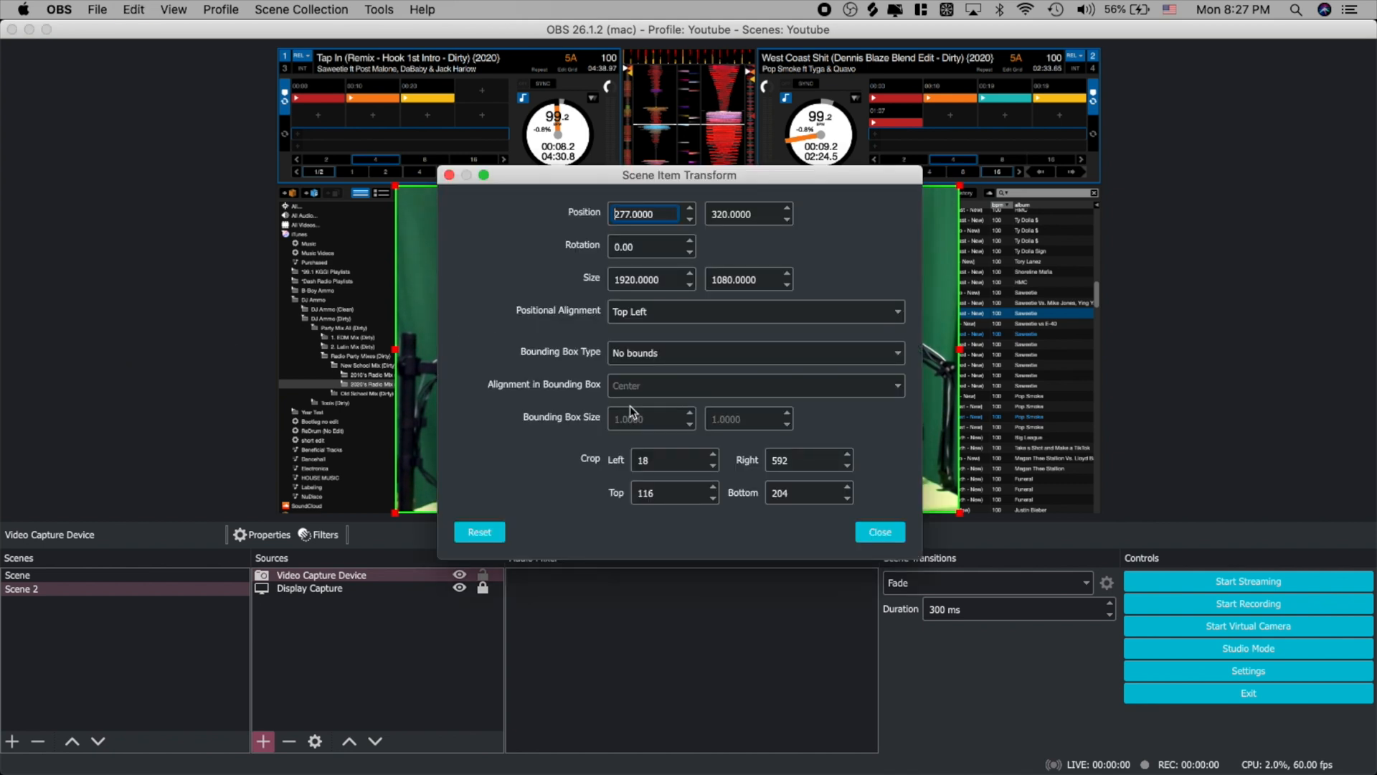
Set the webcam rotation to 2.10 degrees, close the transform dialog and lock the source
click(672, 492)
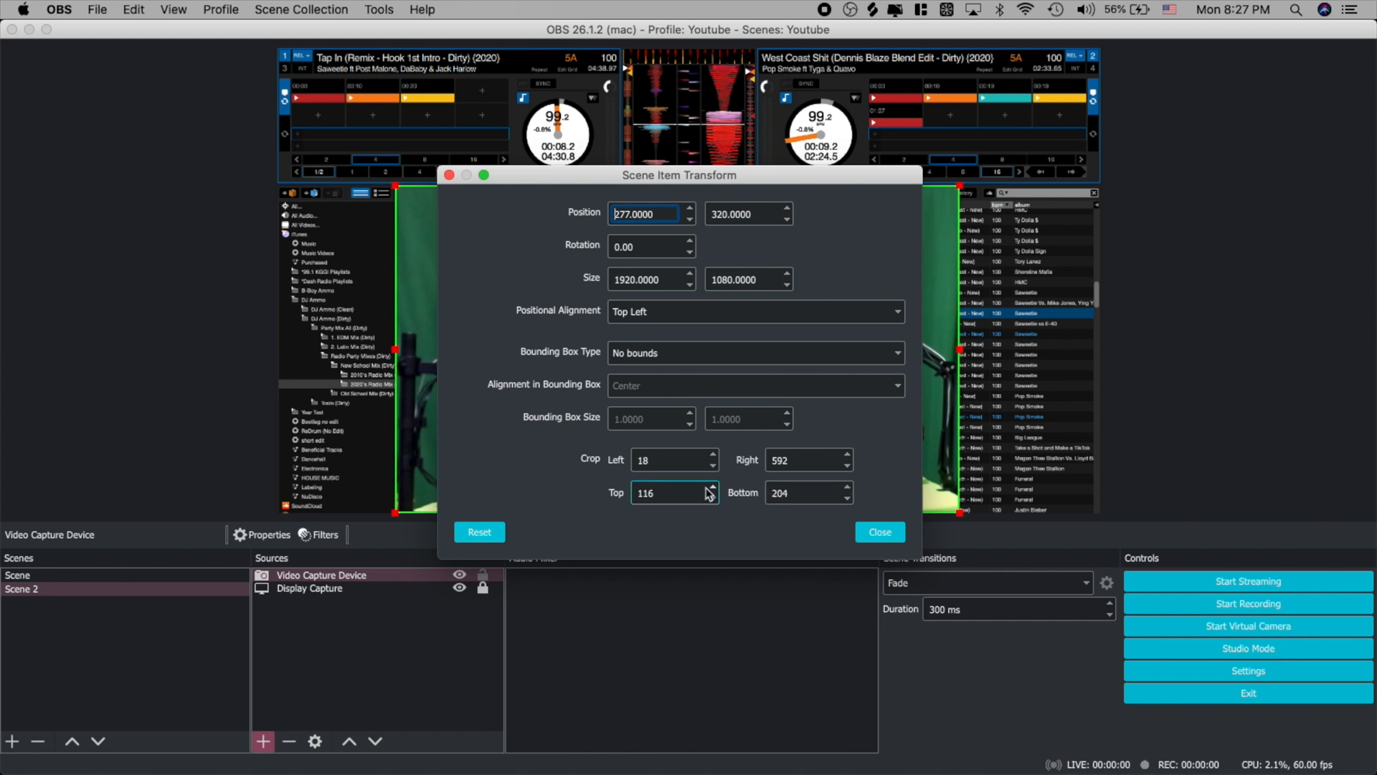
click(802, 459)
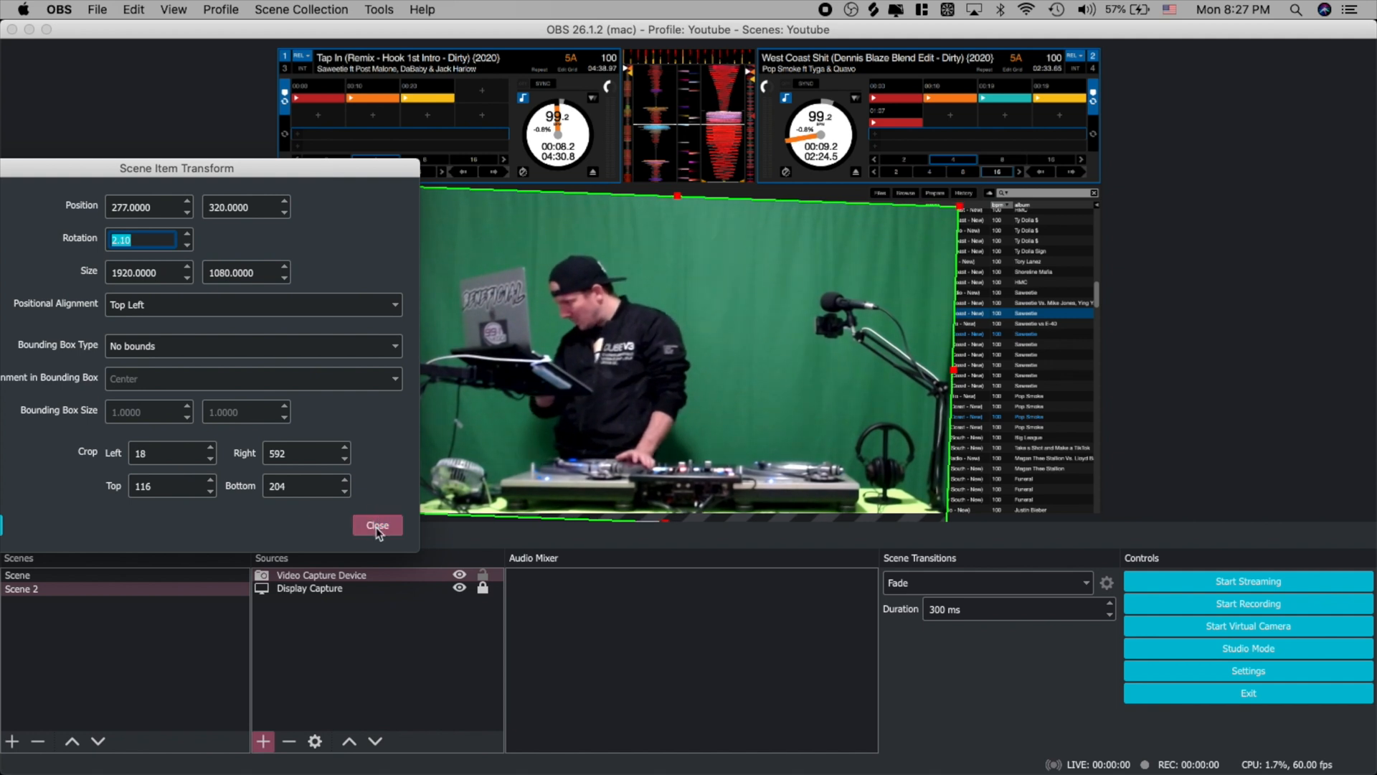
click(377, 525)
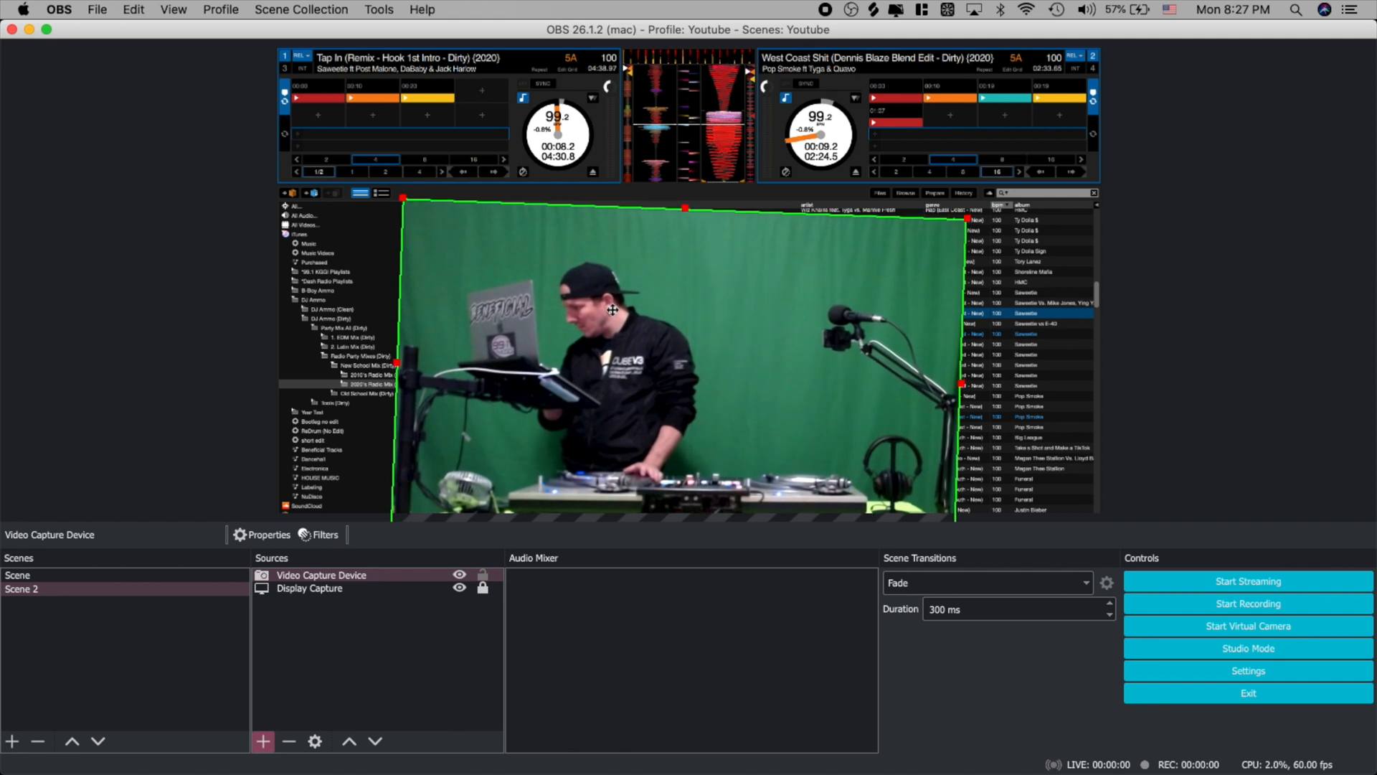
click(320, 574)
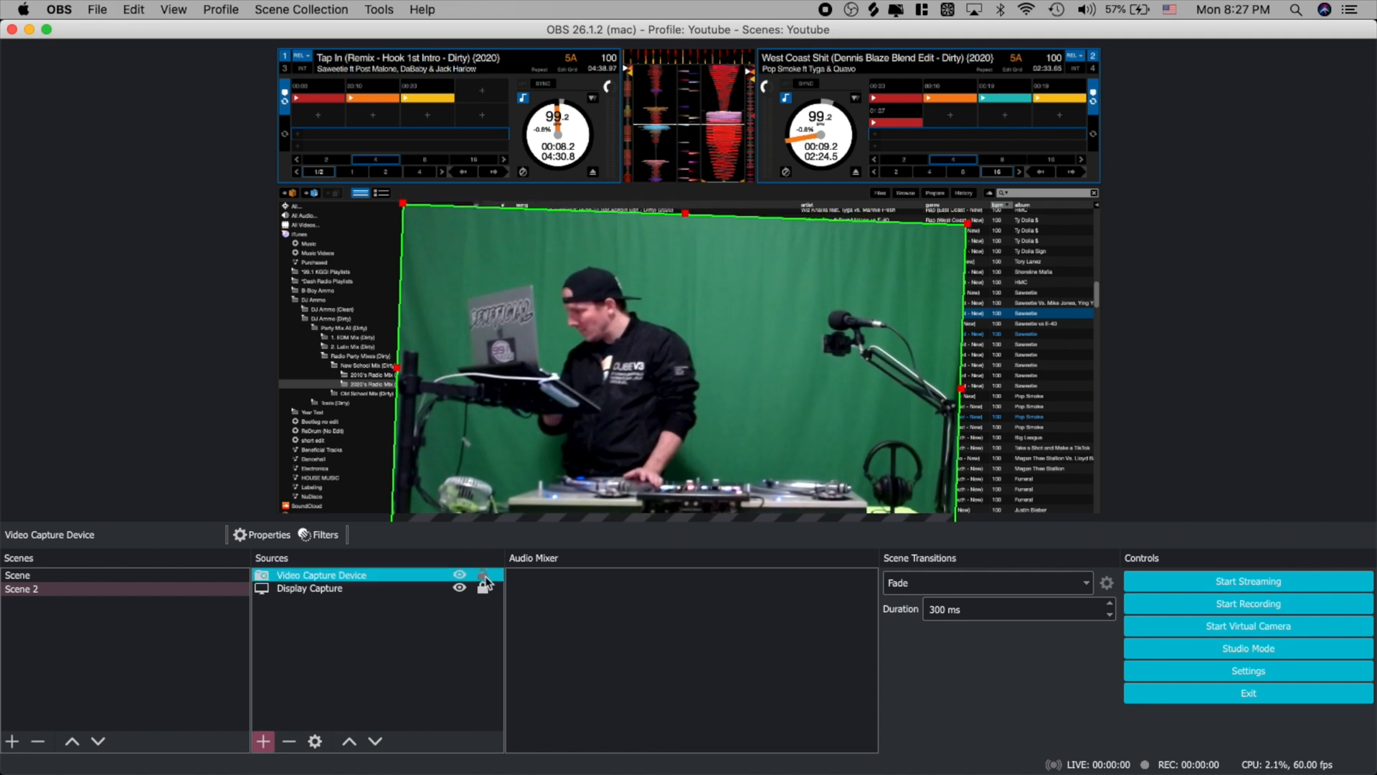
Add a Chroma Key filter to the webcam with Similarity raised to 432 to remove the green screen
click(484, 582)
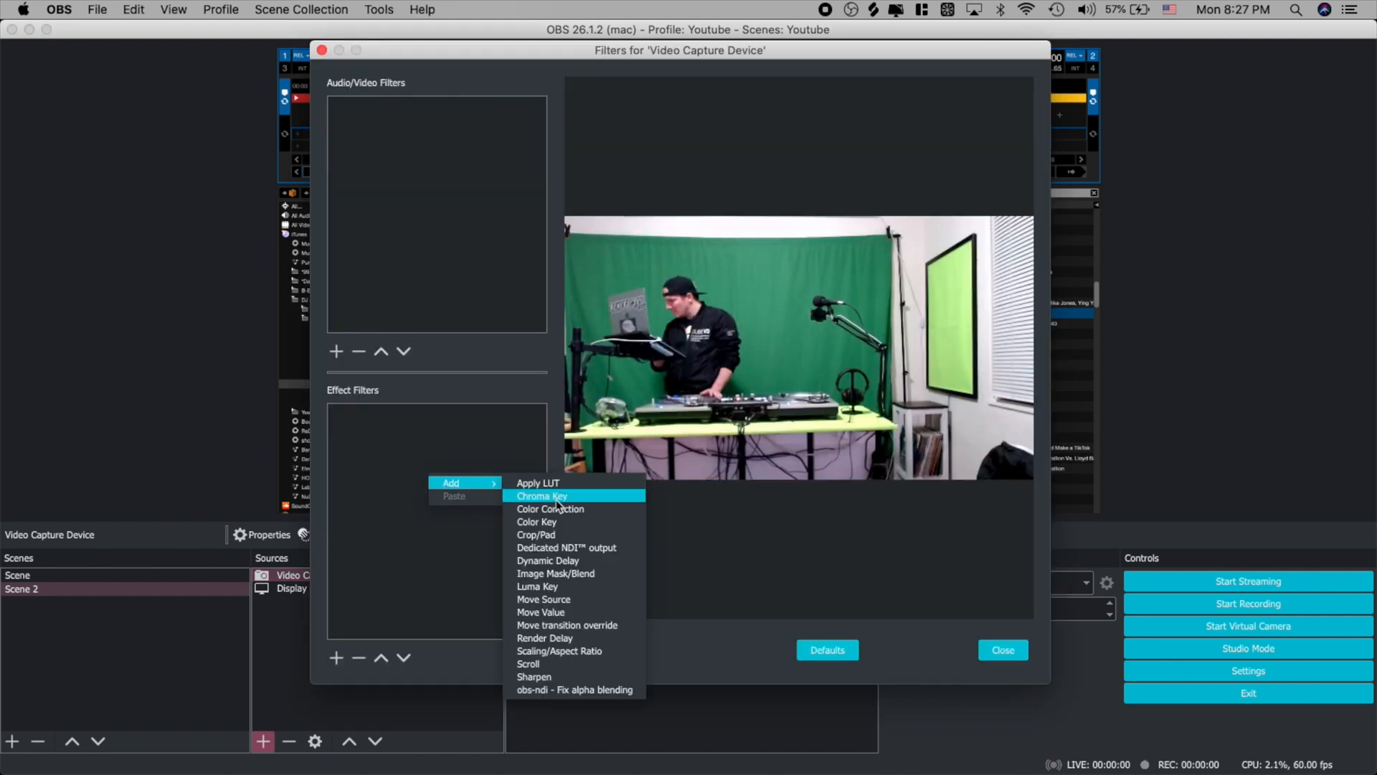
click(542, 495)
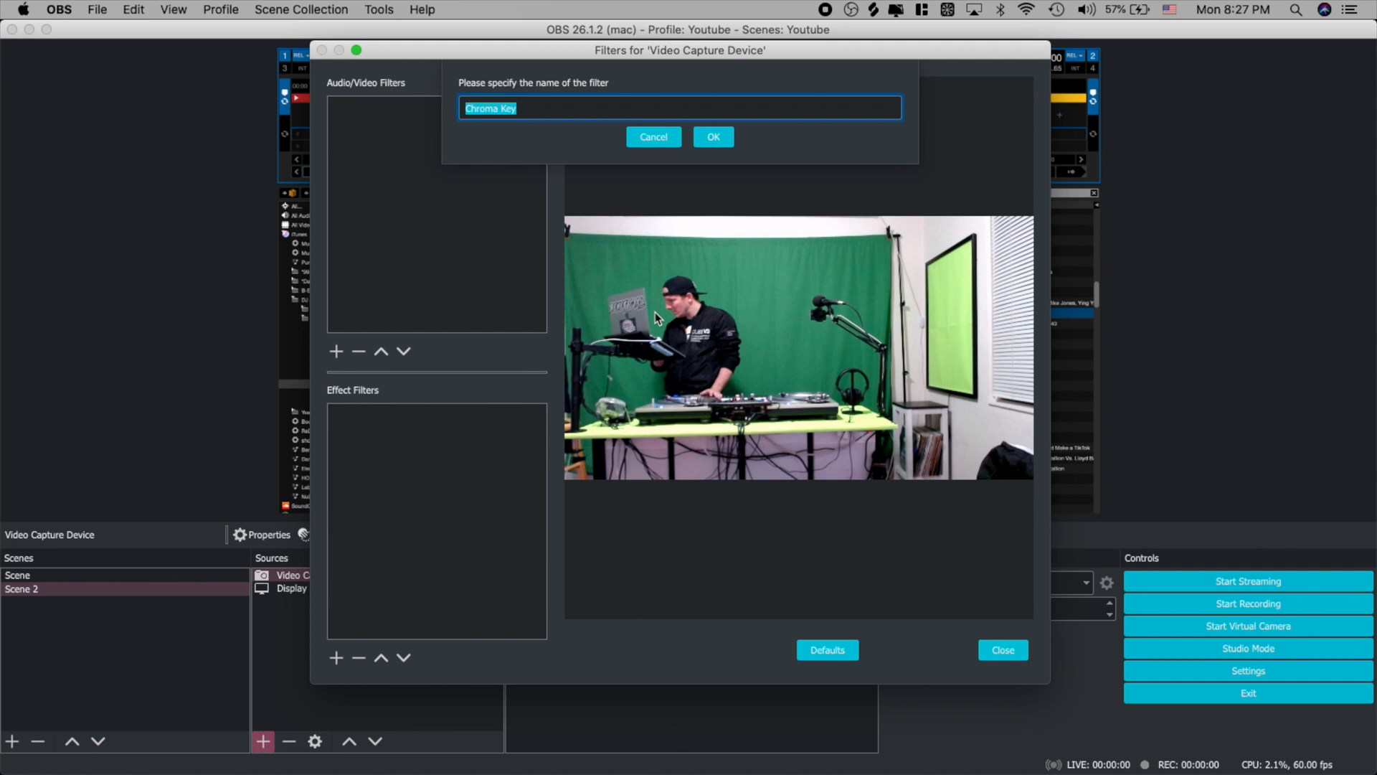
click(713, 136)
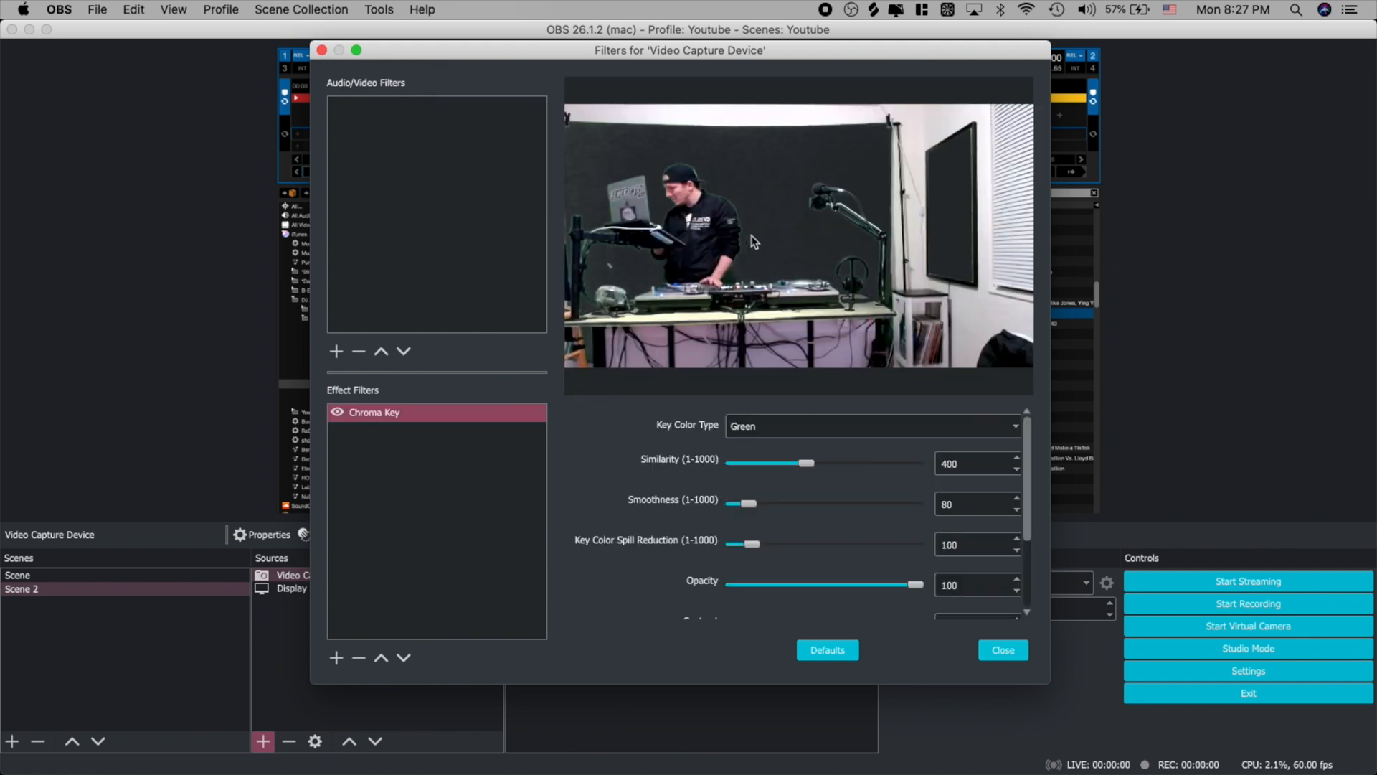
mouse_move(787, 196)
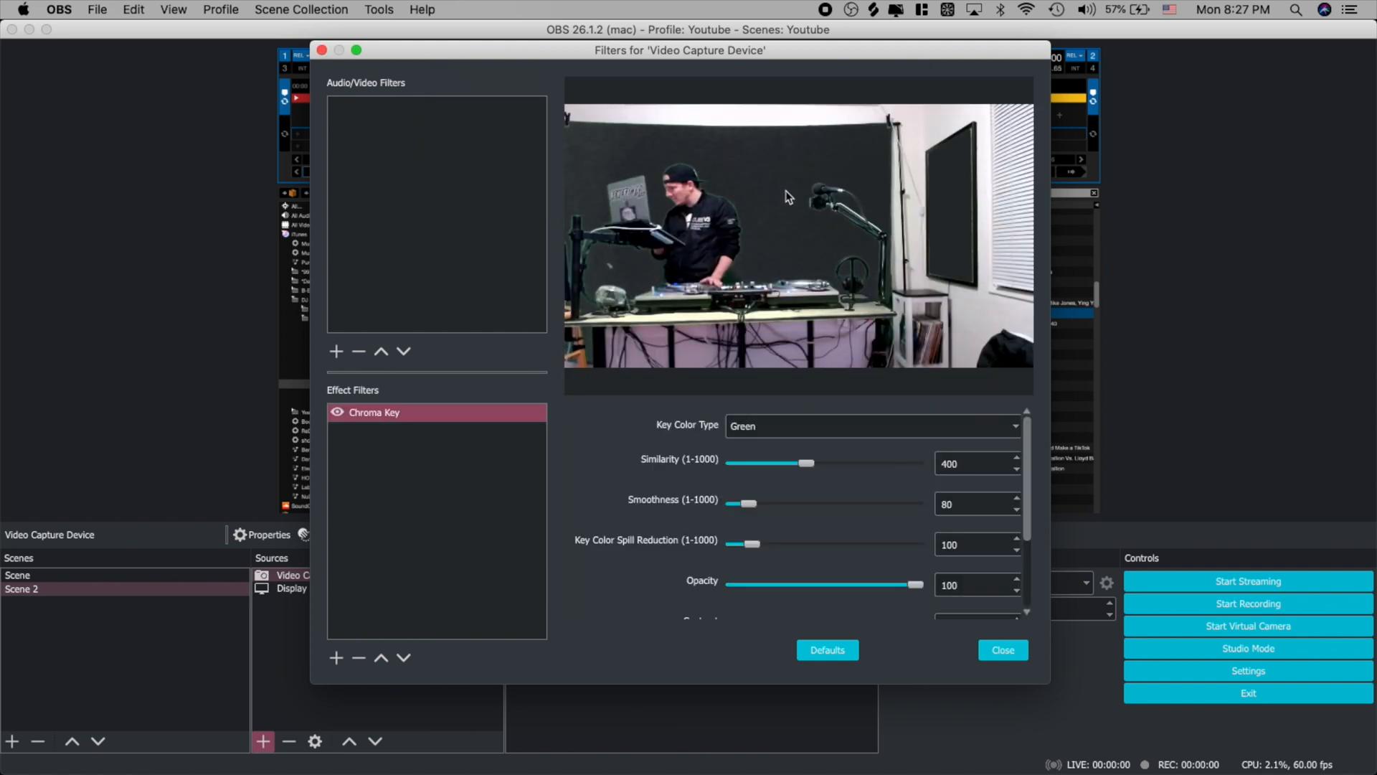
drag(805, 464, 809, 463)
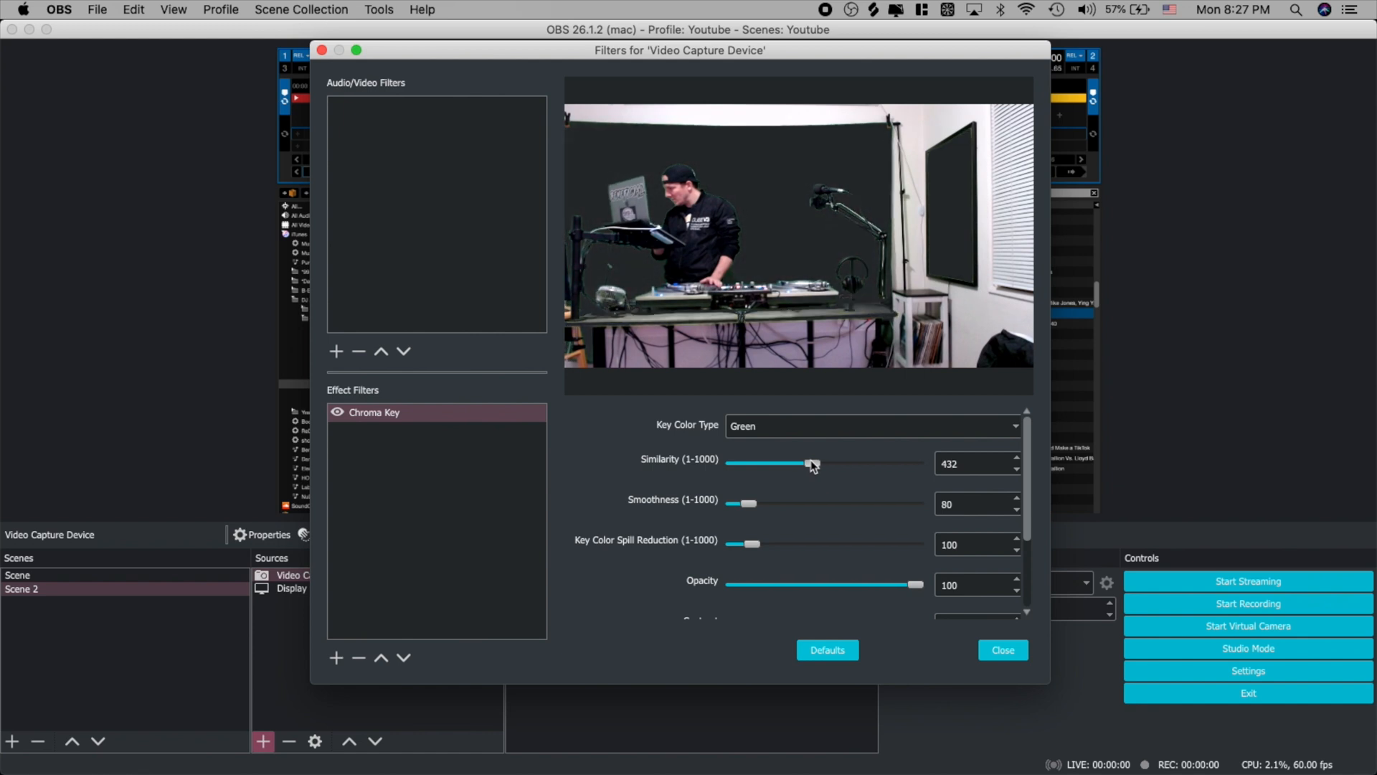
click(971, 545)
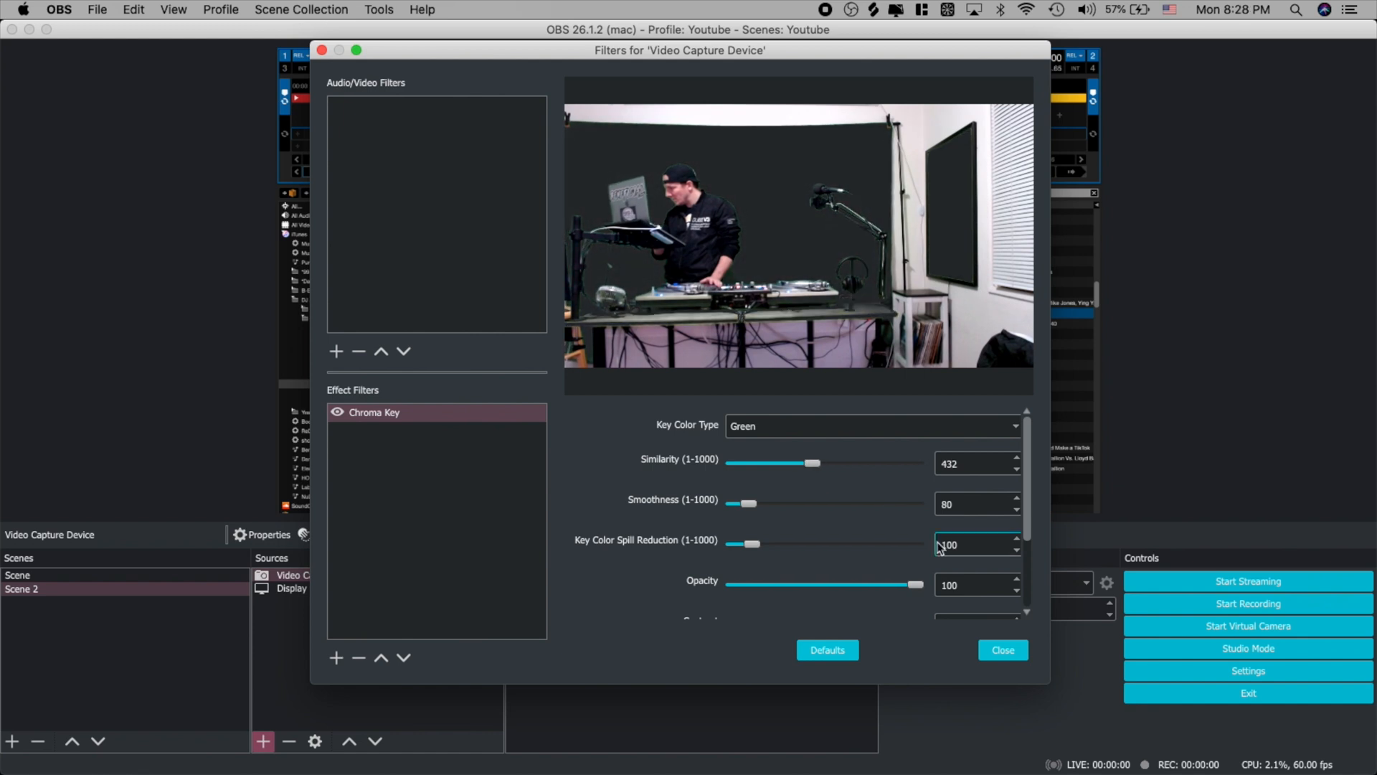
click(1002, 650)
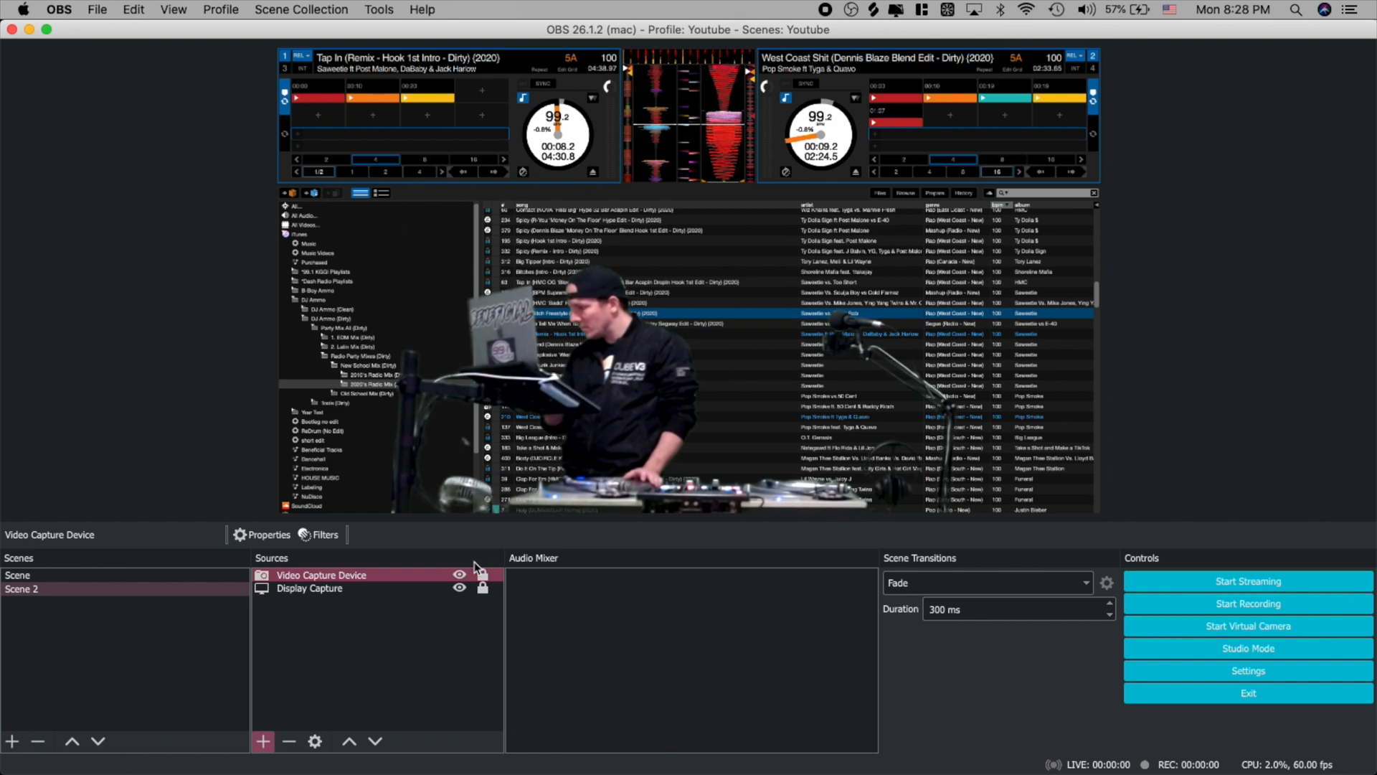
click(319, 573)
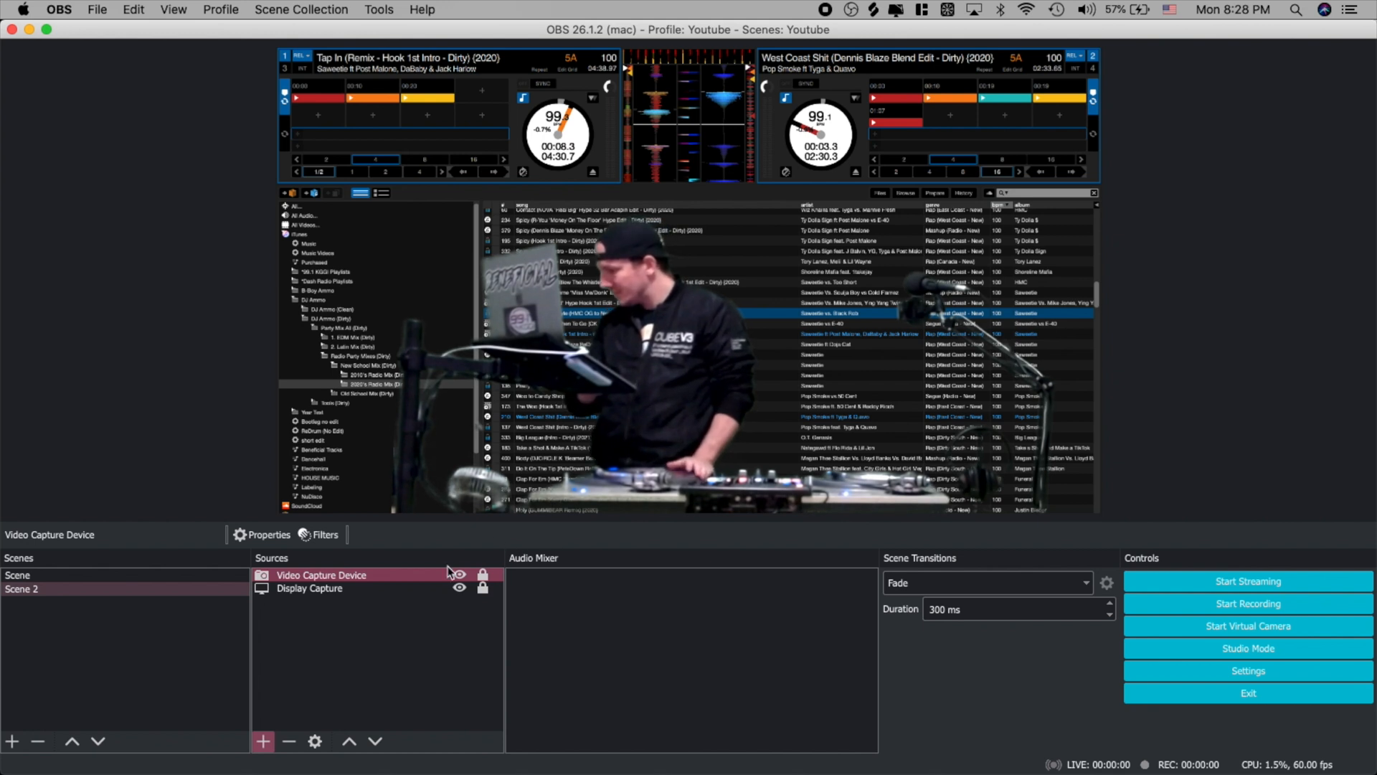
Select the Display Capture and bring up its transform settings, moved off the preview
click(310, 588)
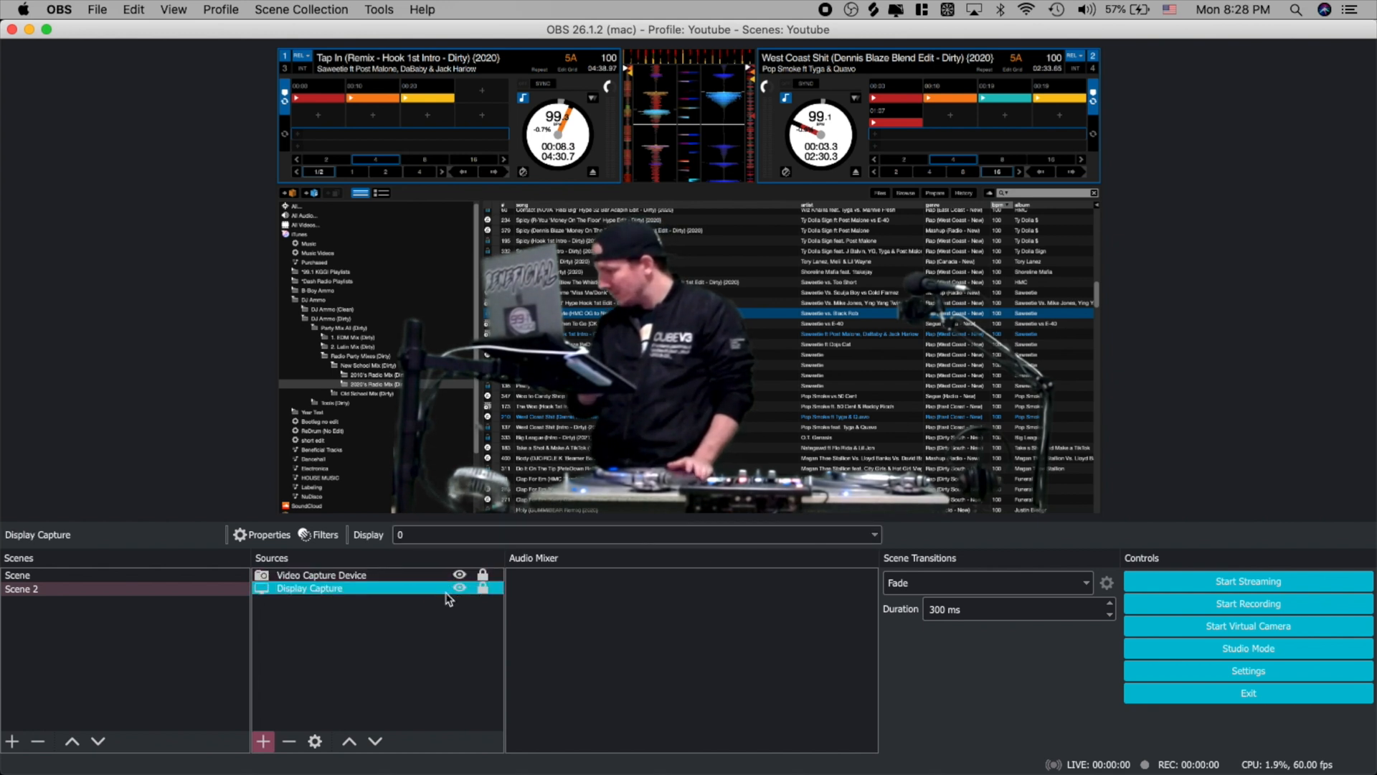
click(310, 588)
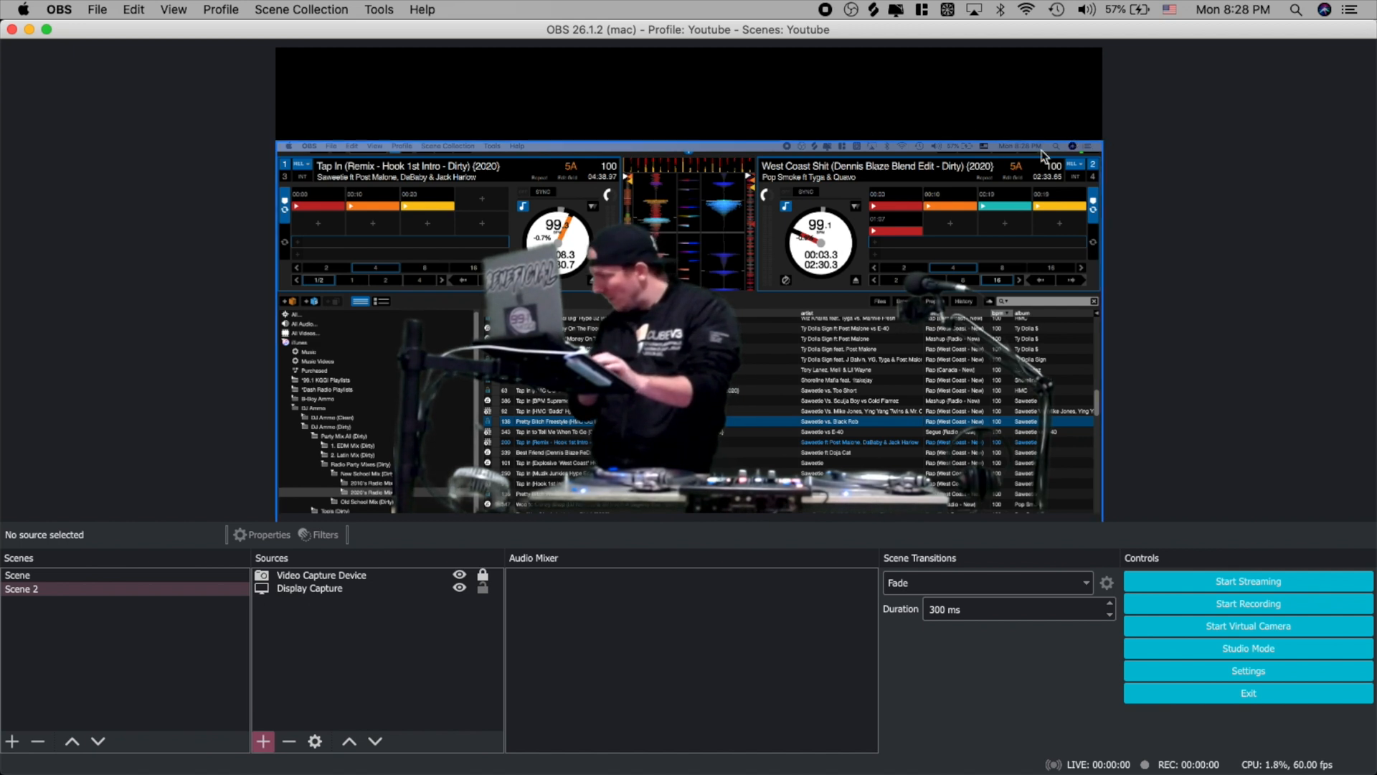
click(310, 588)
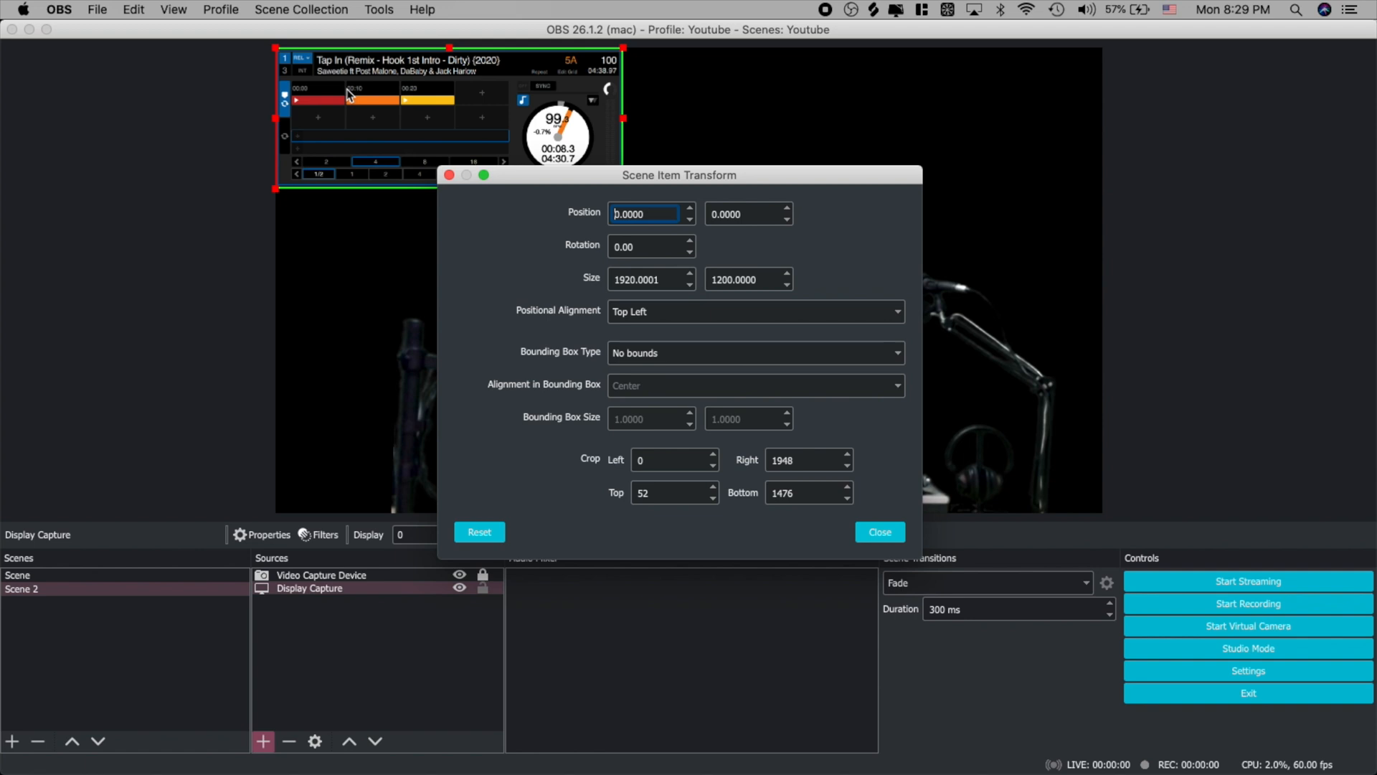
drag(679, 175, 886, 209)
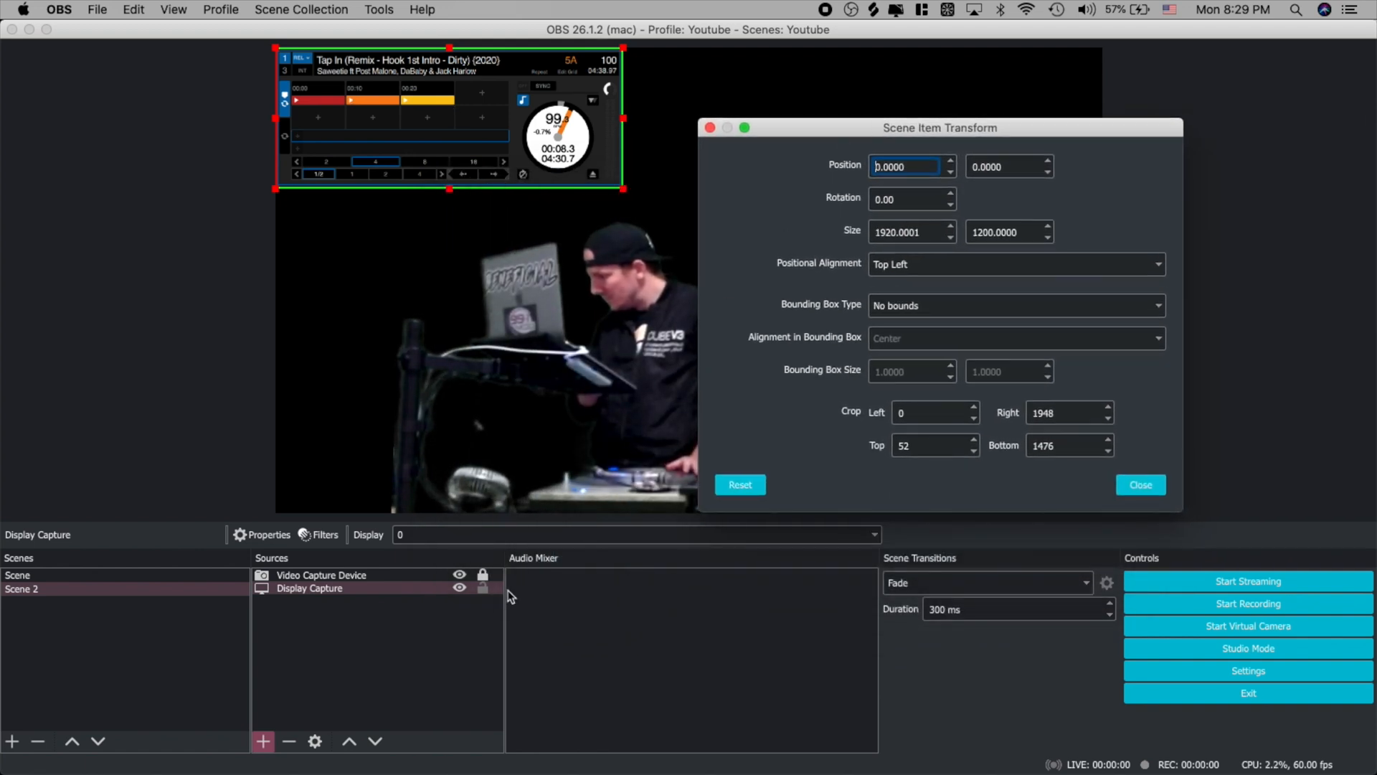
Crop it Left 4, Right 1950, Top 55, Bottom 1482 so only the left deck remains, then close
click(1141, 483)
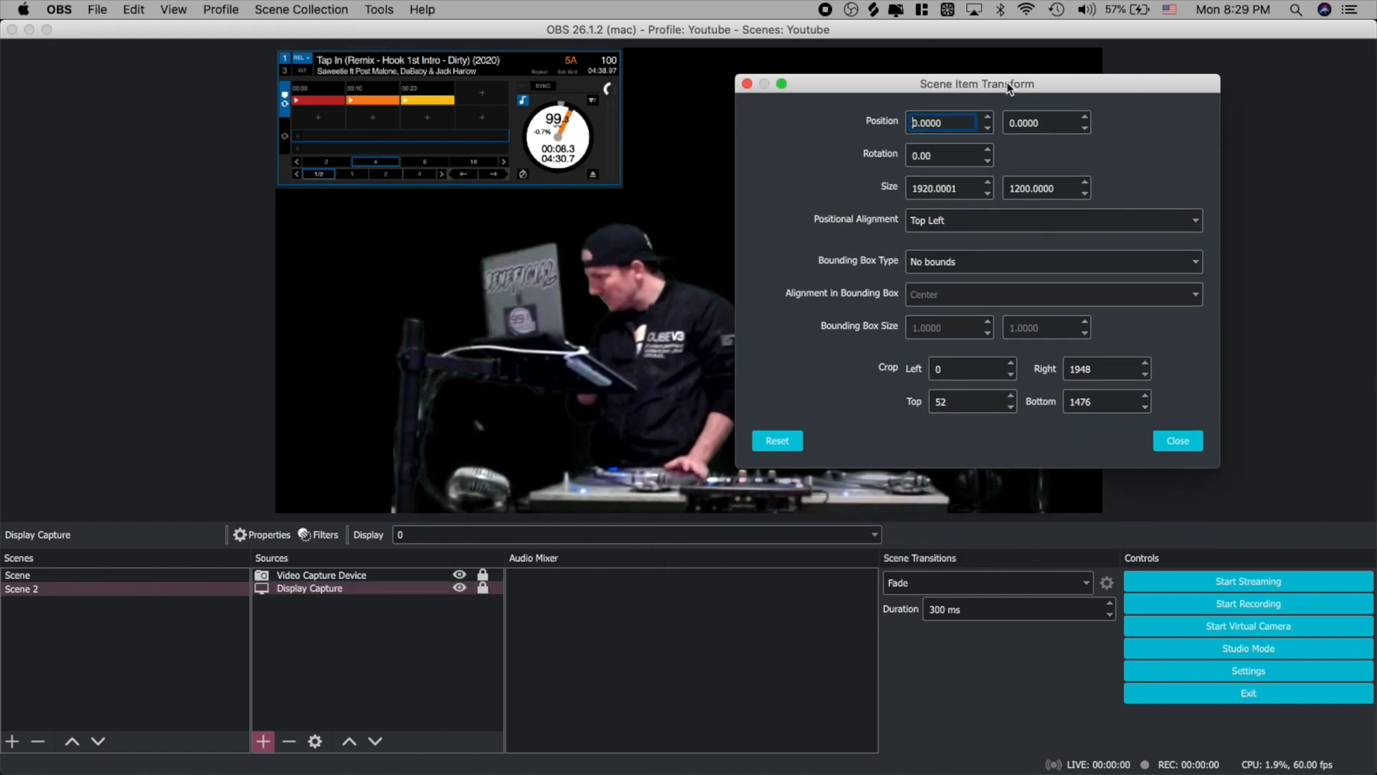
click(964, 401)
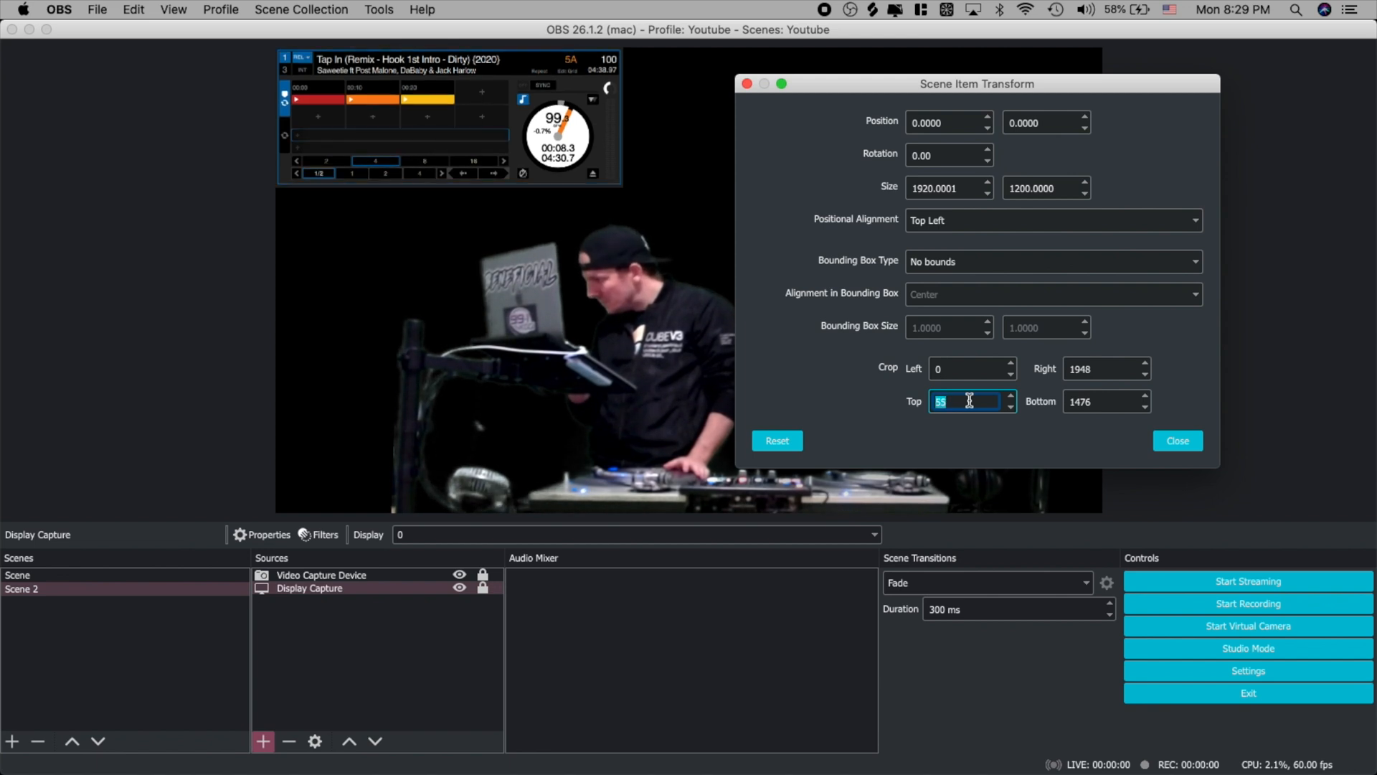
click(1100, 400)
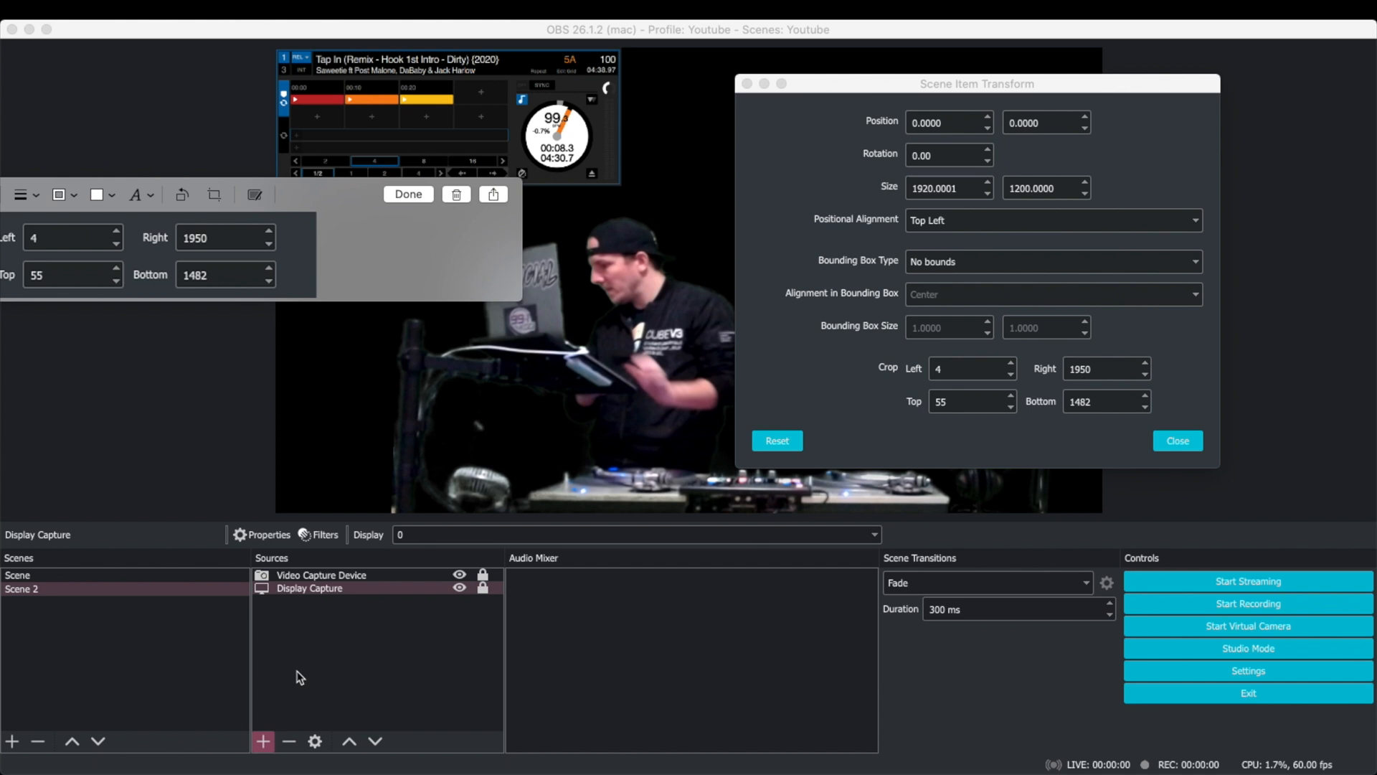
click(1177, 440)
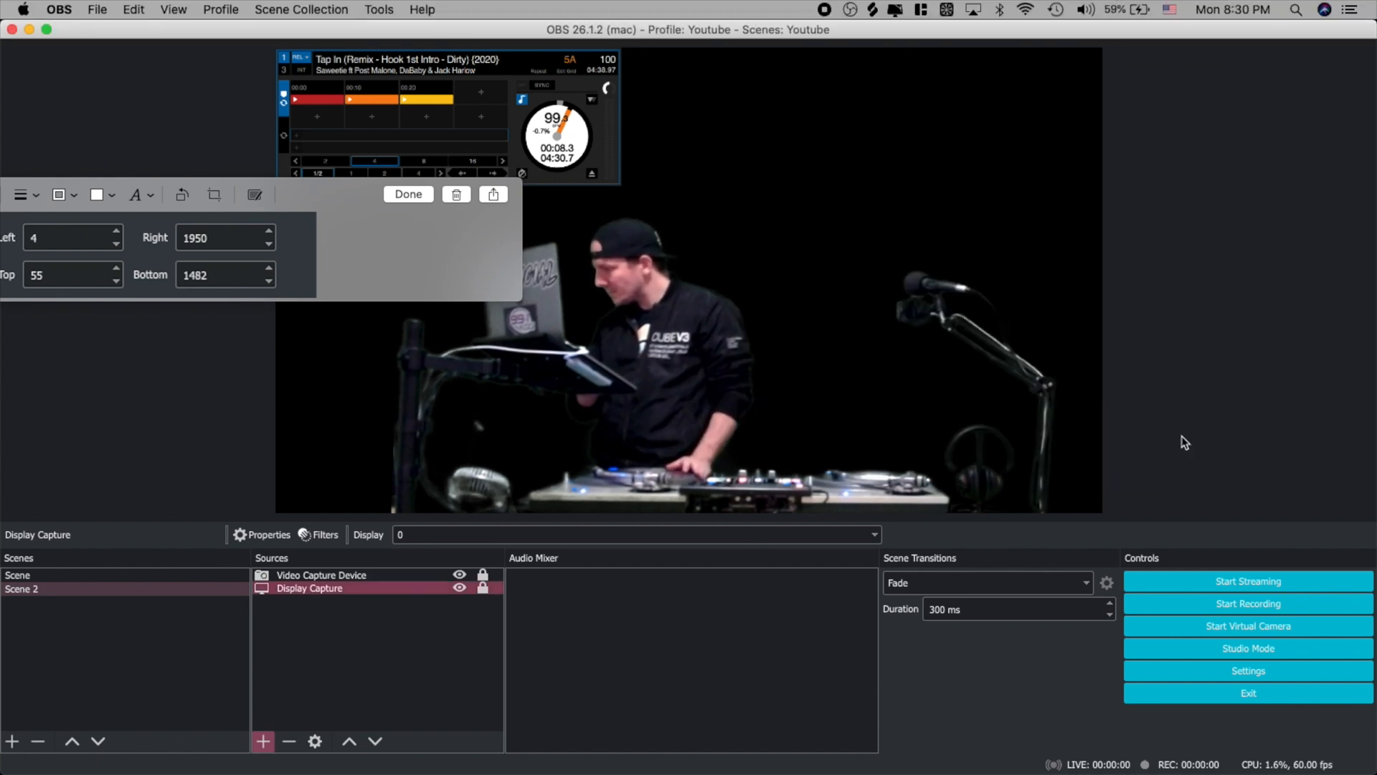
Add Display Capture 2 with default properties and bring up its Edit Transform dialog
click(261, 740)
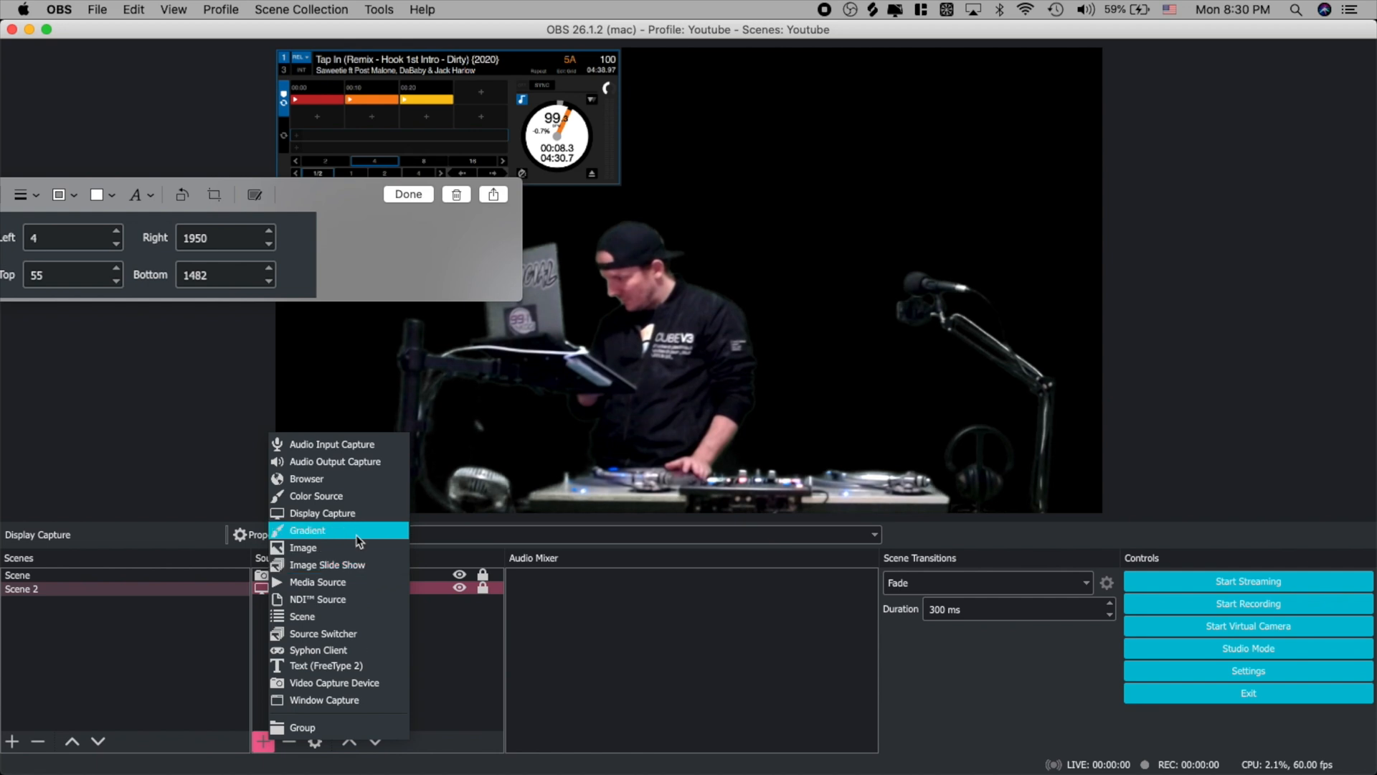
click(322, 513)
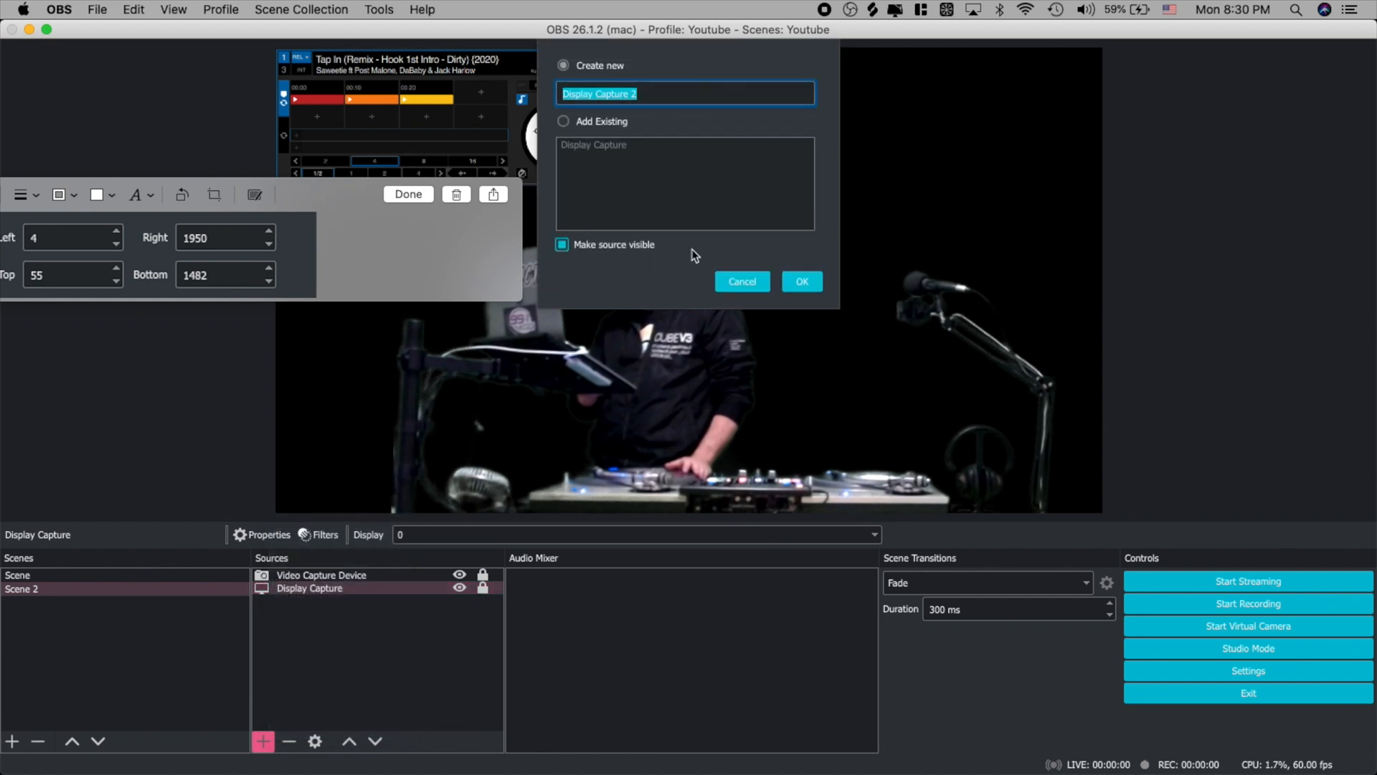
click(800, 281)
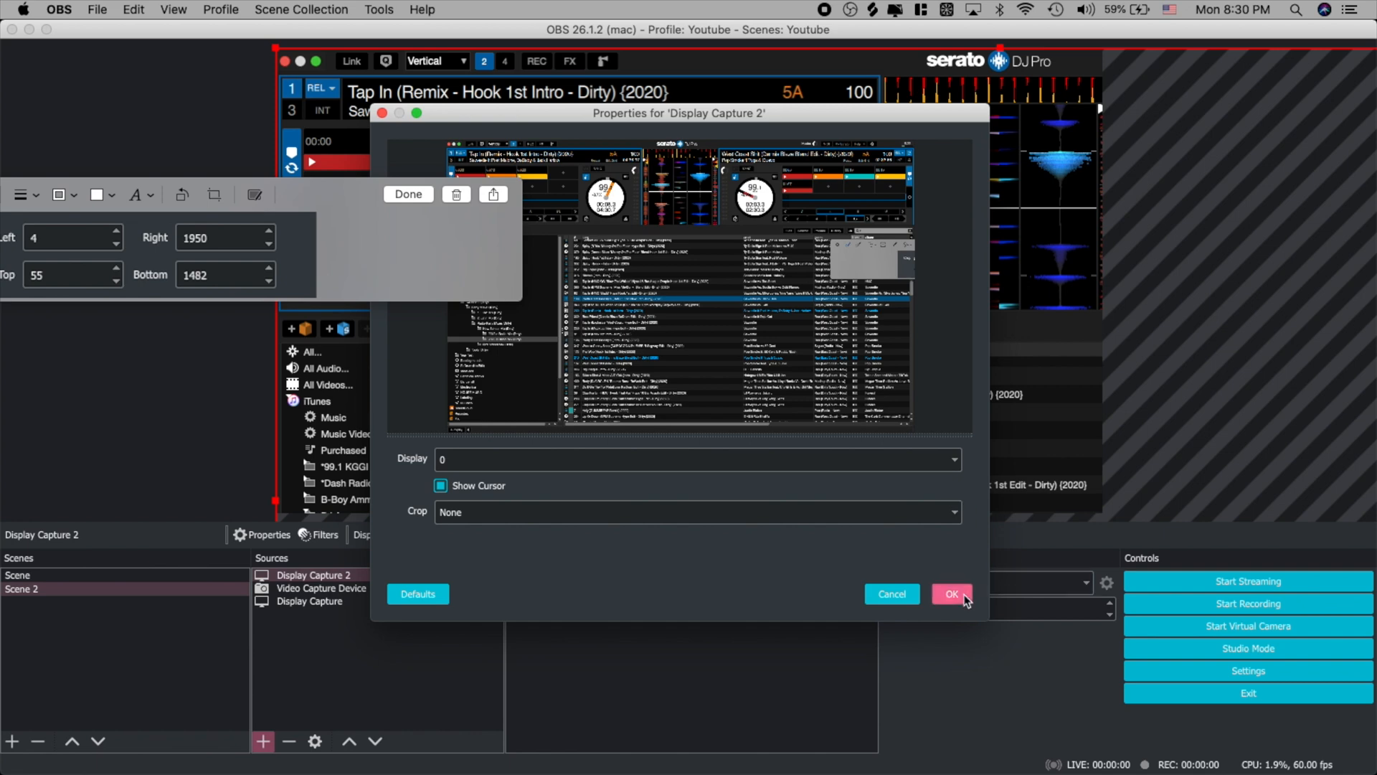
click(951, 594)
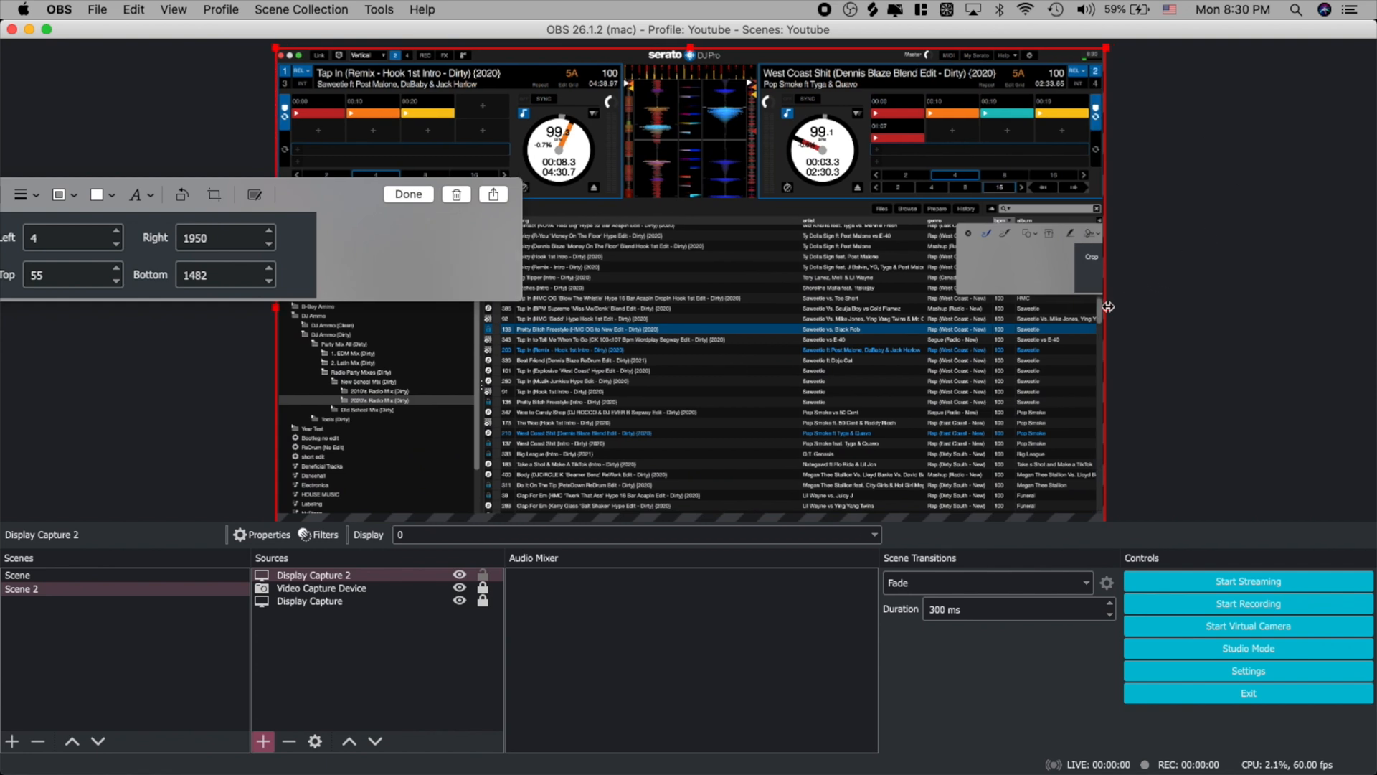
click(321, 588)
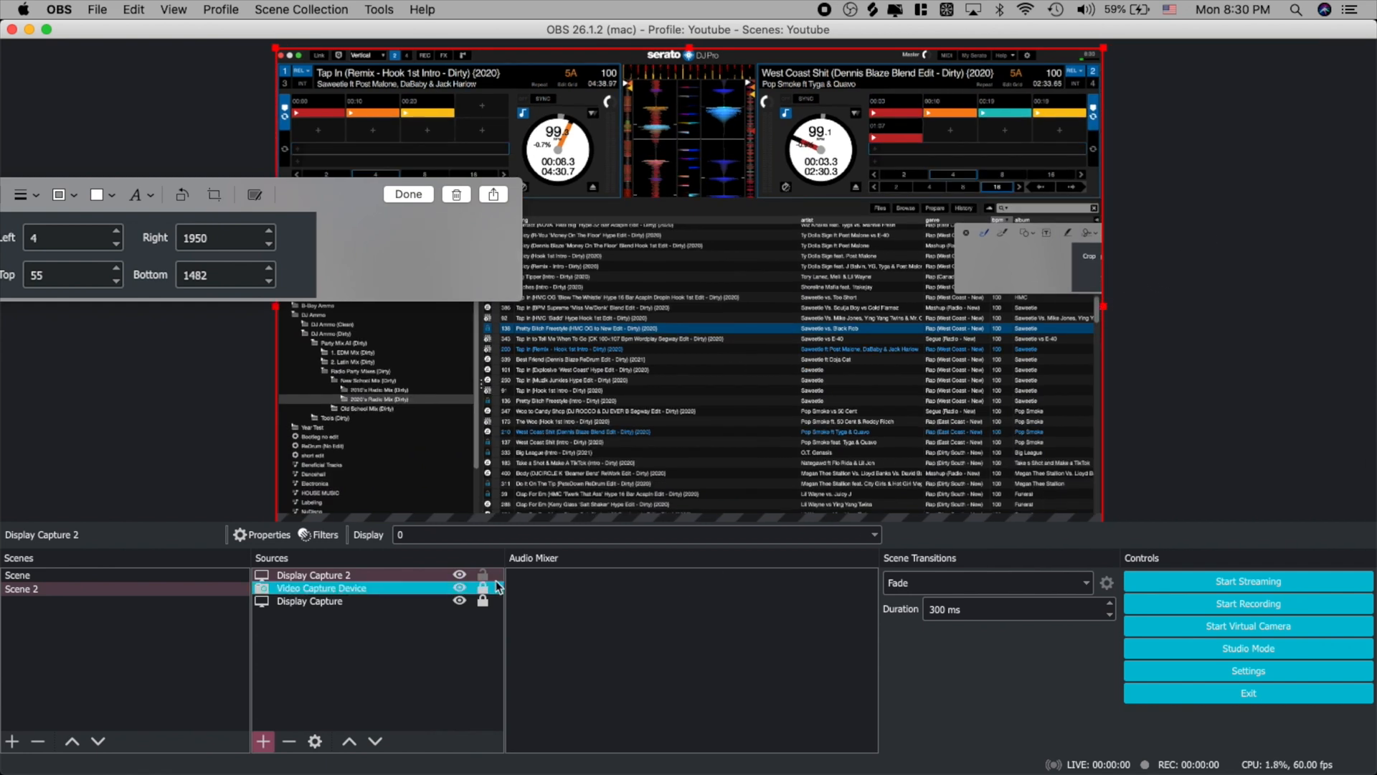
click(314, 574)
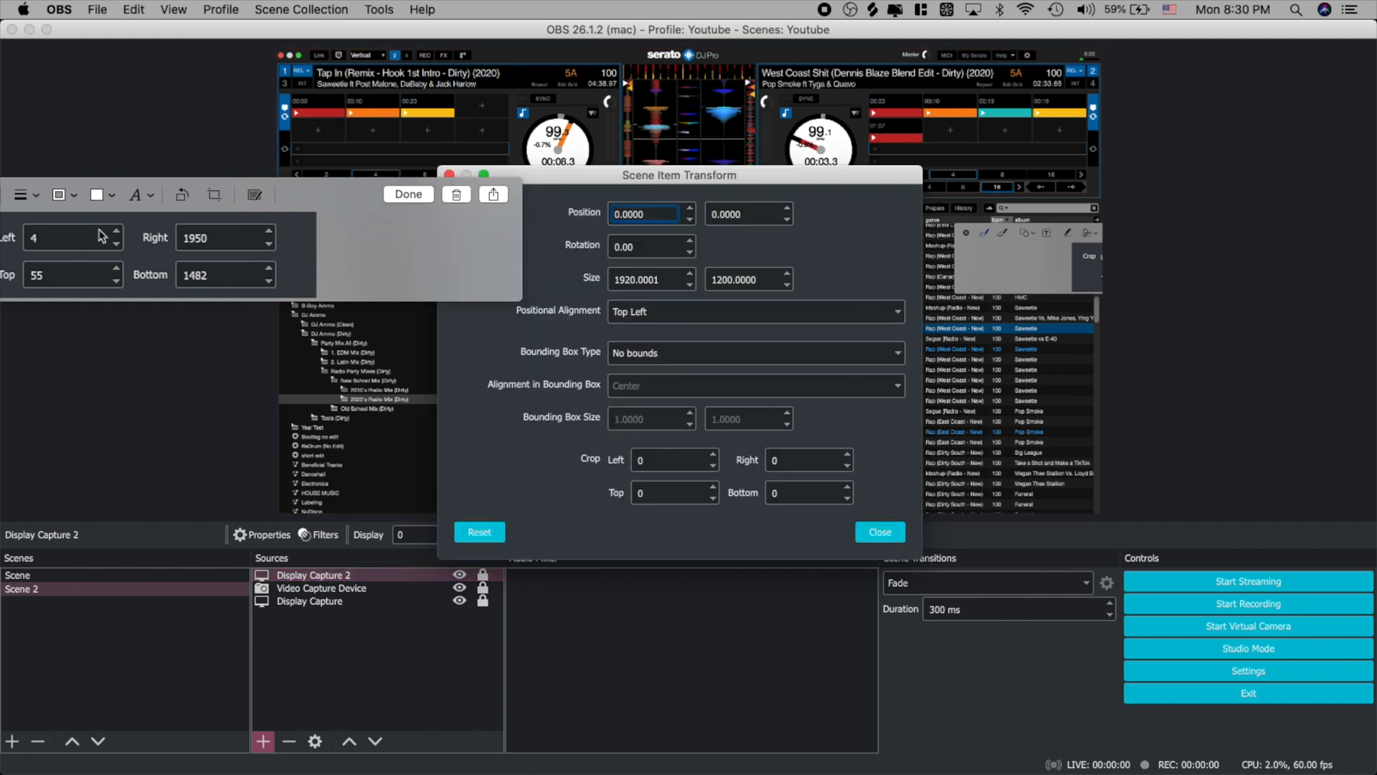
Crop Display Capture 2 Left 1950, Right 4, Top 55, Bottom 1482 so only the right deck shows top-right
click(670, 459)
text(4)
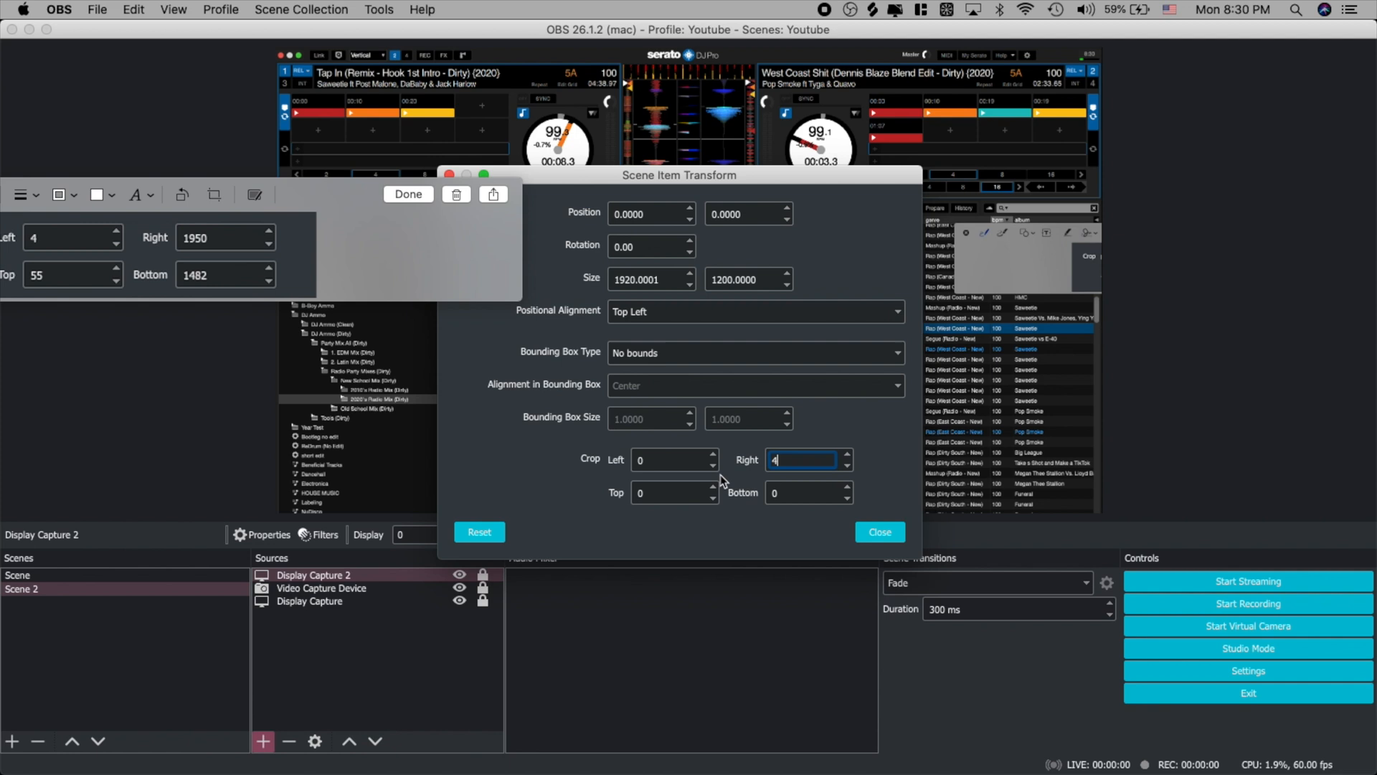
click(671, 459)
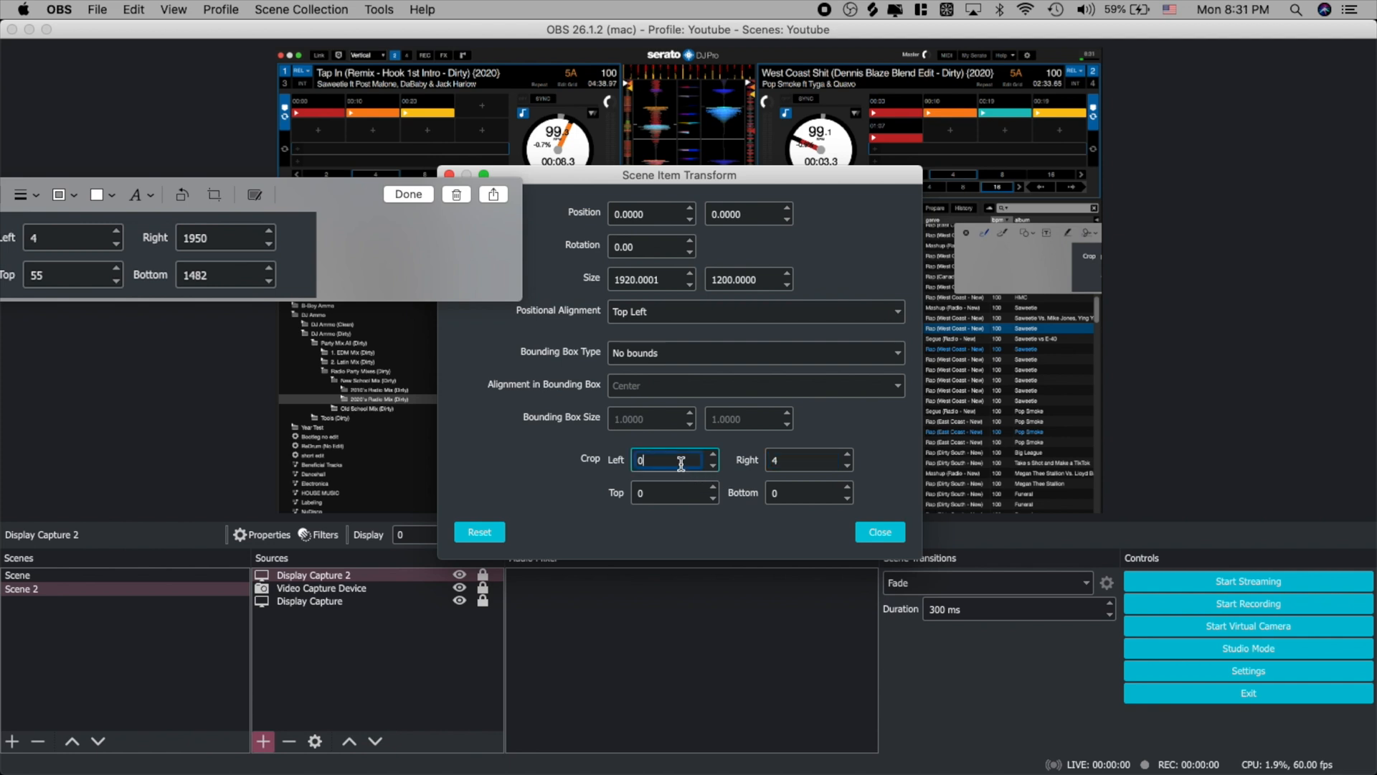
text(1950)
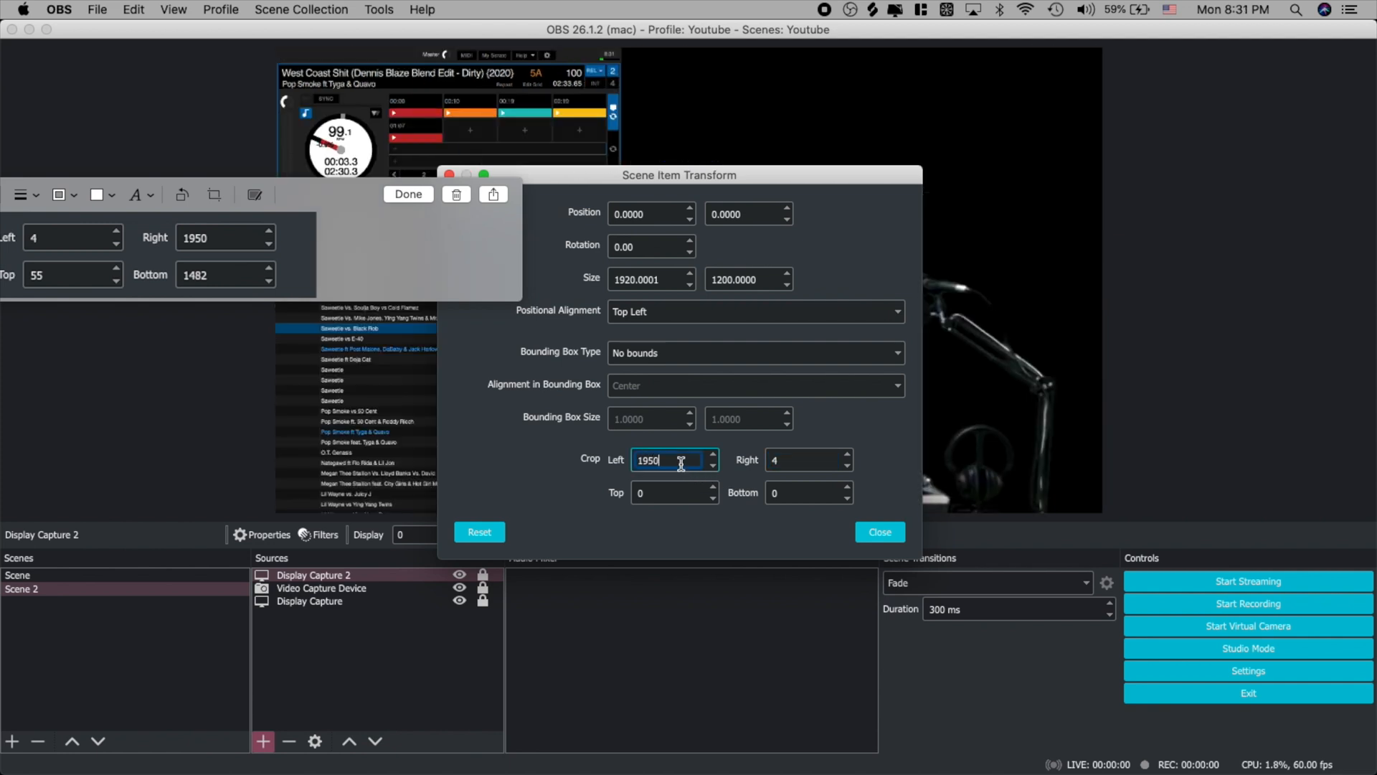
click(671, 492)
text(55)
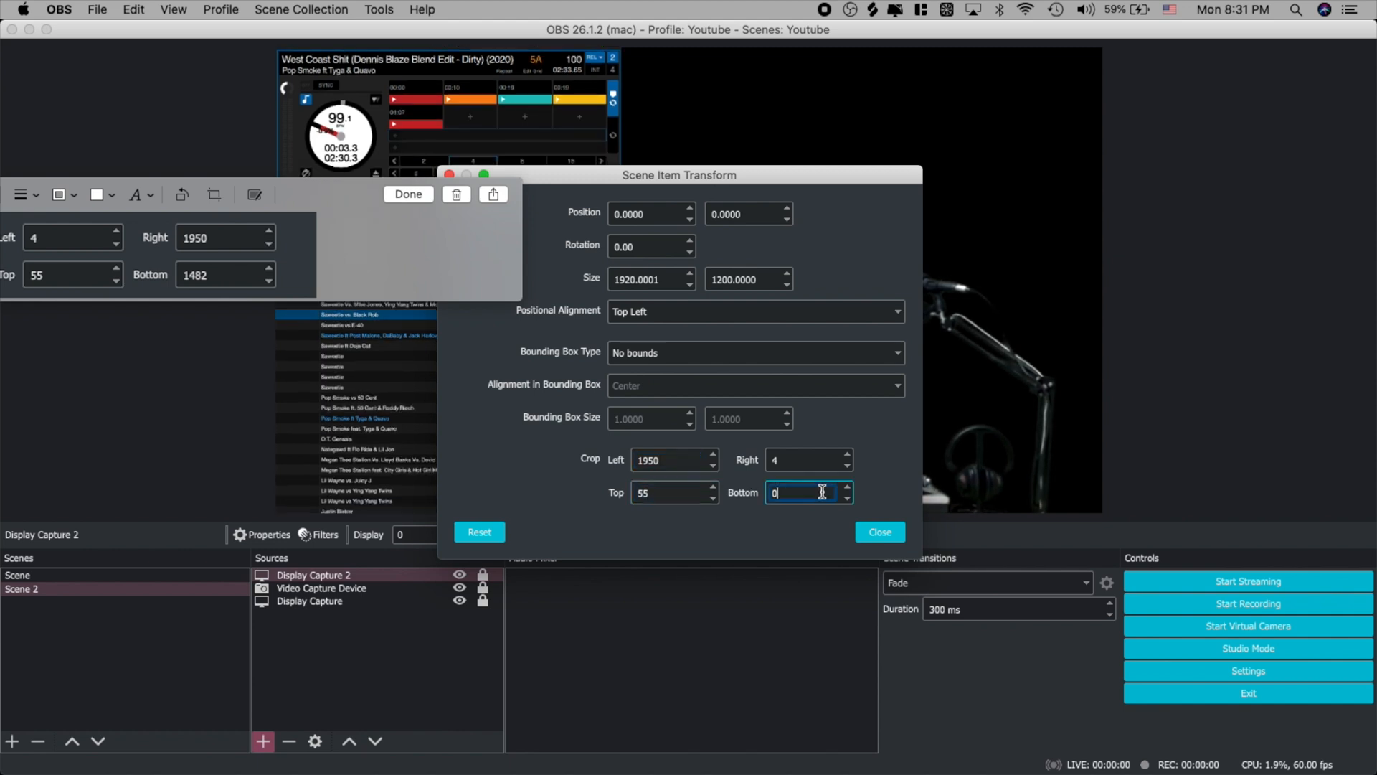
text(1482)
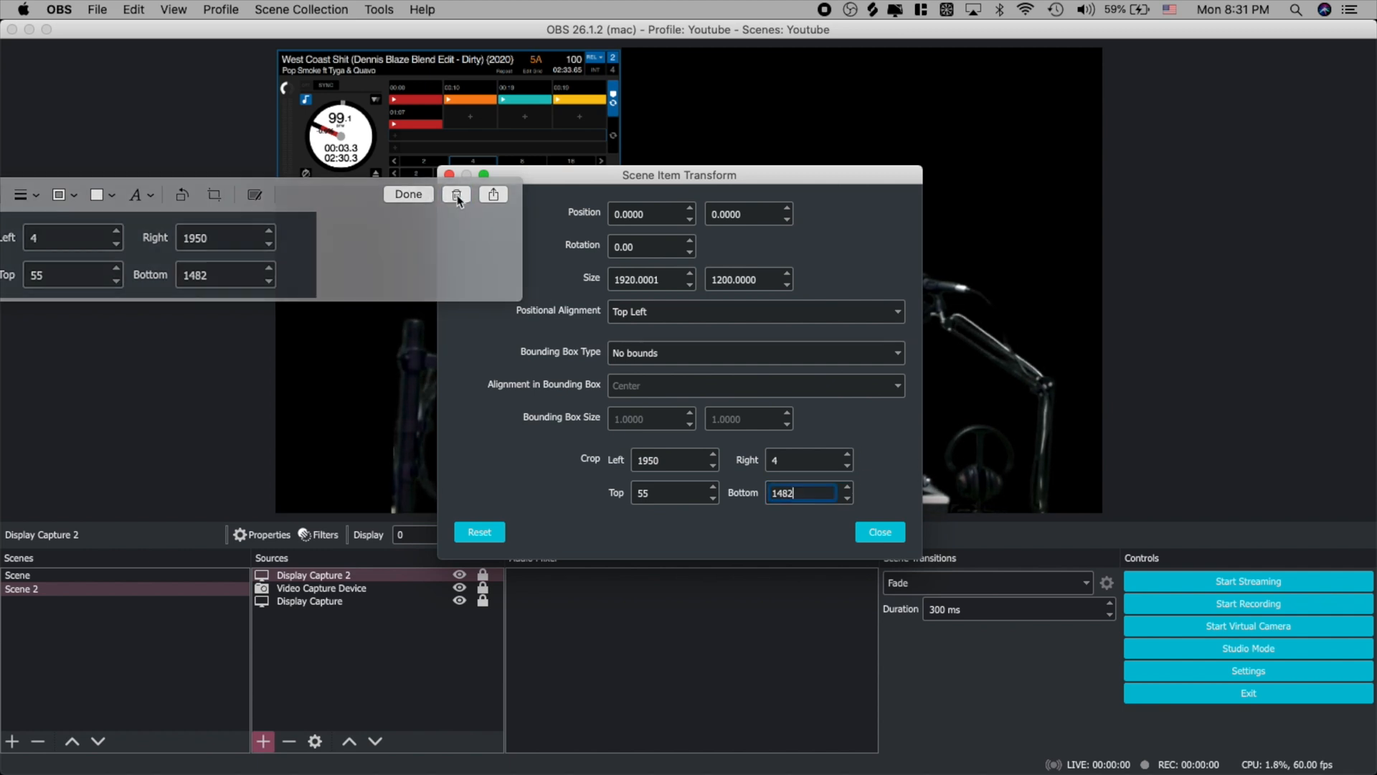
click(878, 531)
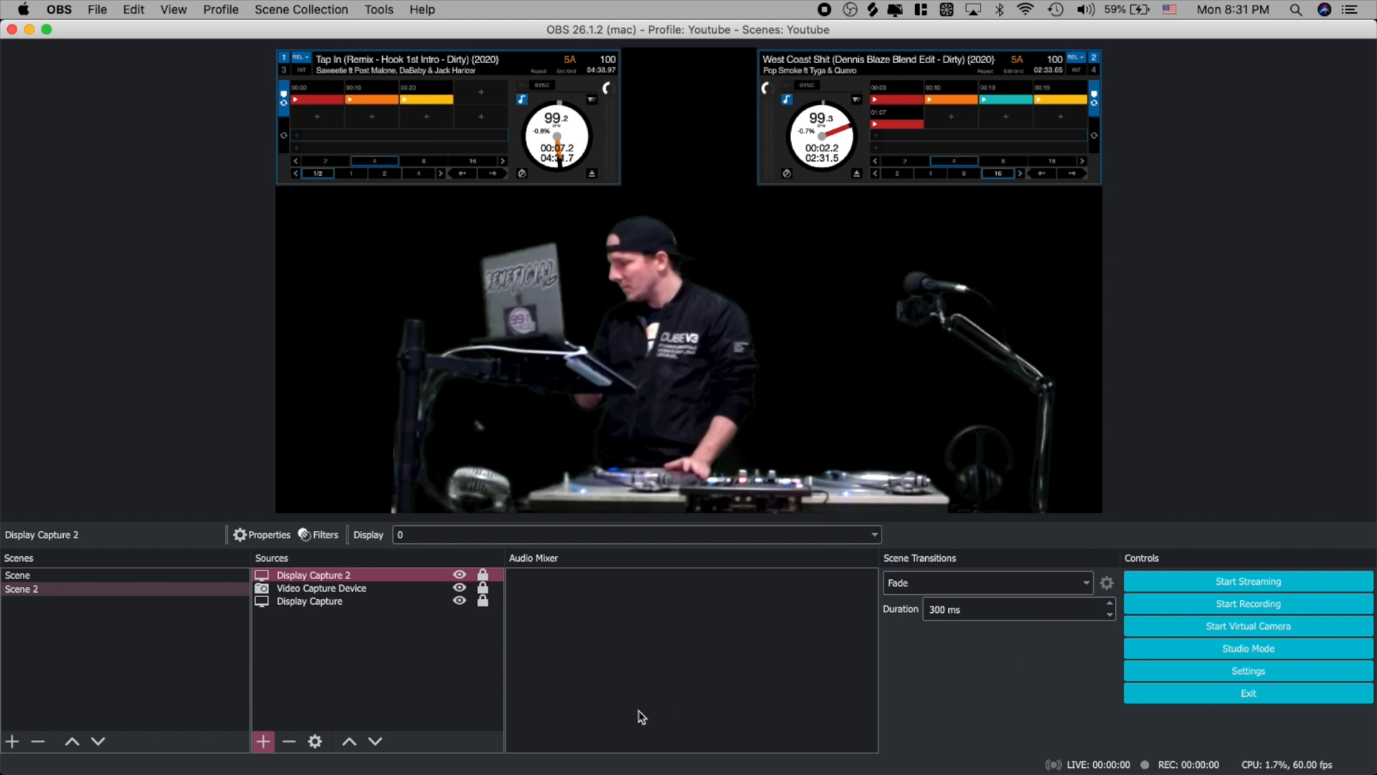
Add the Volumetricks visualizer media source and move it to the bottom of the Sources list as background
click(262, 741)
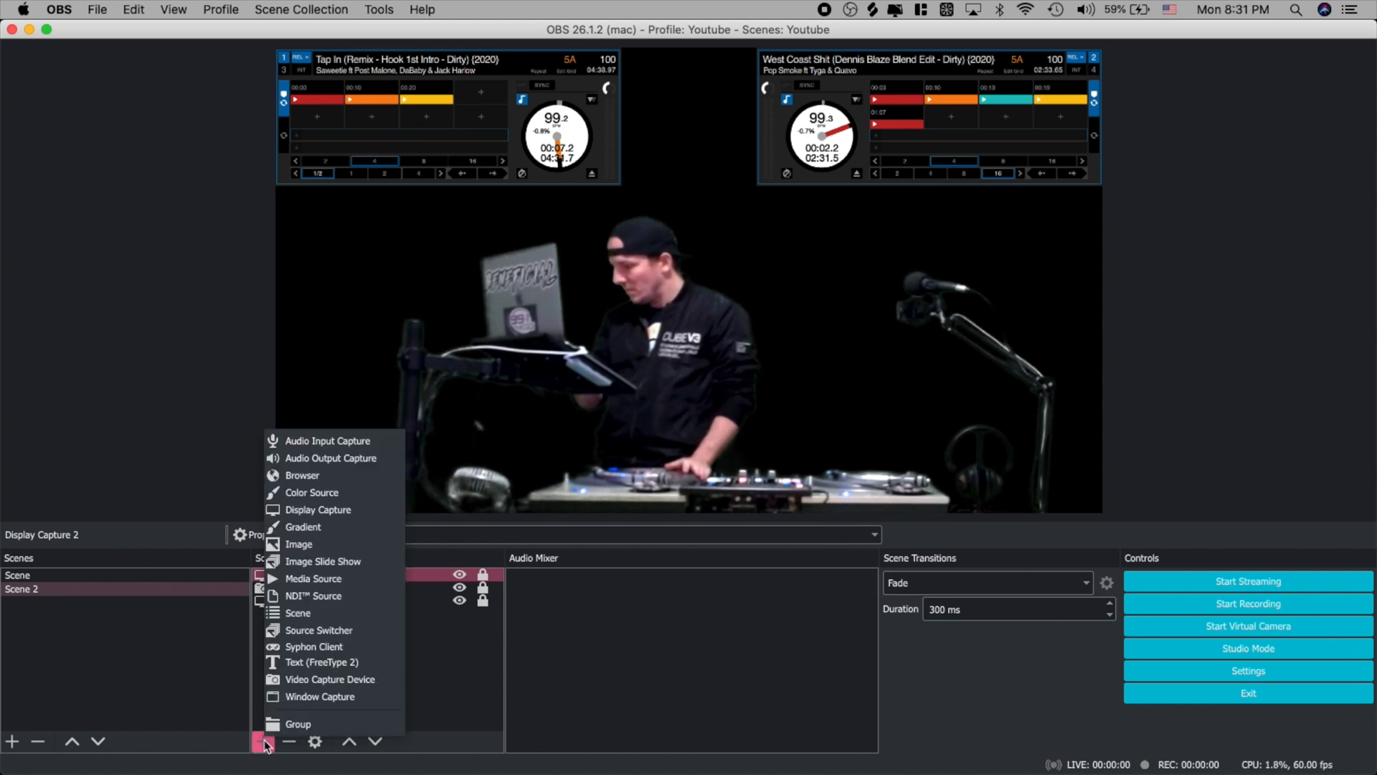
mouse_move(320, 695)
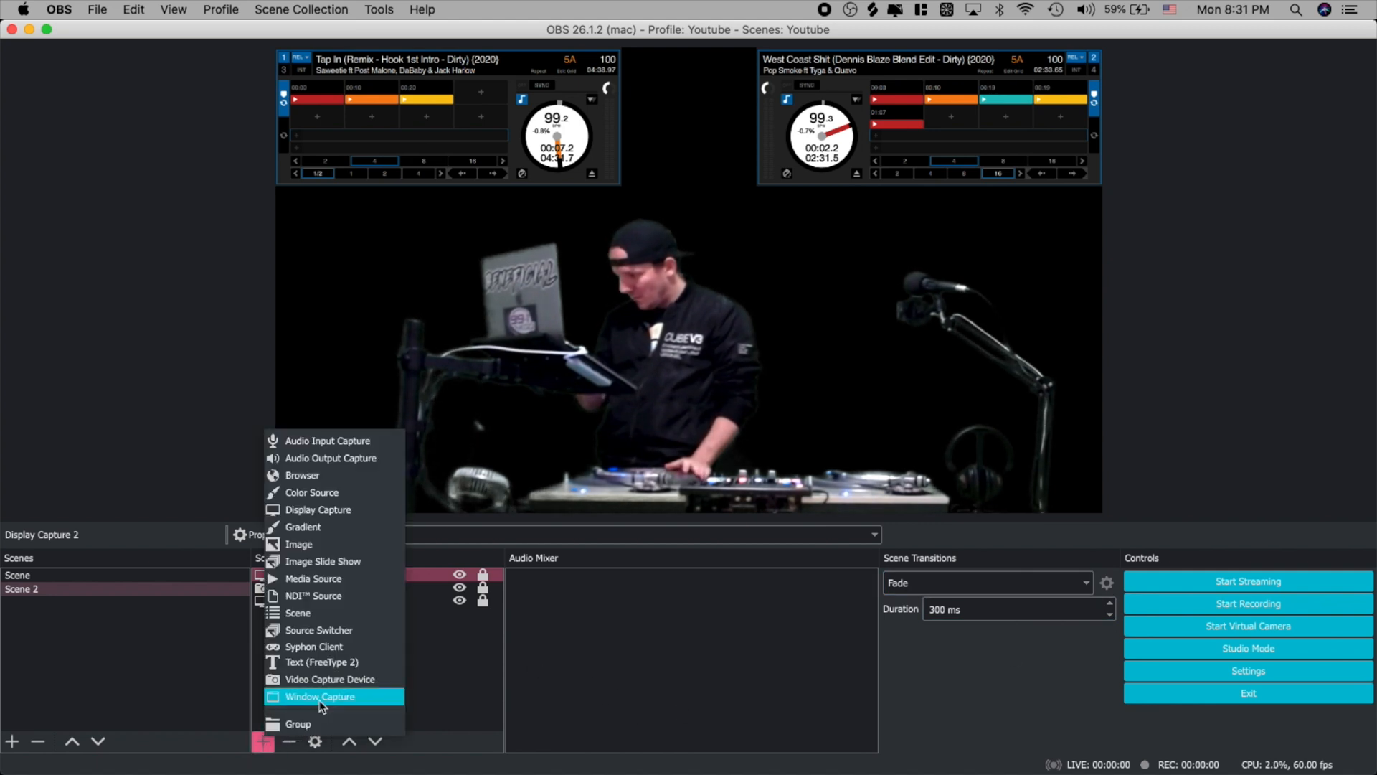
mouse_move(319, 646)
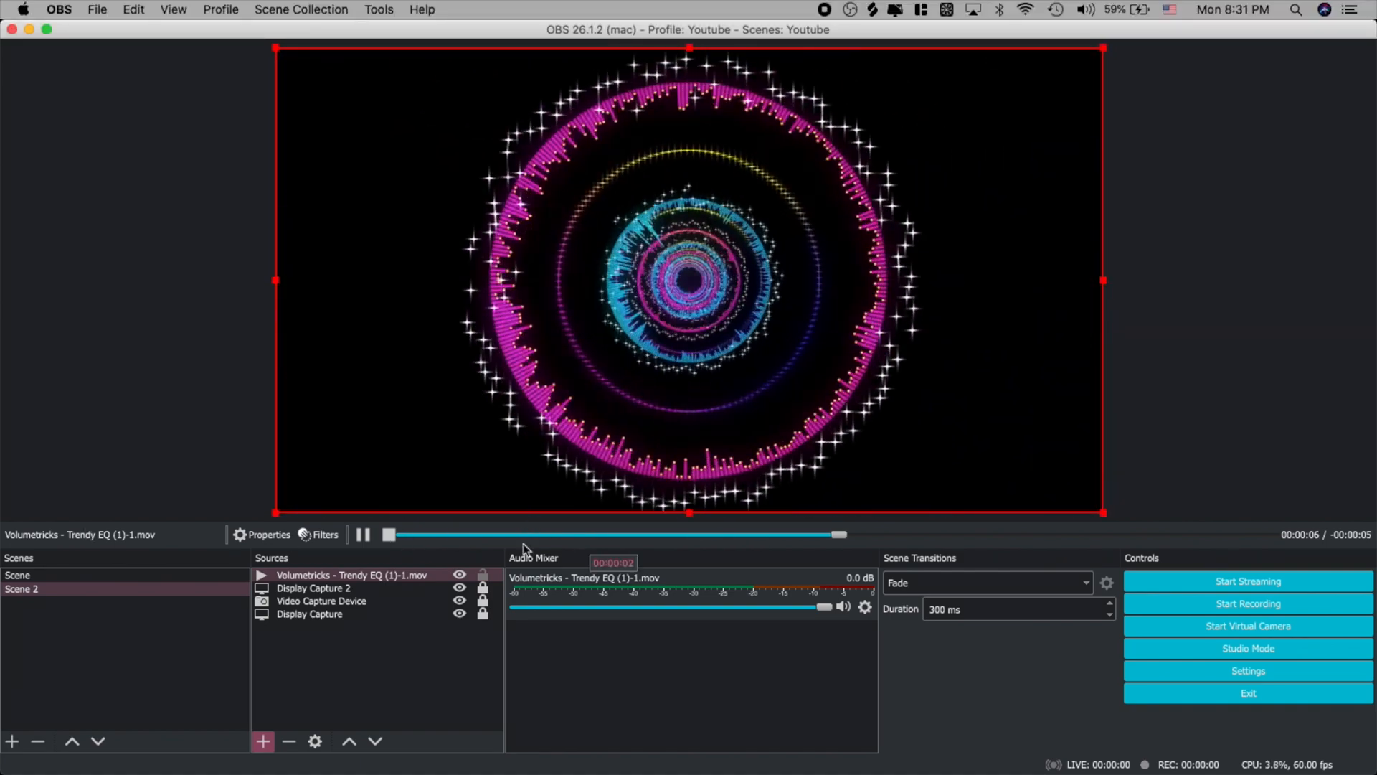
click(268, 534)
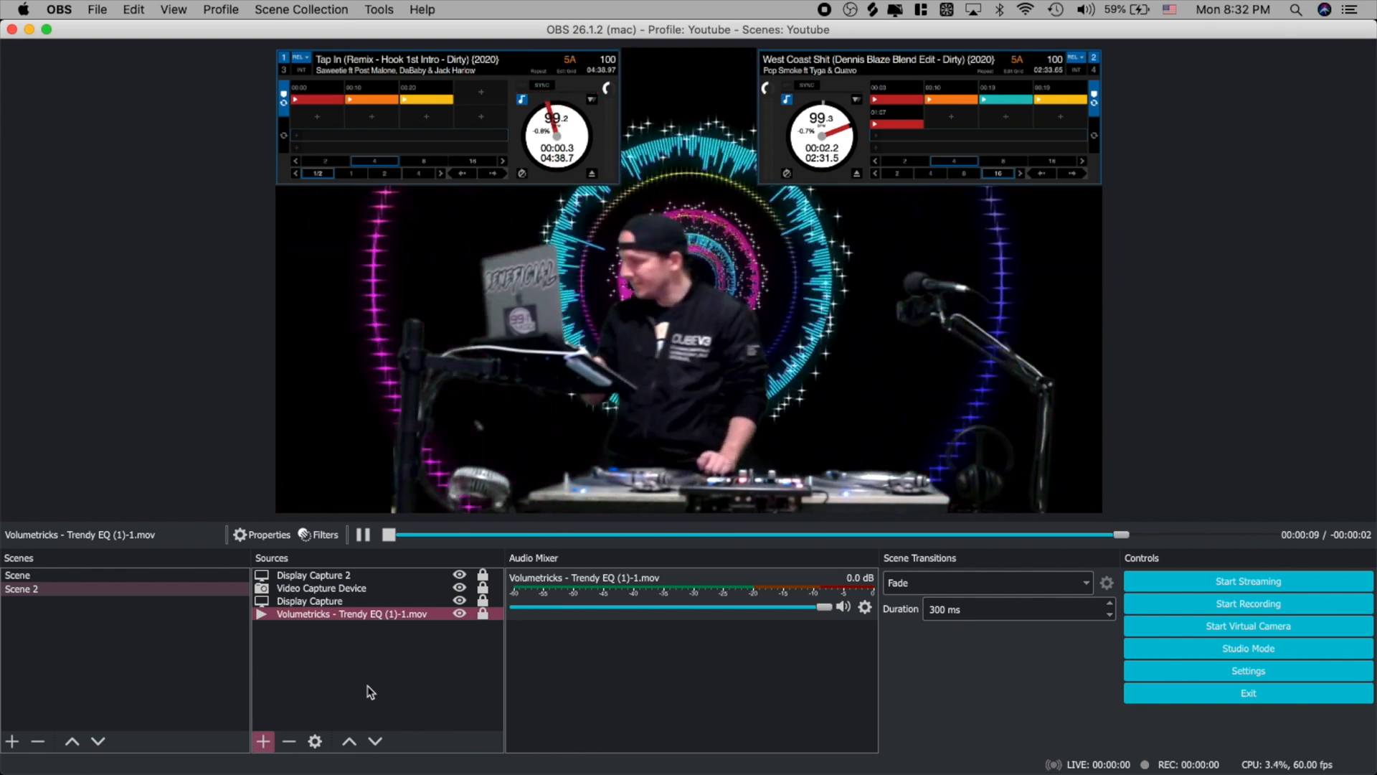
click(1247, 604)
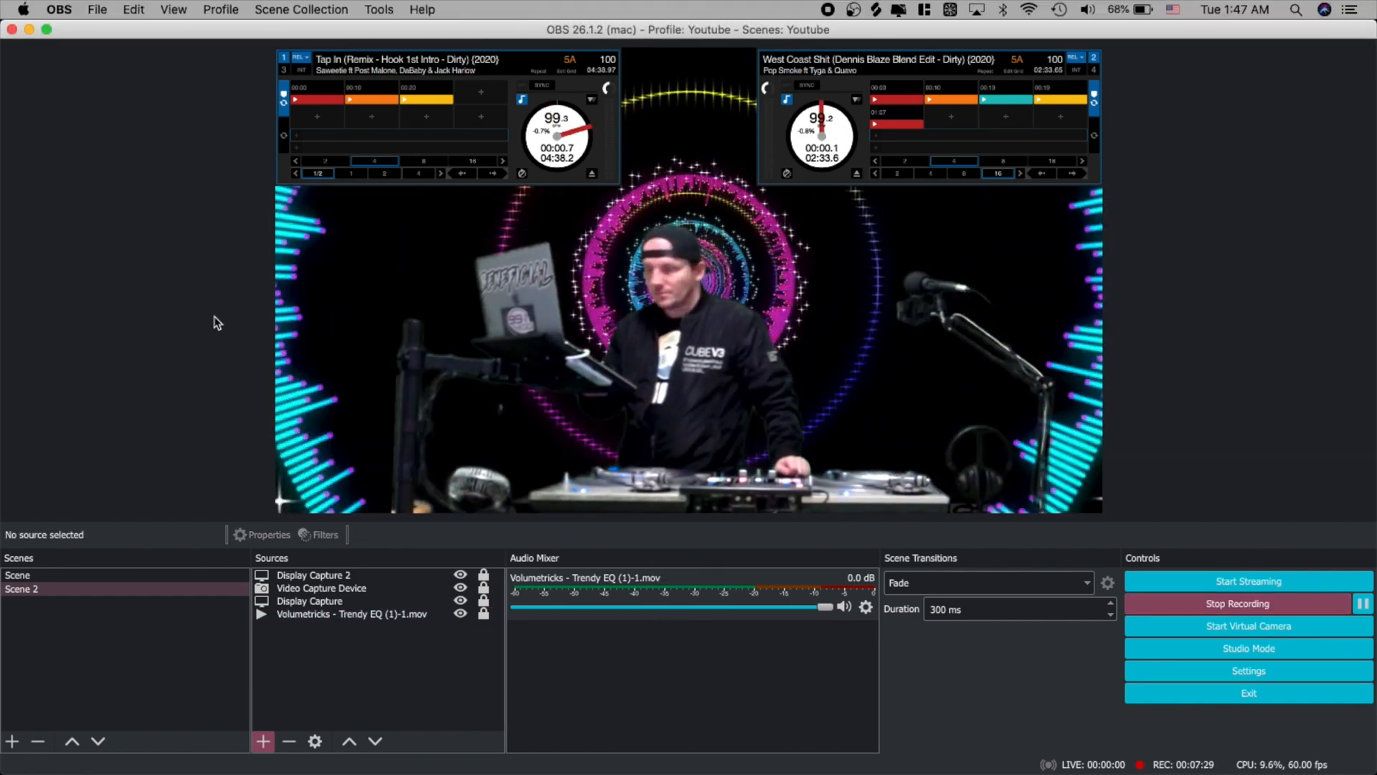
Add a third Display Capture cropped to the waveform strip on the left edge and bring up its transform settings
click(261, 740)
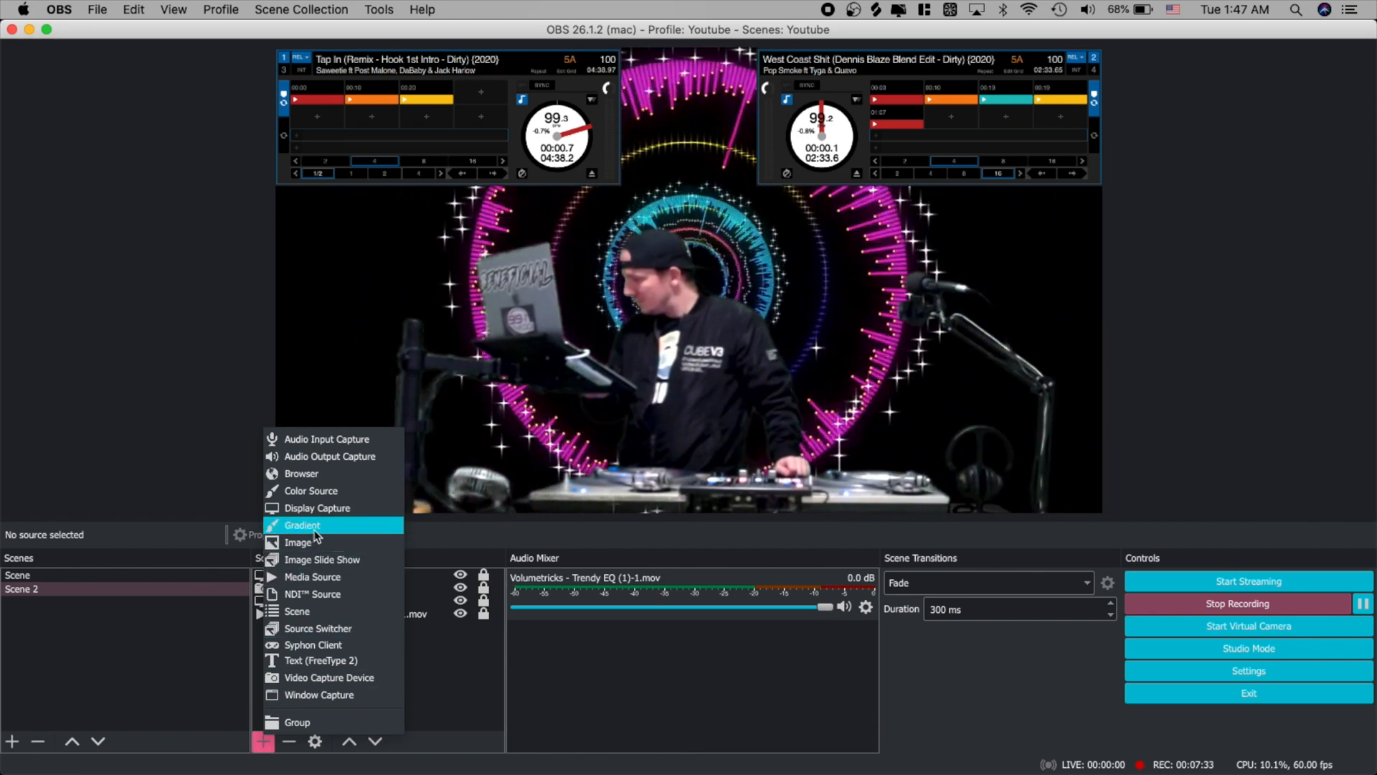
click(317, 508)
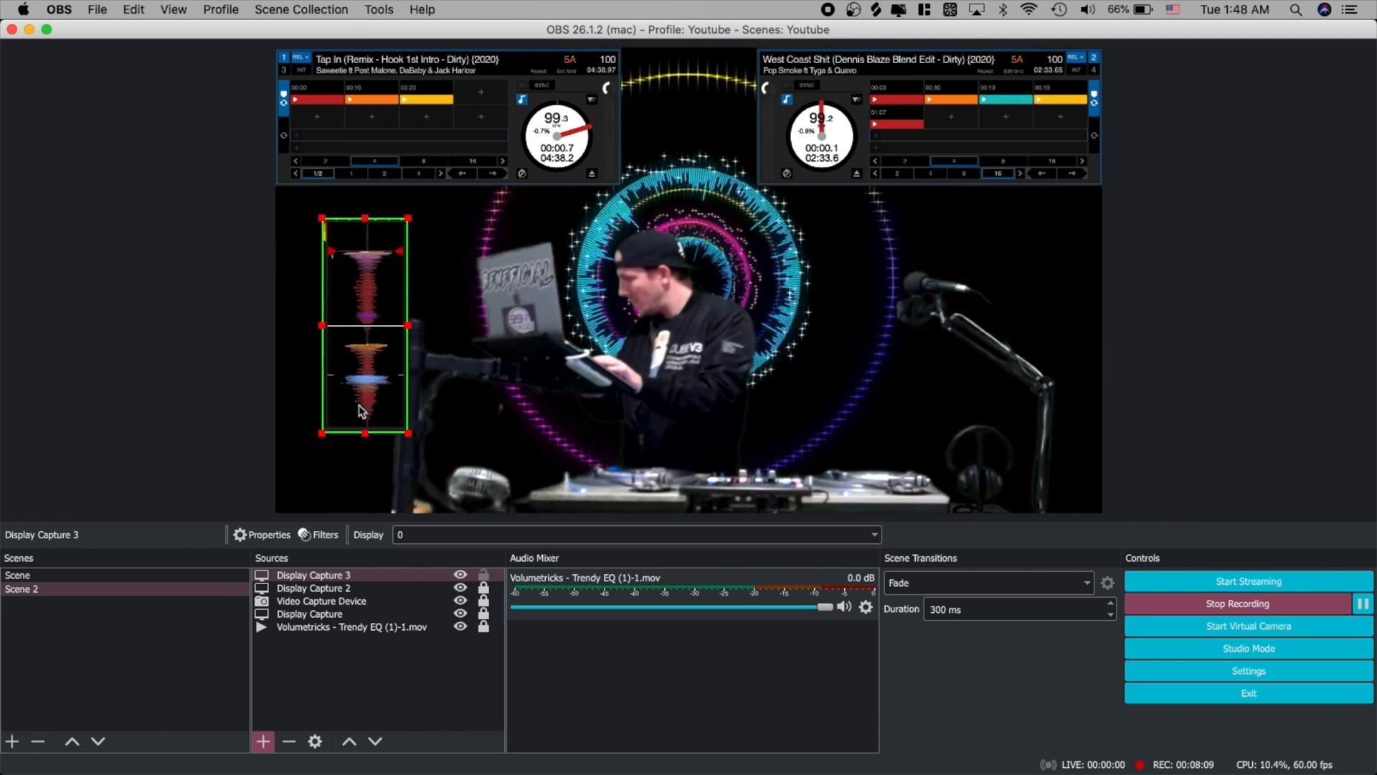
click(314, 588)
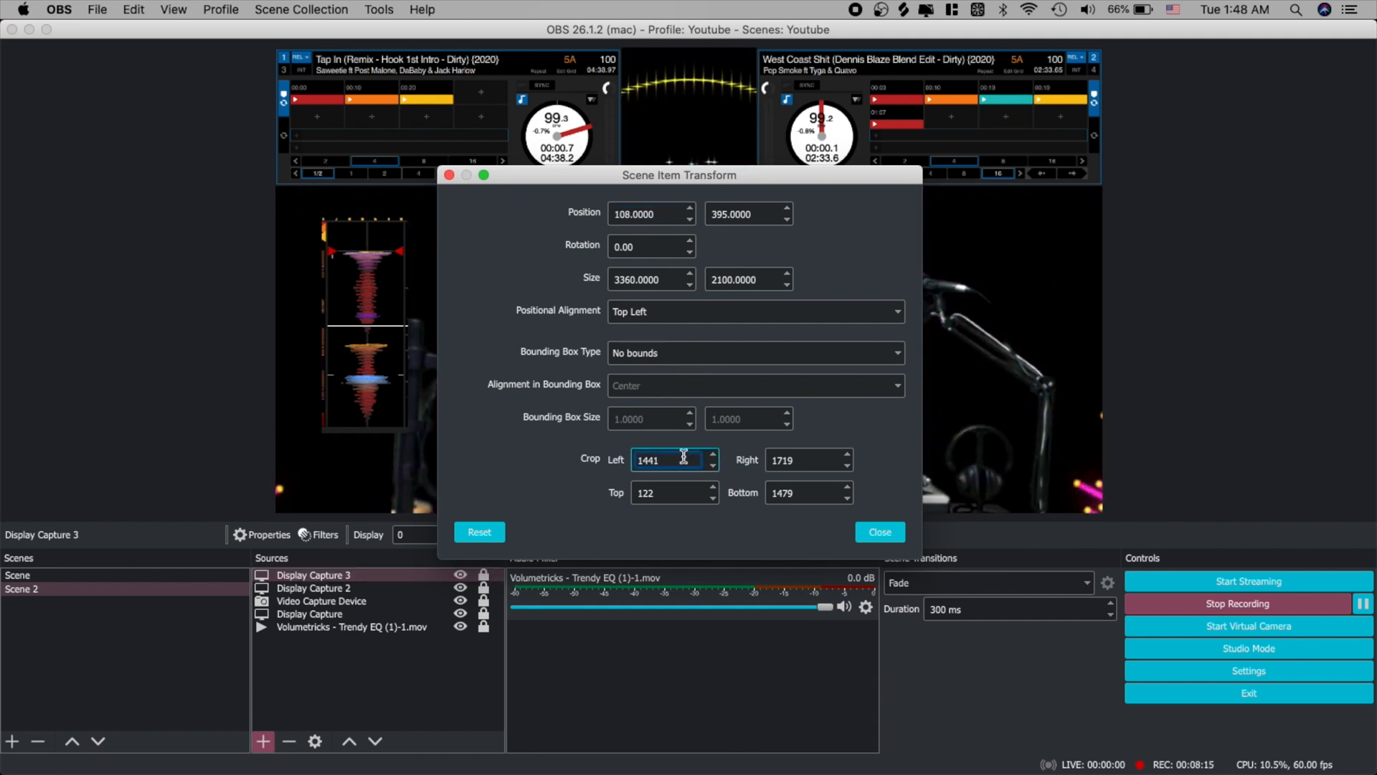
Tighten Display Capture 3's crop to Left 1454, Right 1731, Top 133, Bottom 1492 and close the transform
text(1447)
click(809, 459)
text(1731)
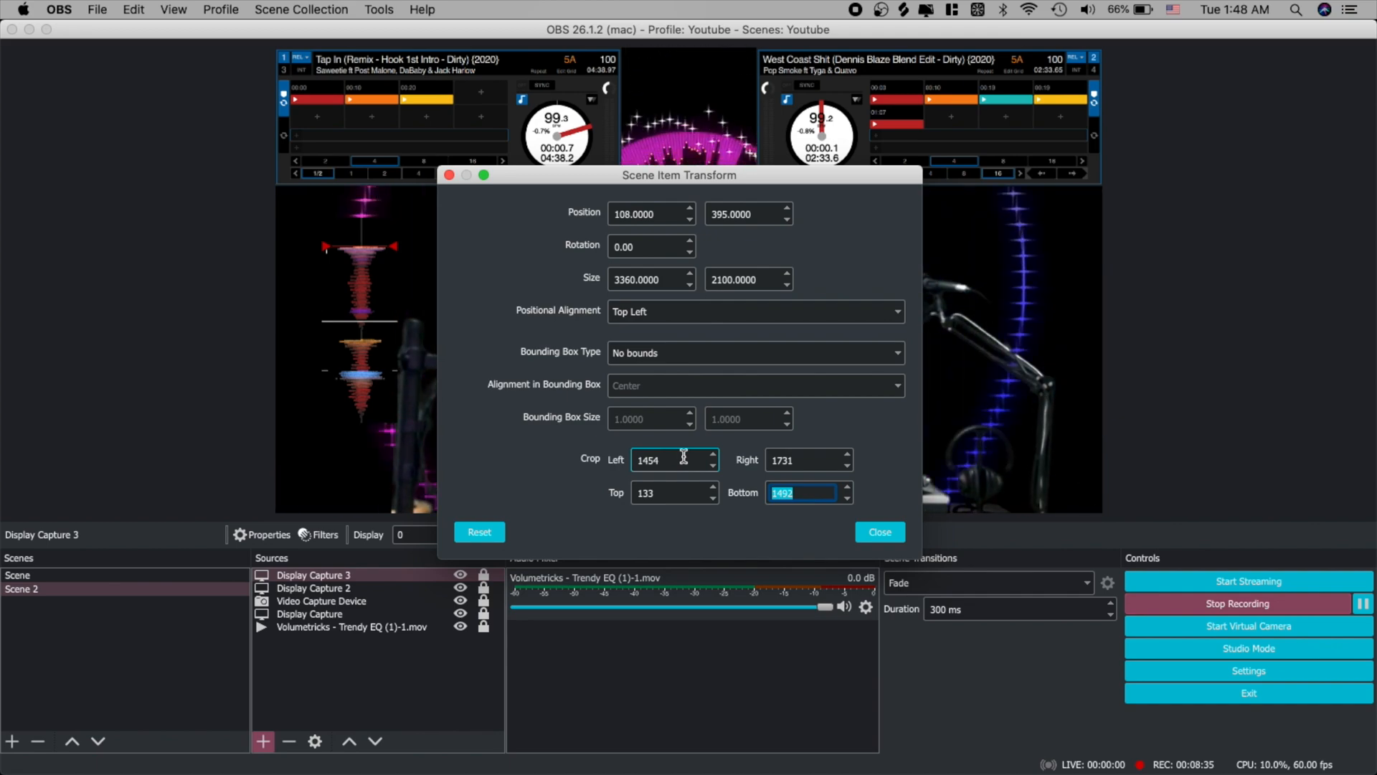
click(878, 531)
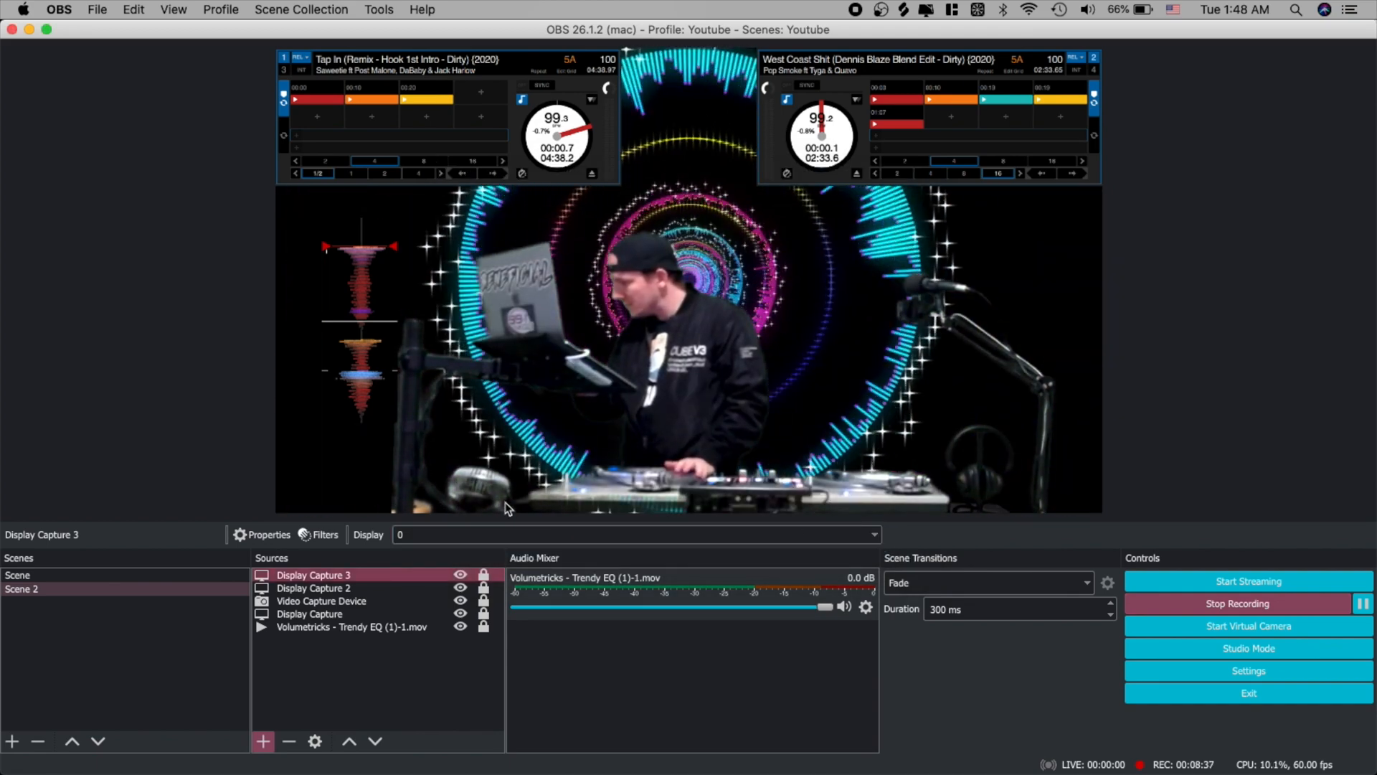
Add a Color Key filter to Display Capture 3 with custom key colour black #000000
click(325, 533)
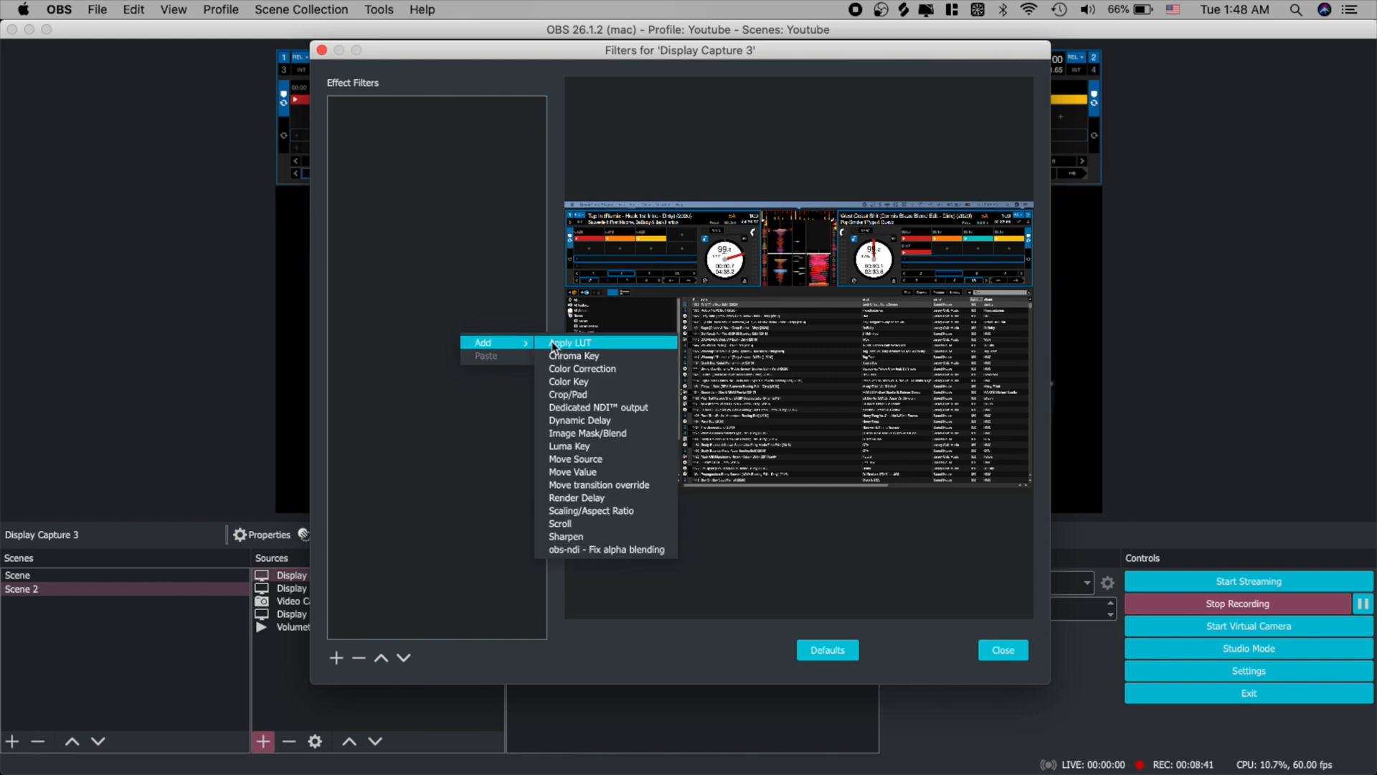
mouse_move(590, 382)
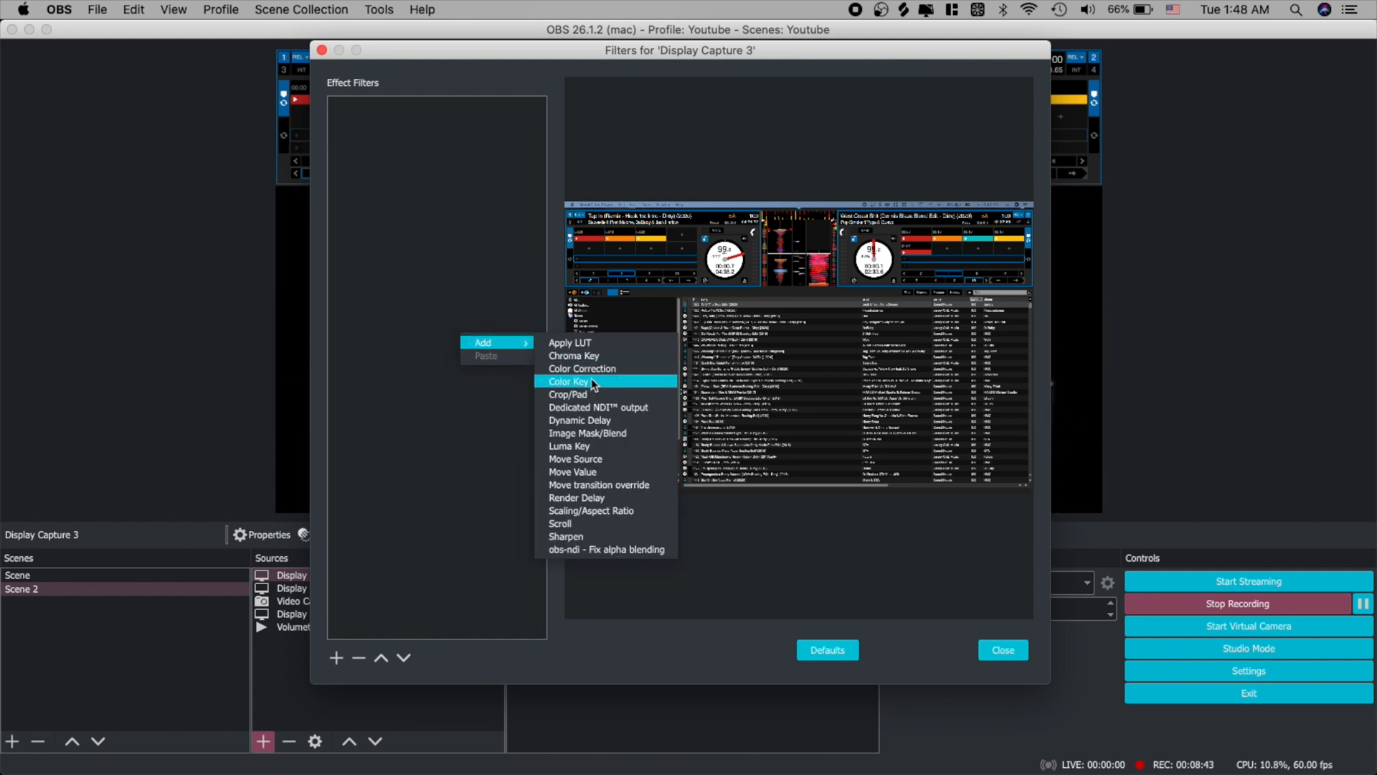
click(568, 381)
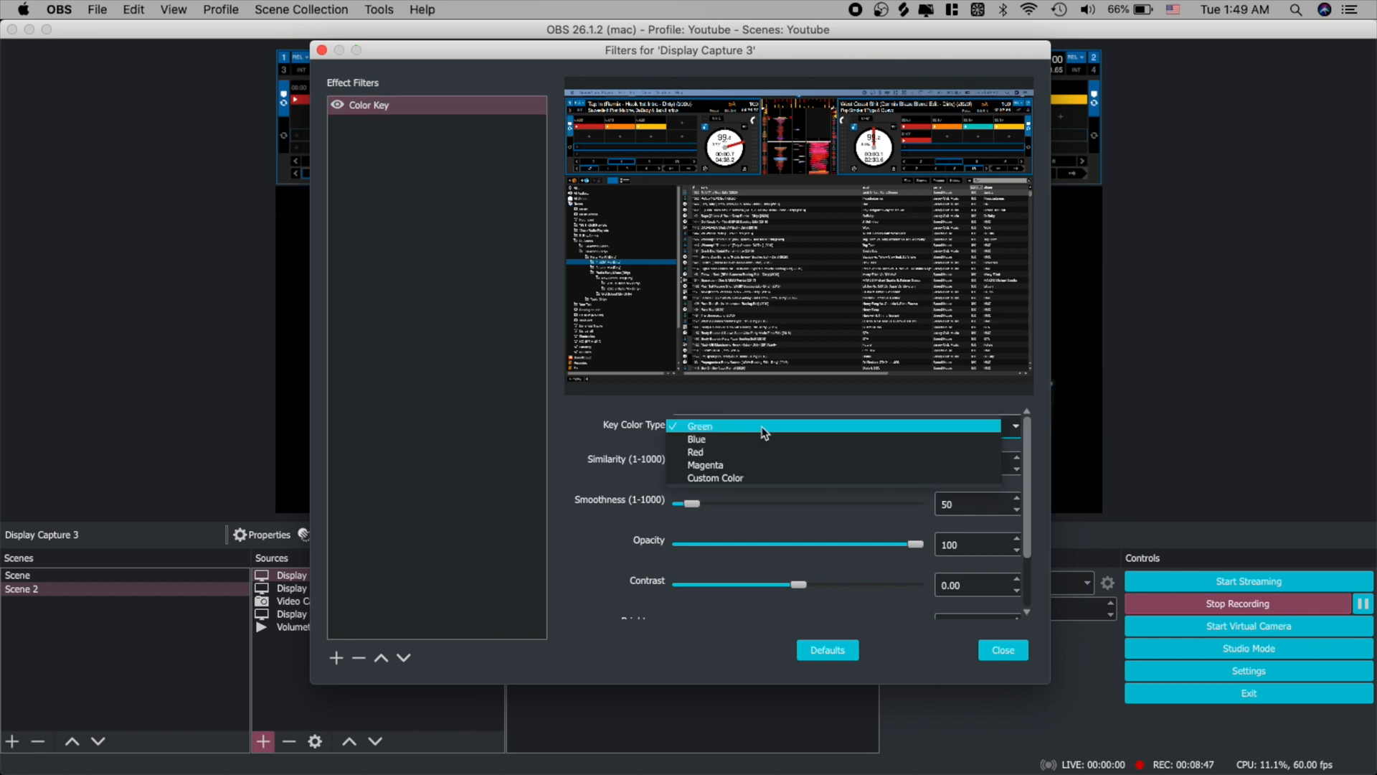
mouse_move(785, 477)
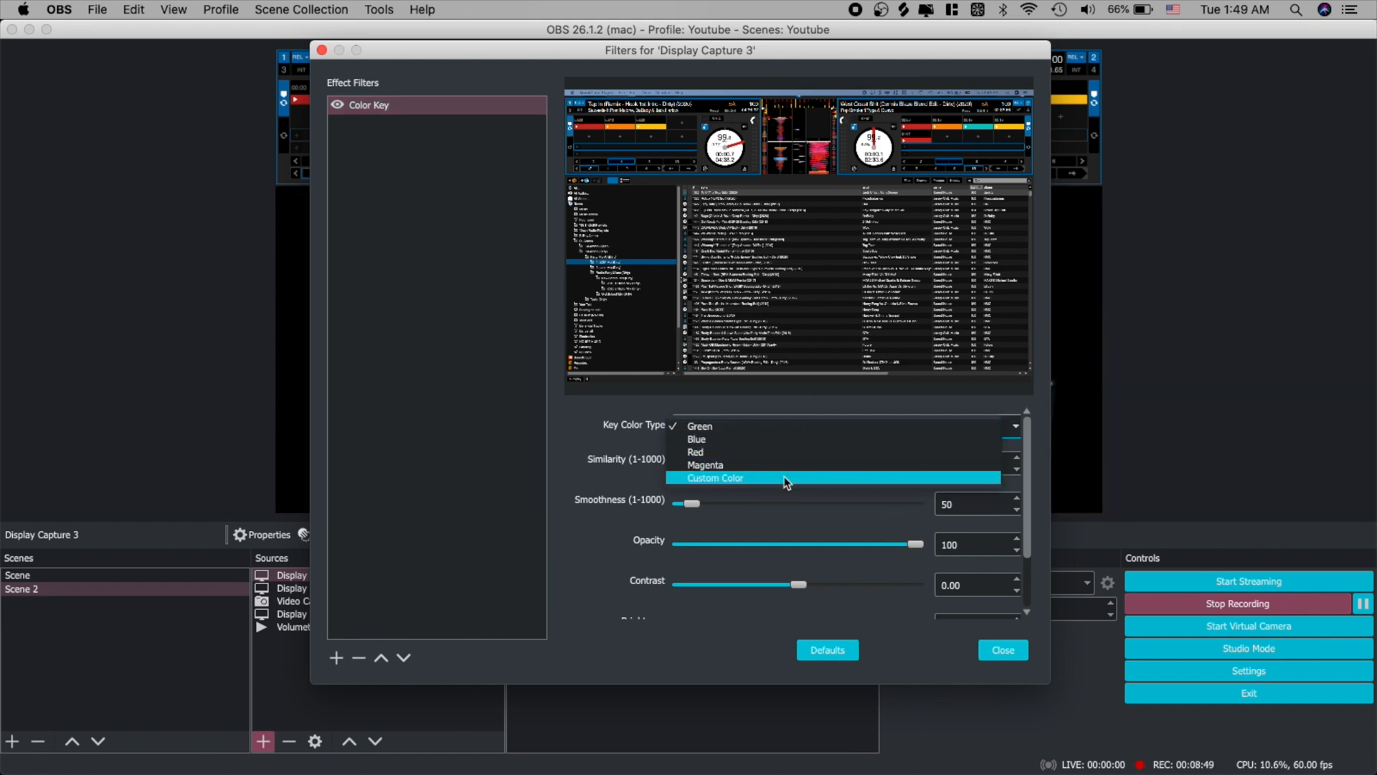
click(714, 476)
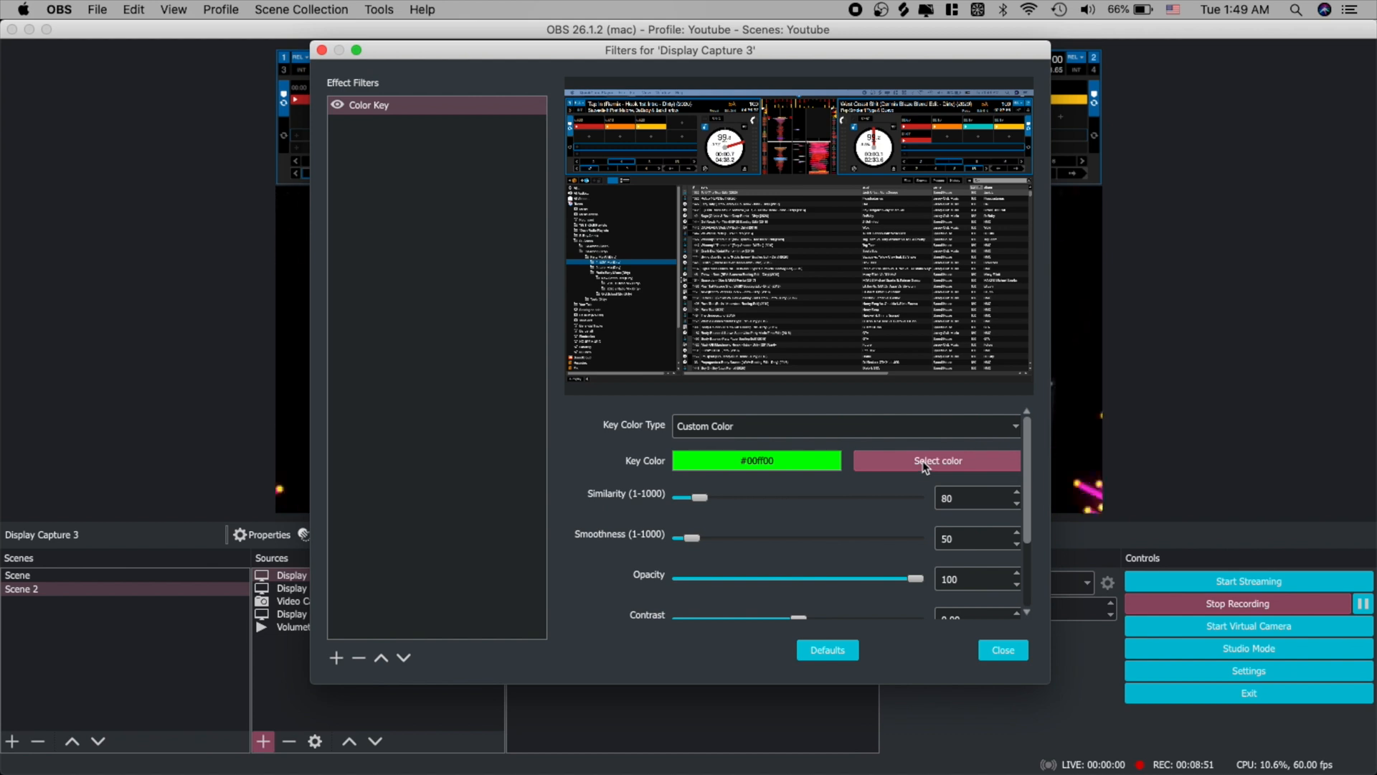
click(936, 460)
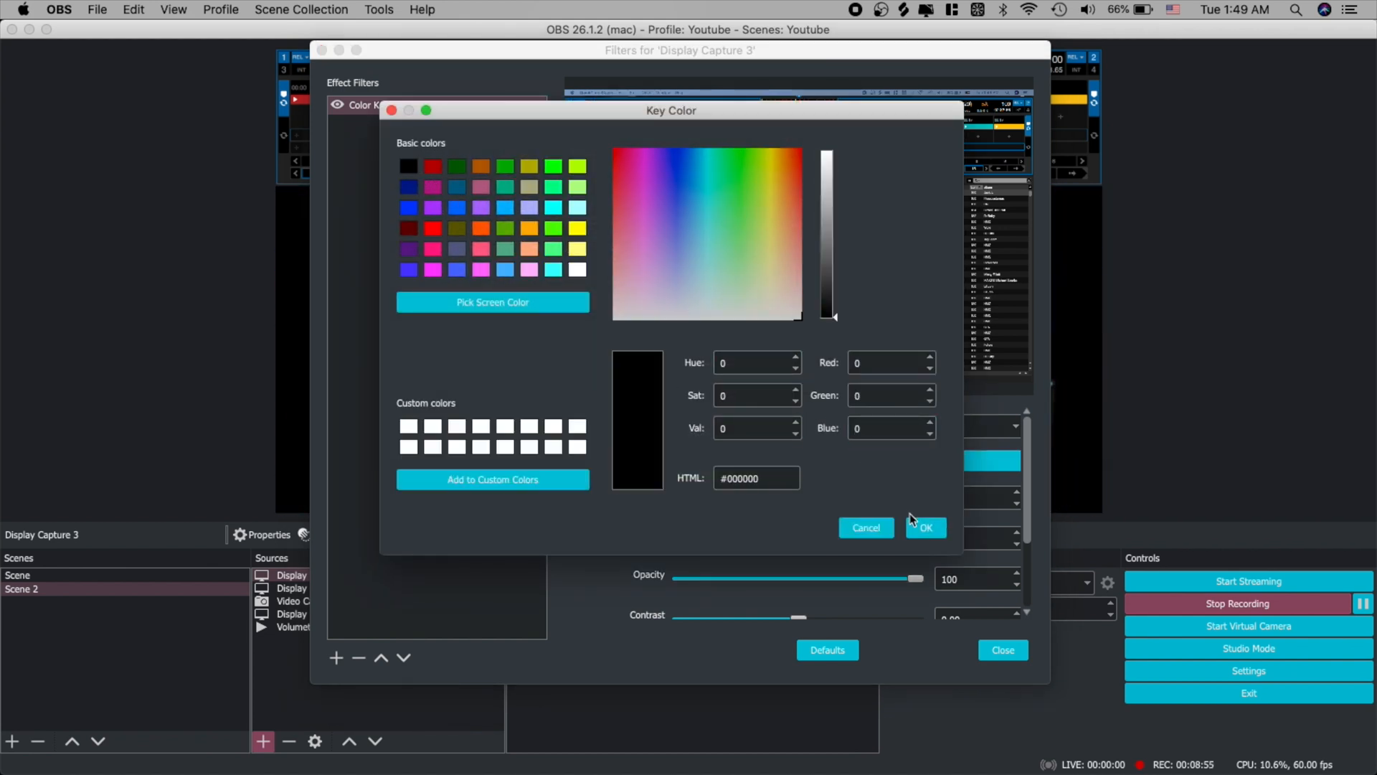
click(925, 527)
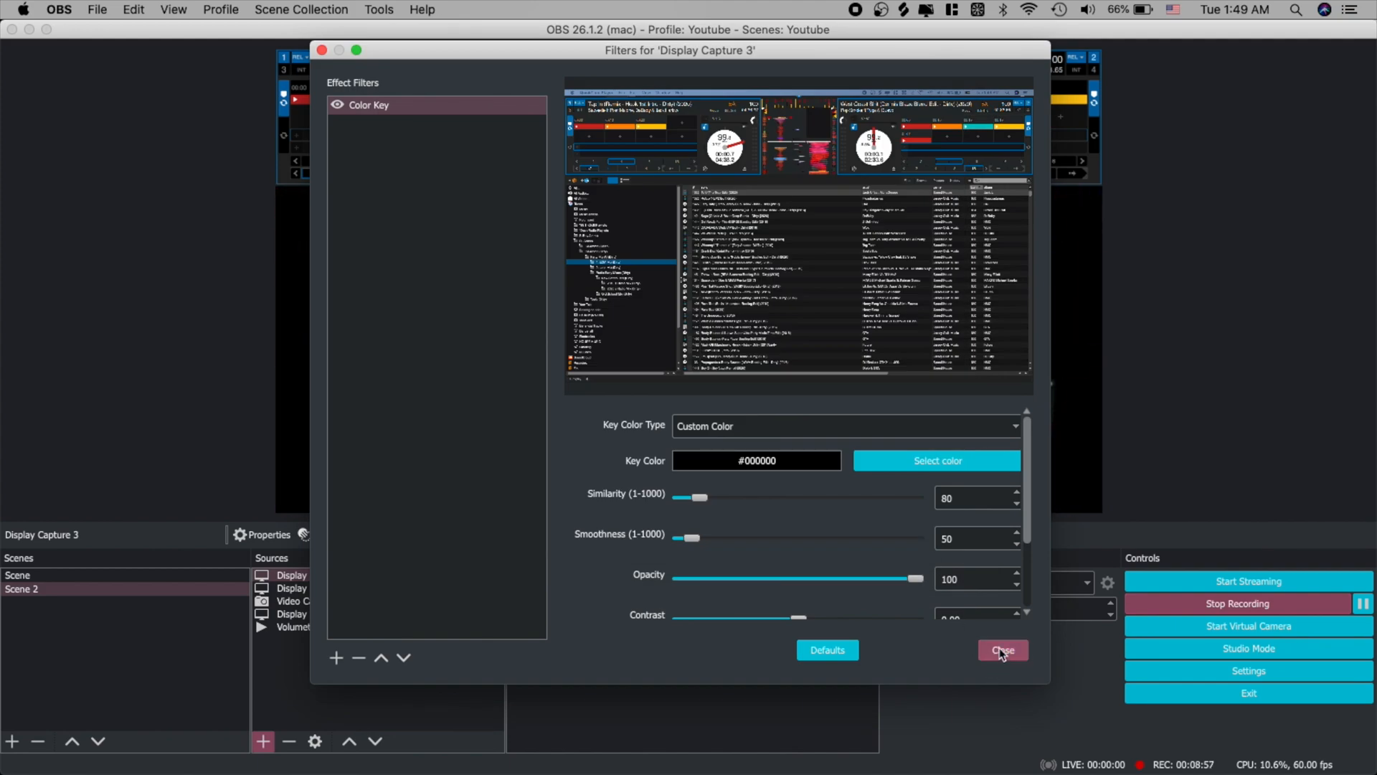
click(1003, 650)
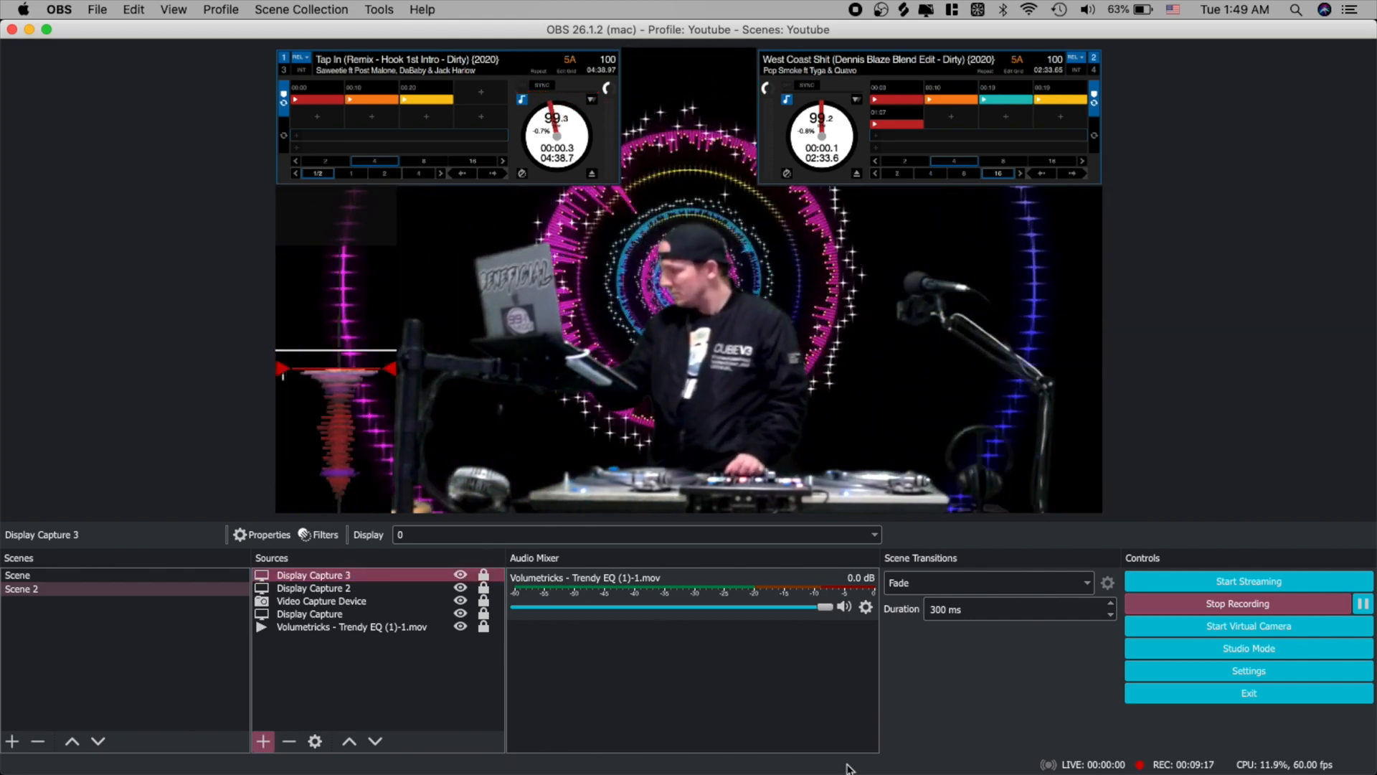
Add a fourth Display Capture source to the scene
click(262, 740)
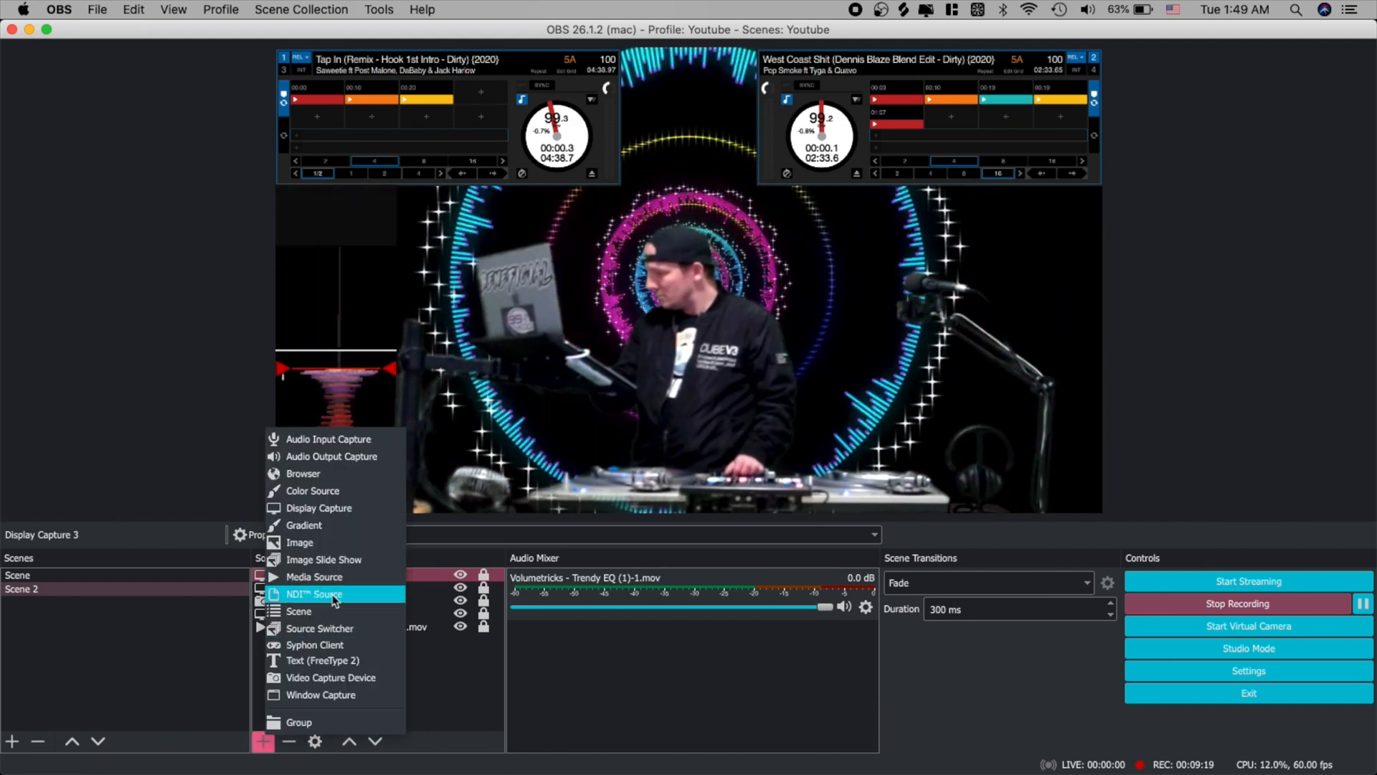
click(319, 508)
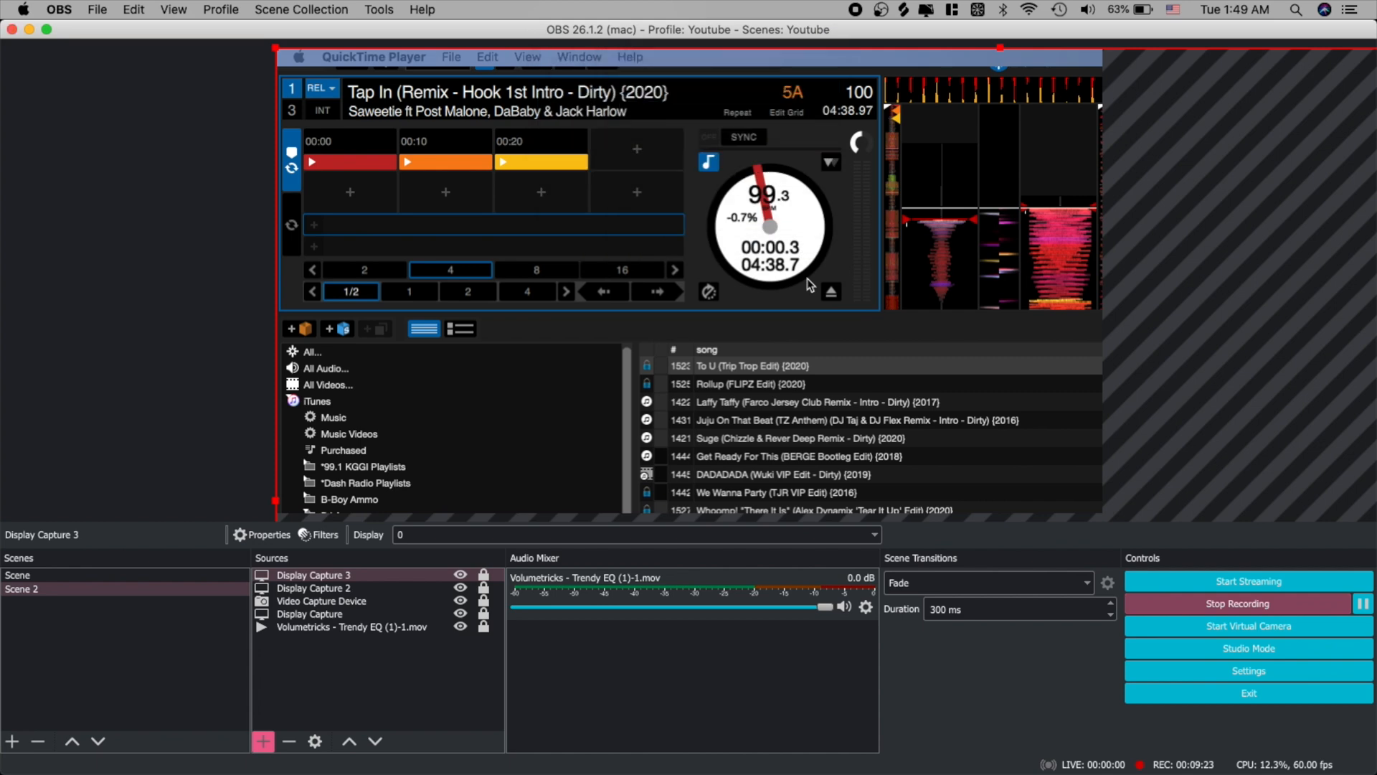
click(261, 741)
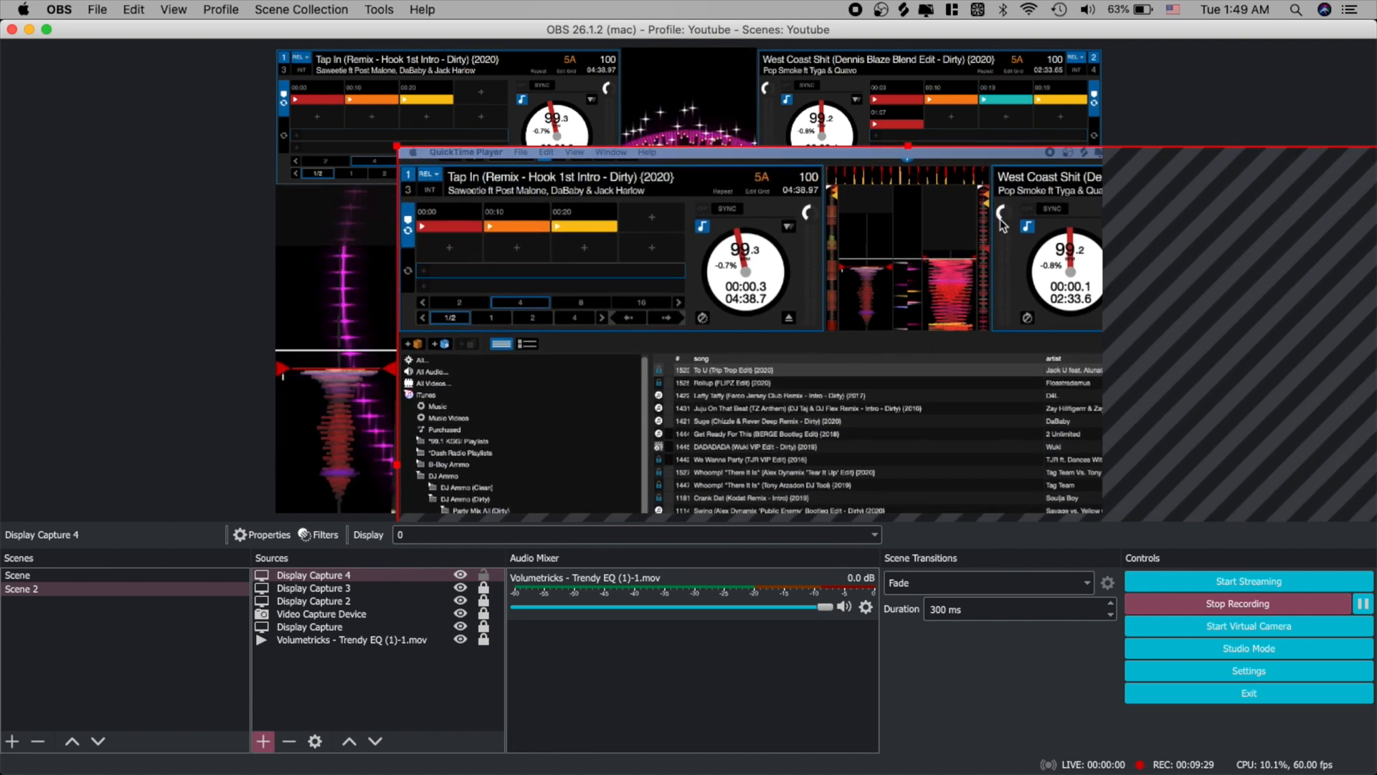
Check Display Capture 3's crop values for reference and close its transform
click(316, 588)
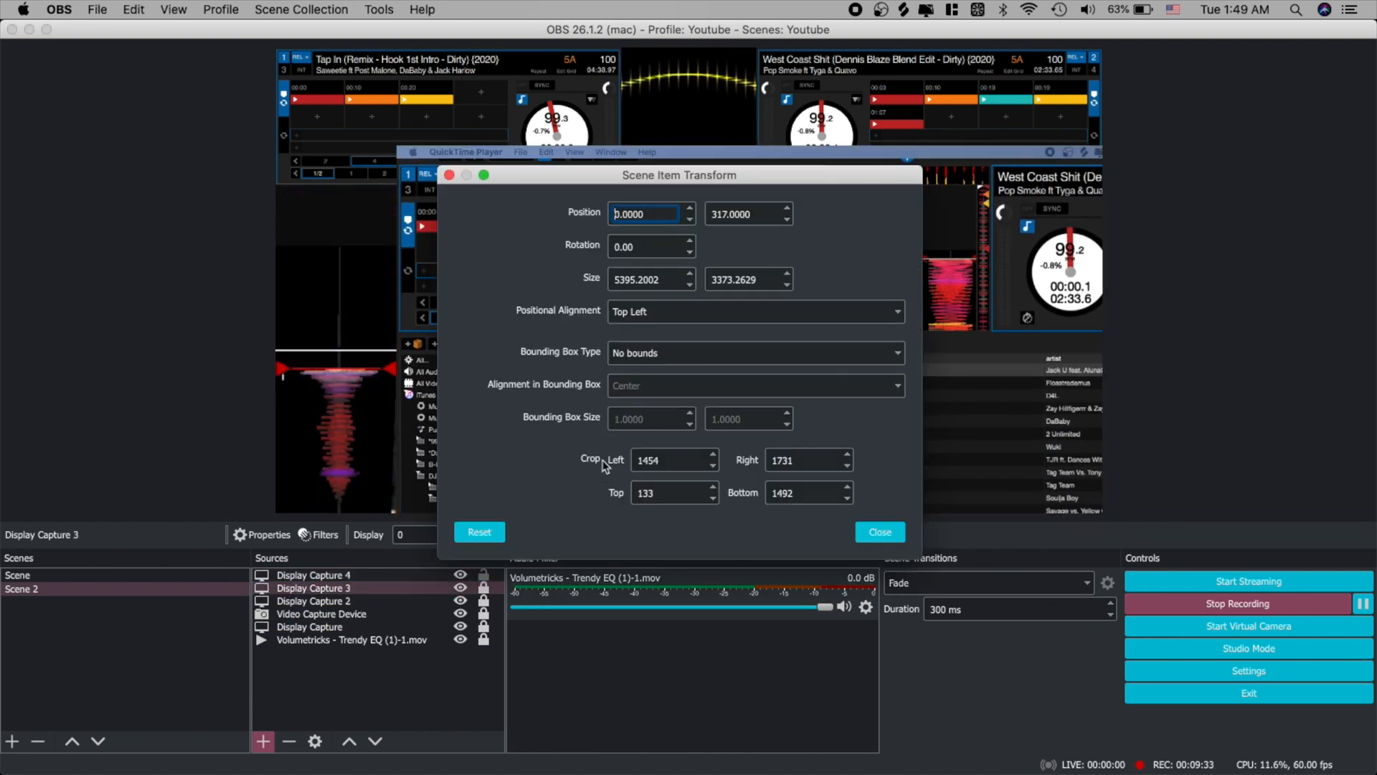
click(667, 459)
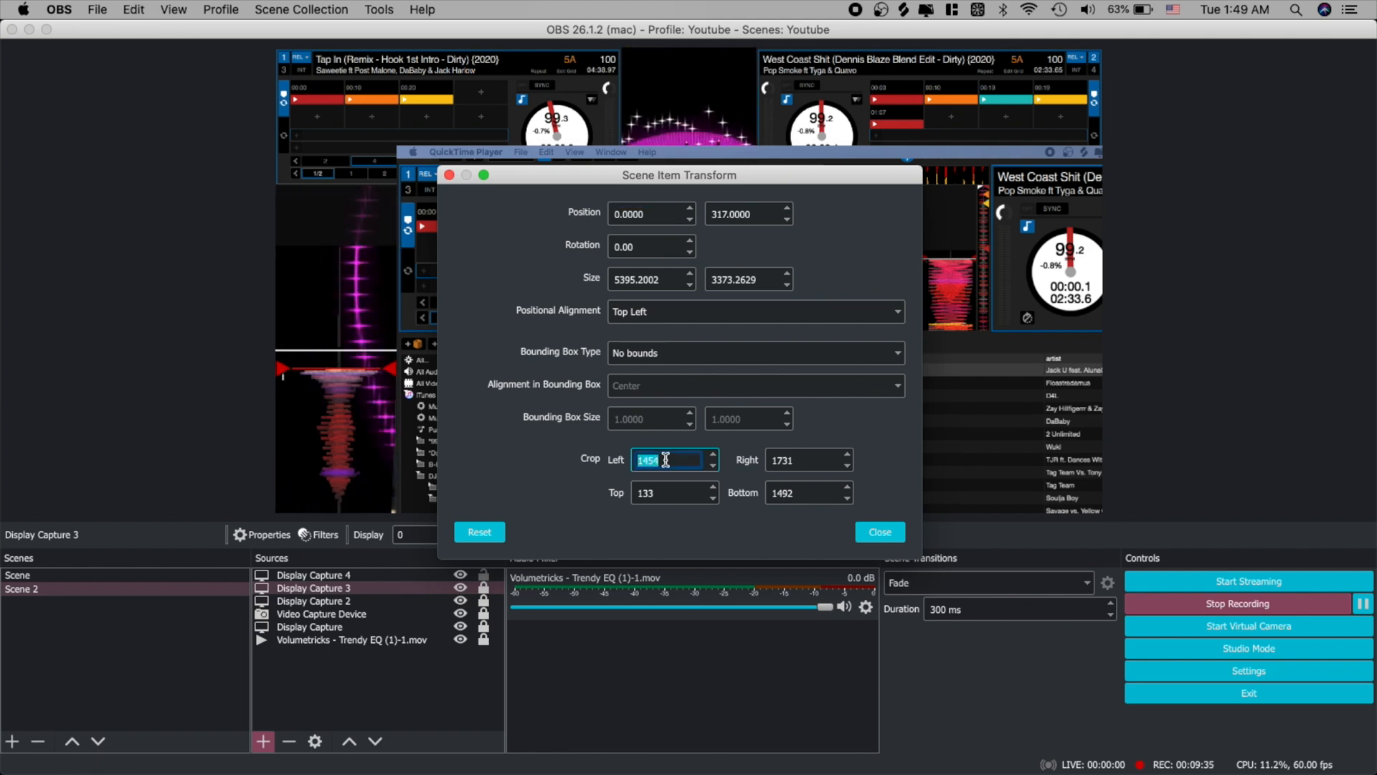
click(878, 531)
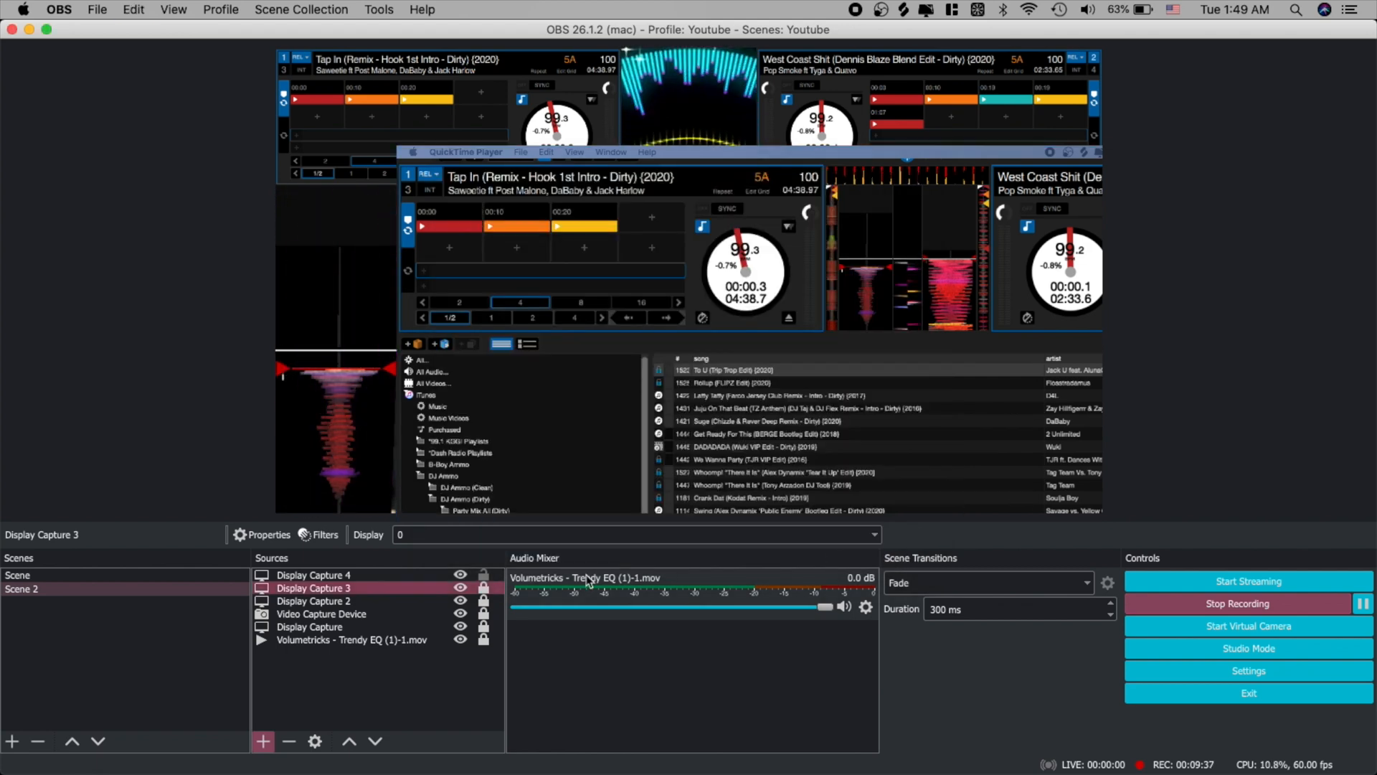
Crop the new capture to the other waveform strip: Left 1731, Right 1454, Top 133, Bottom 1492
click(315, 575)
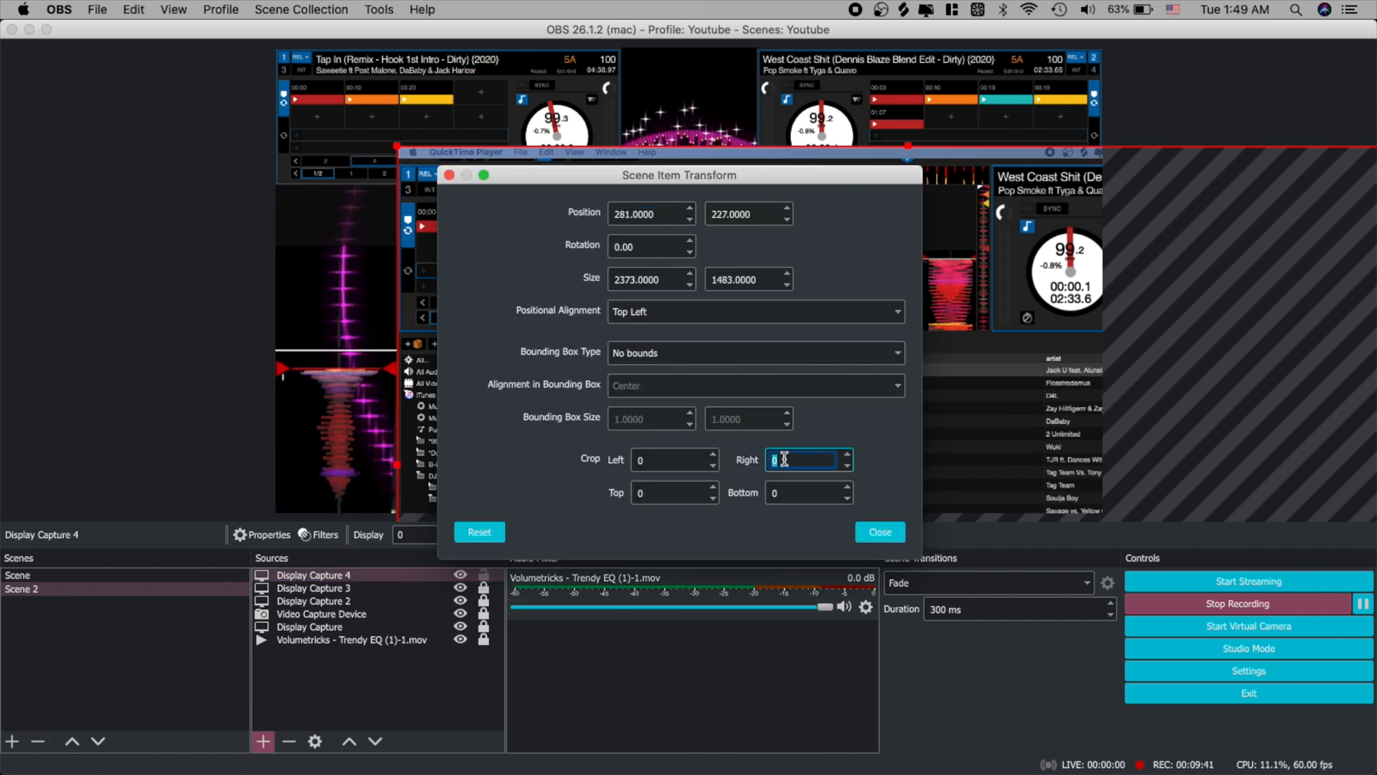
text(1454)
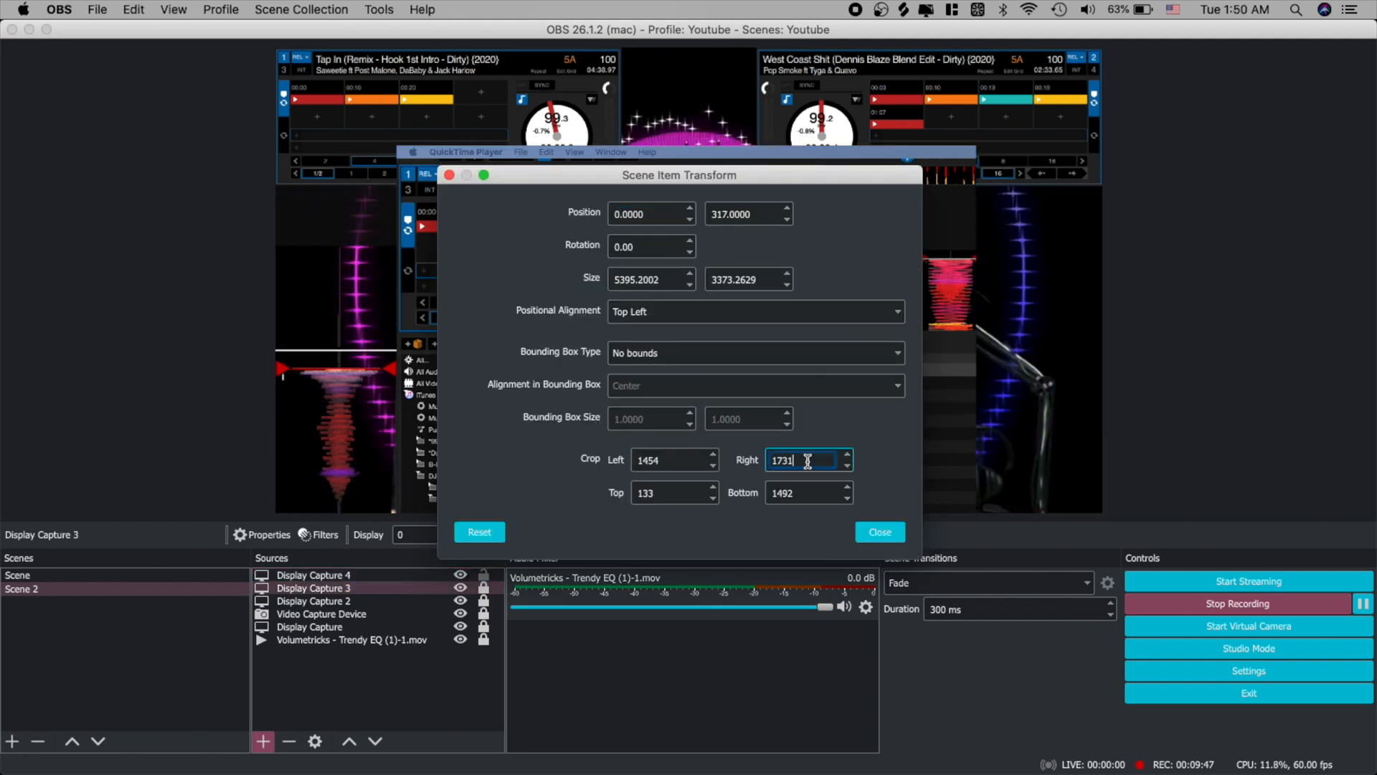
click(879, 531)
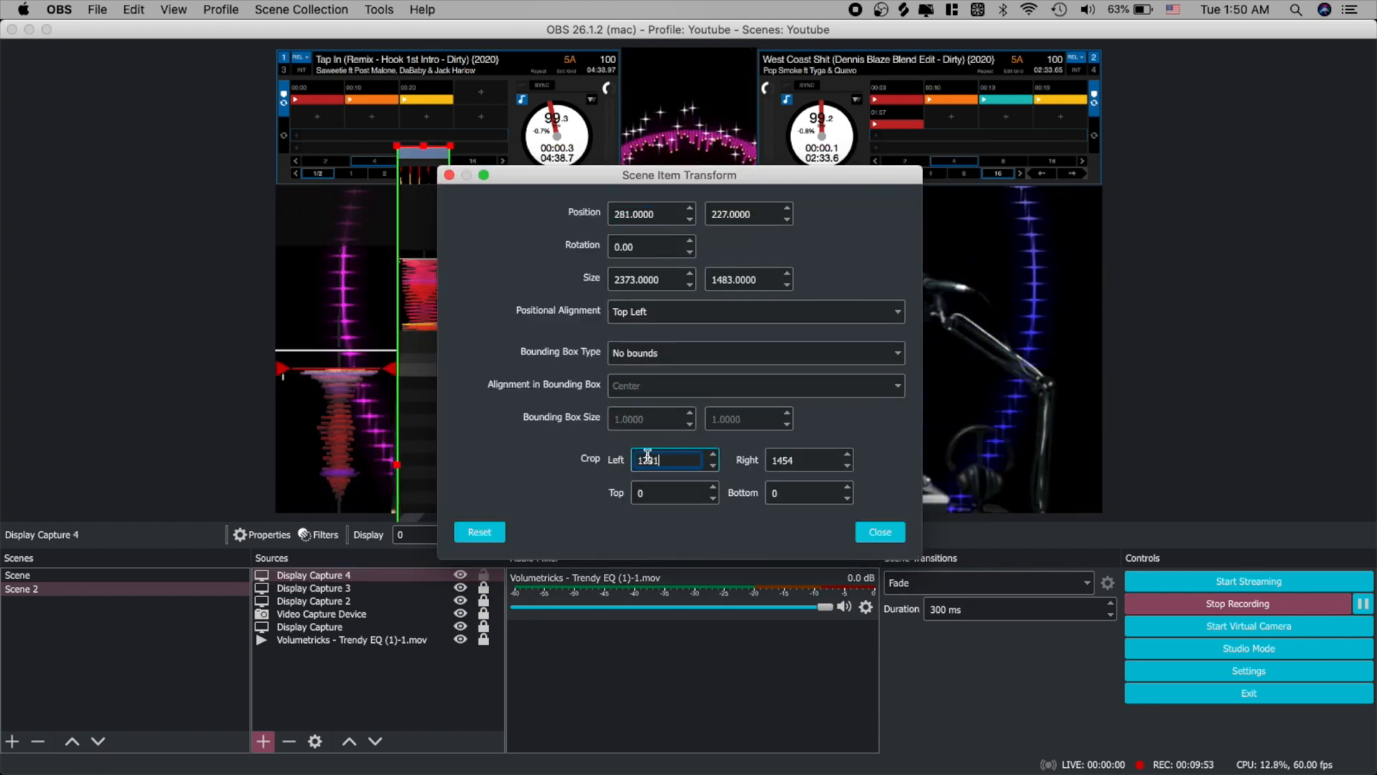
click(878, 531)
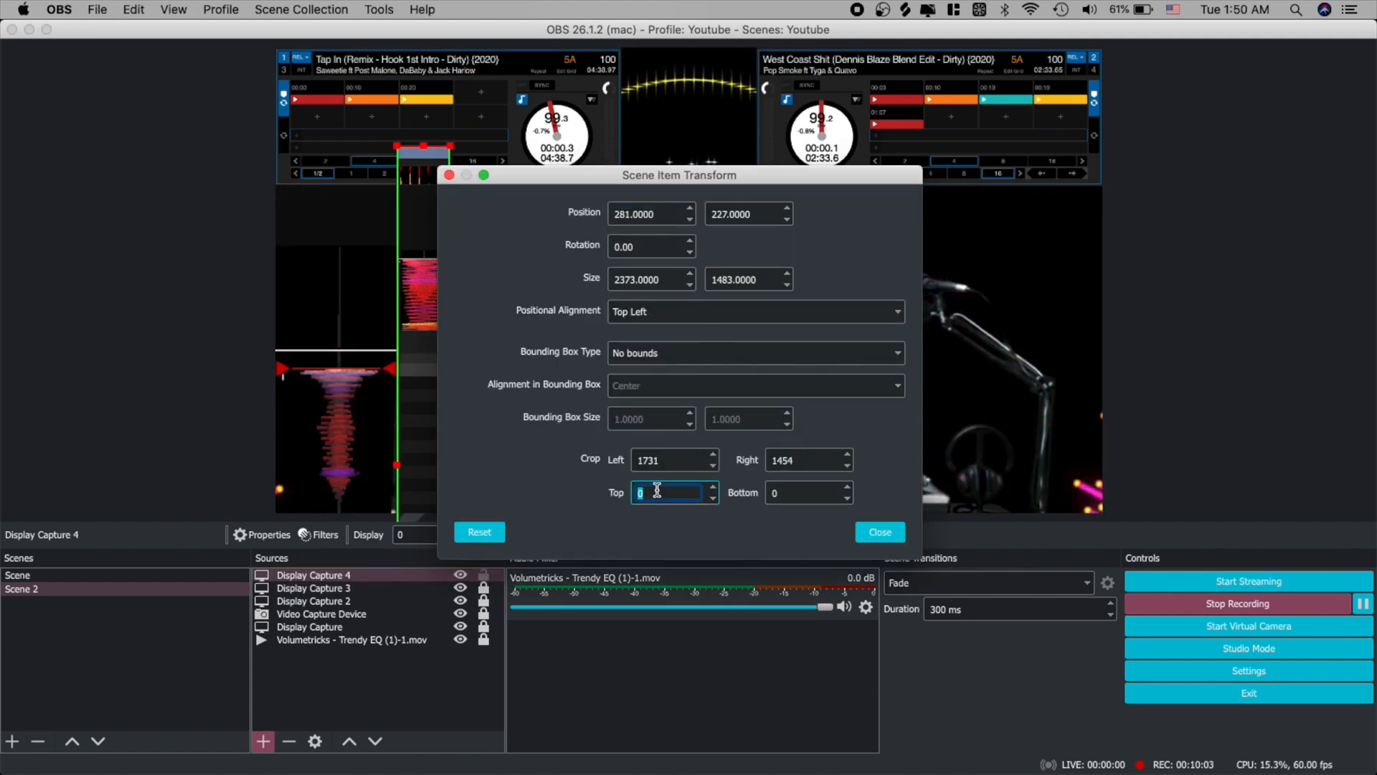
text(1333)
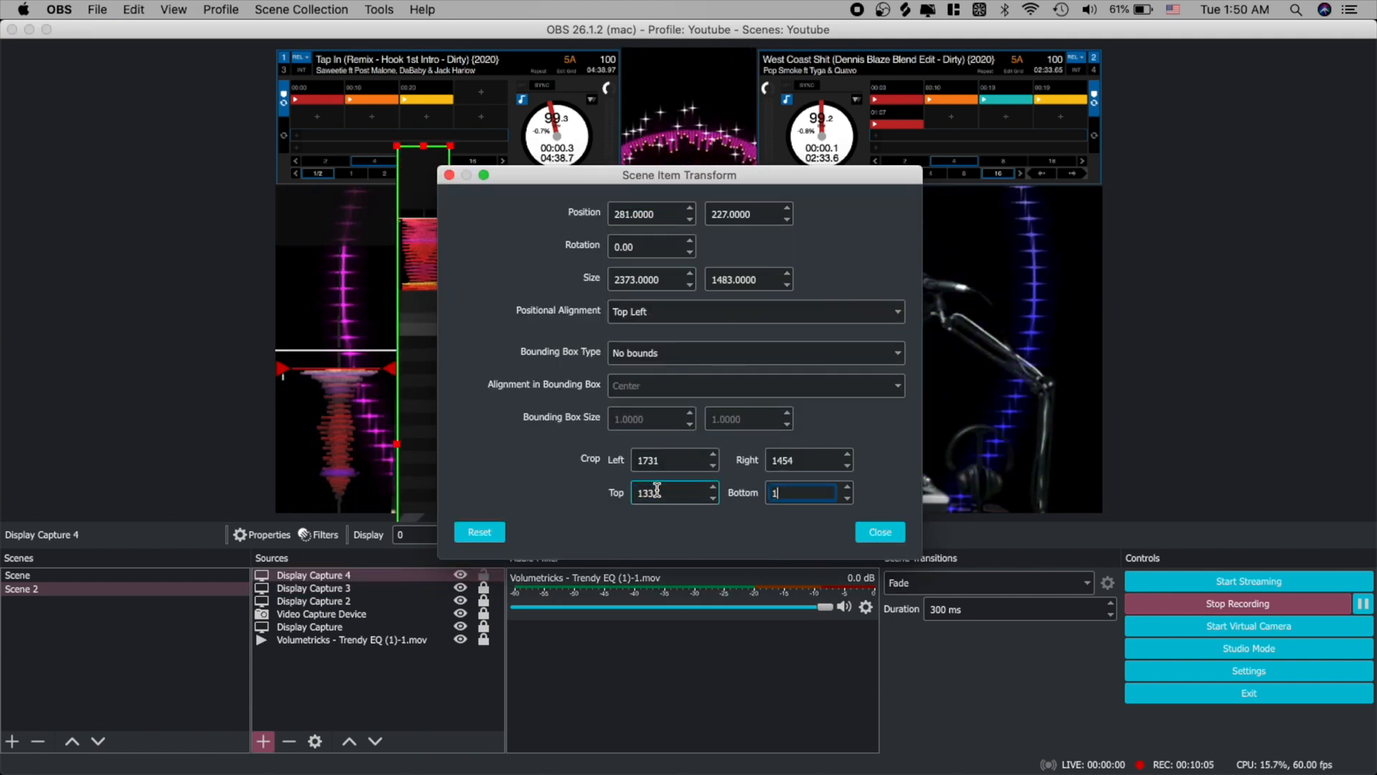
text(492)
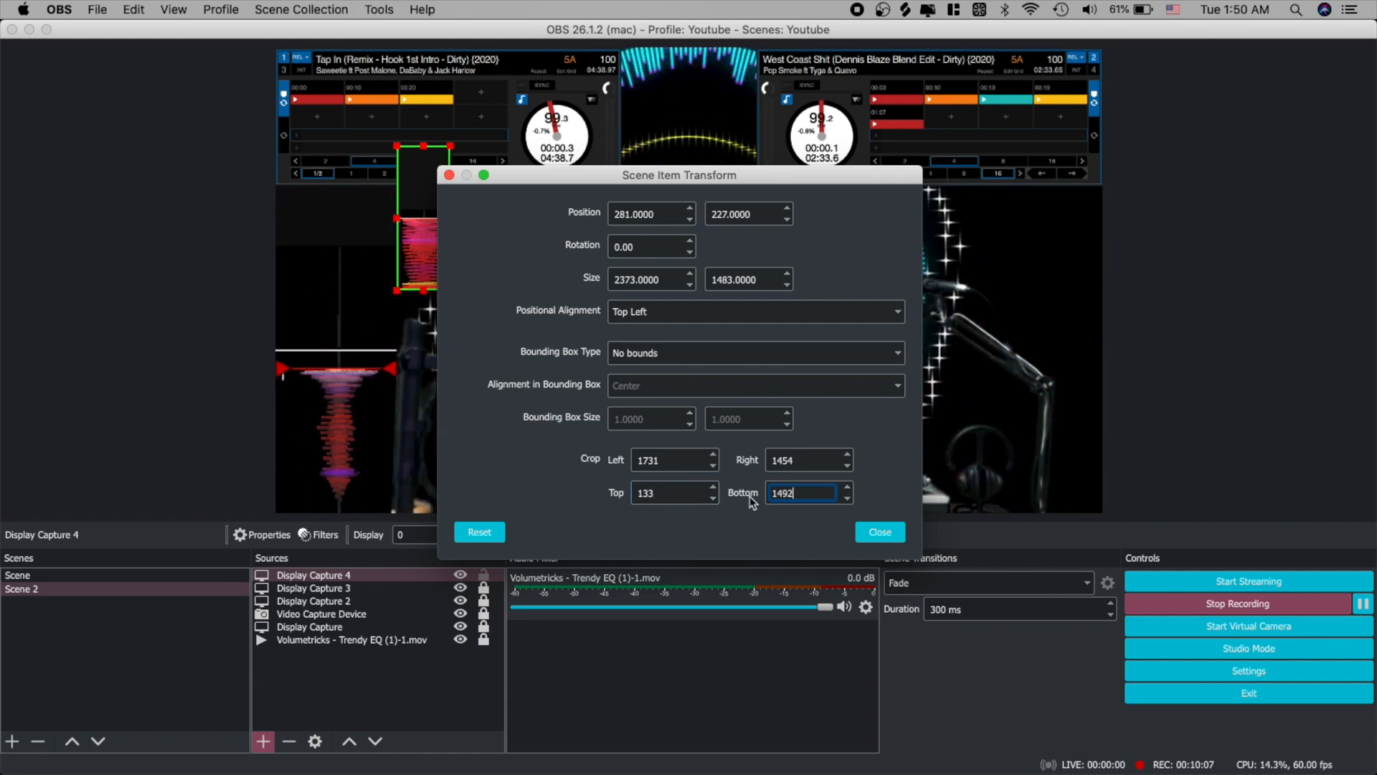
click(878, 531)
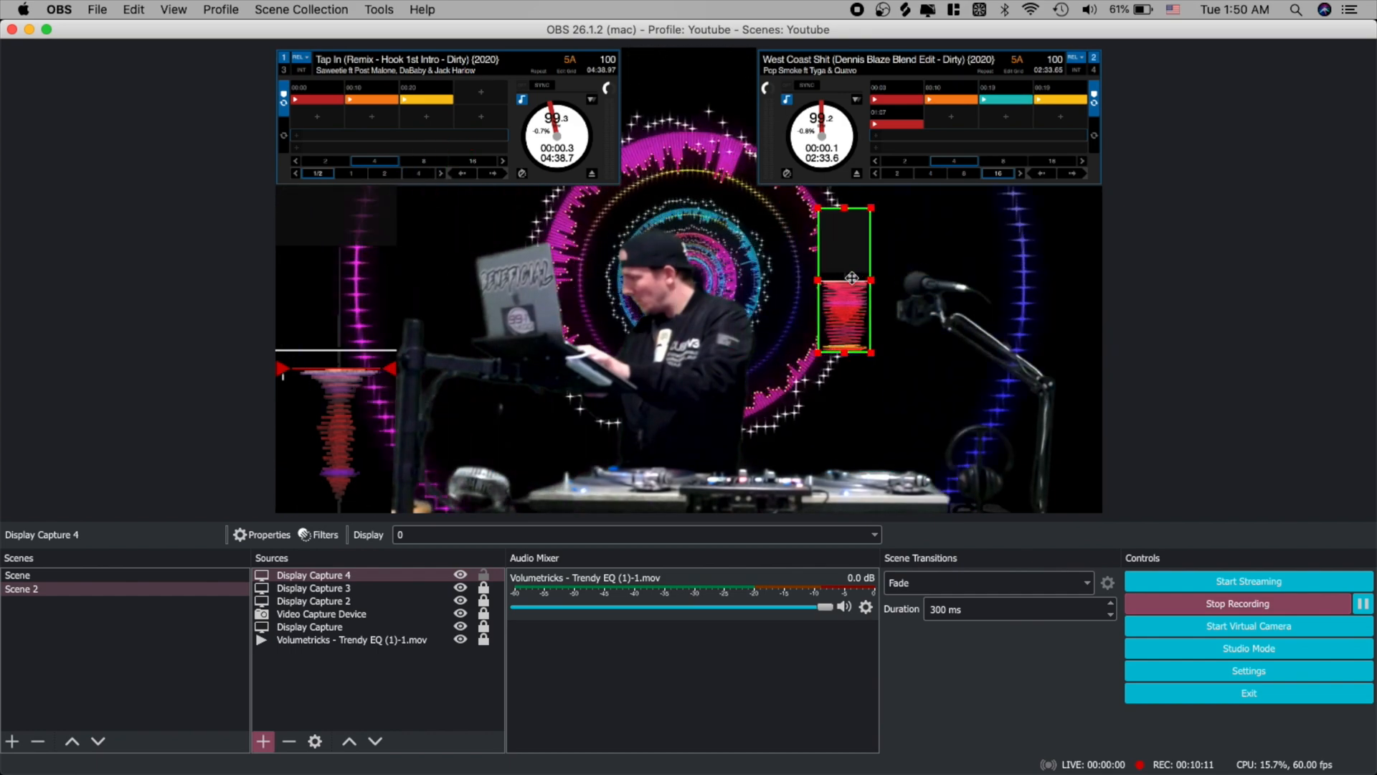
drag(844, 277, 1076, 439)
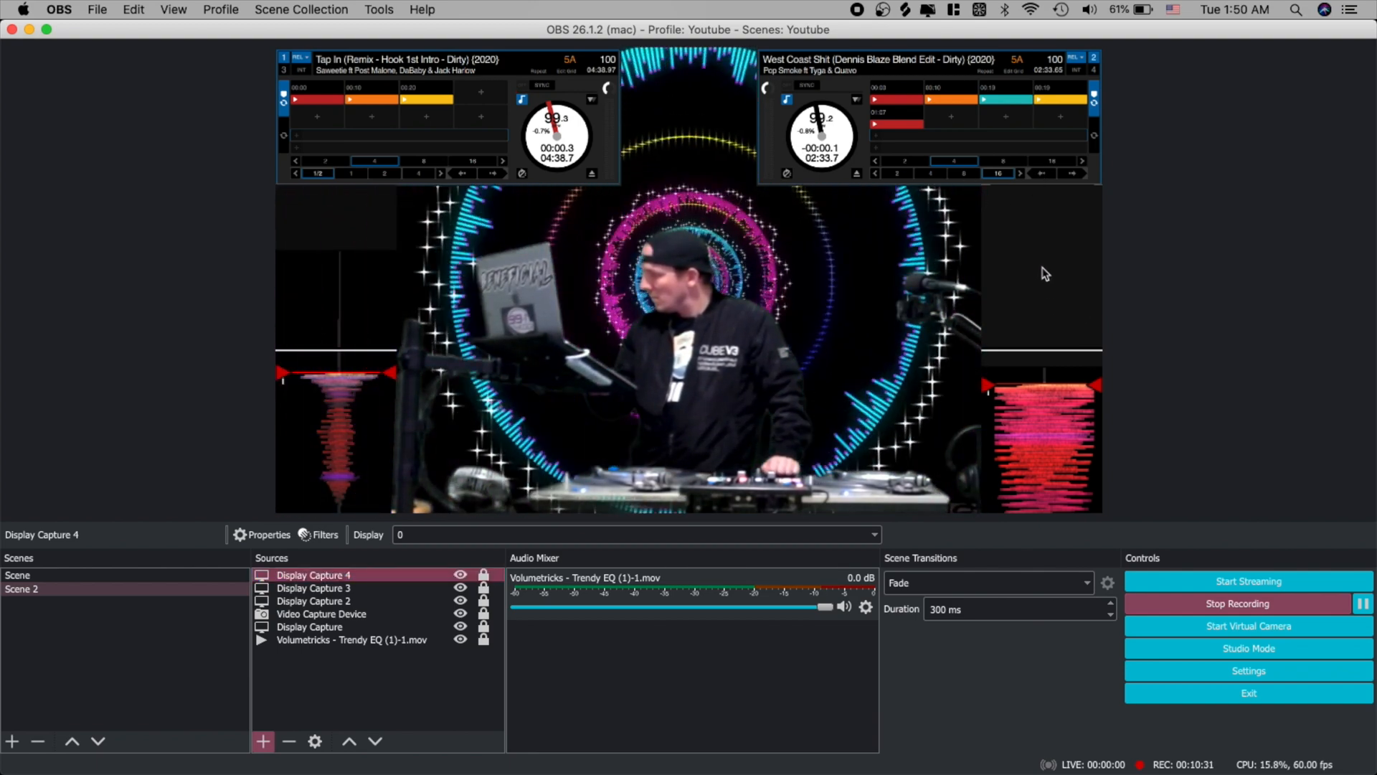
mouse_move(1051, 288)
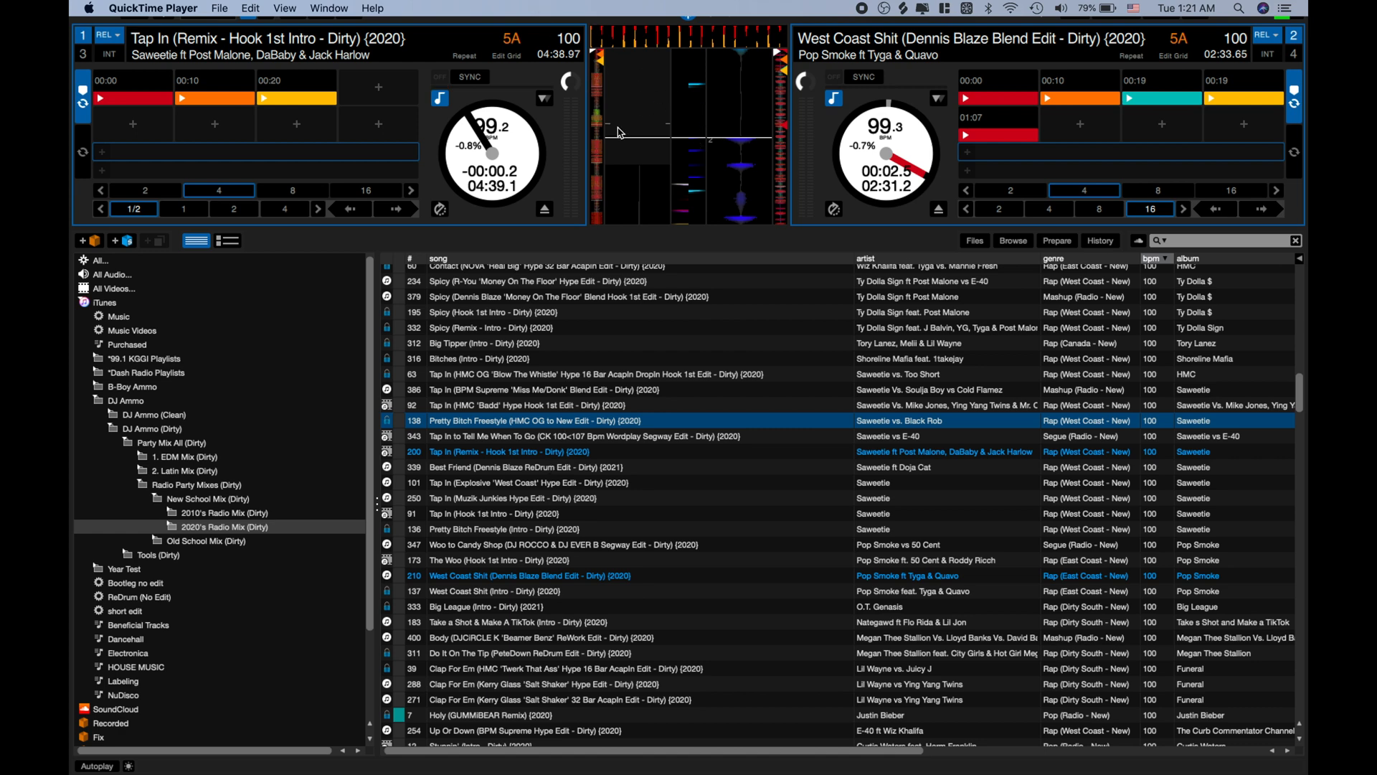
mouse_move(627, 112)
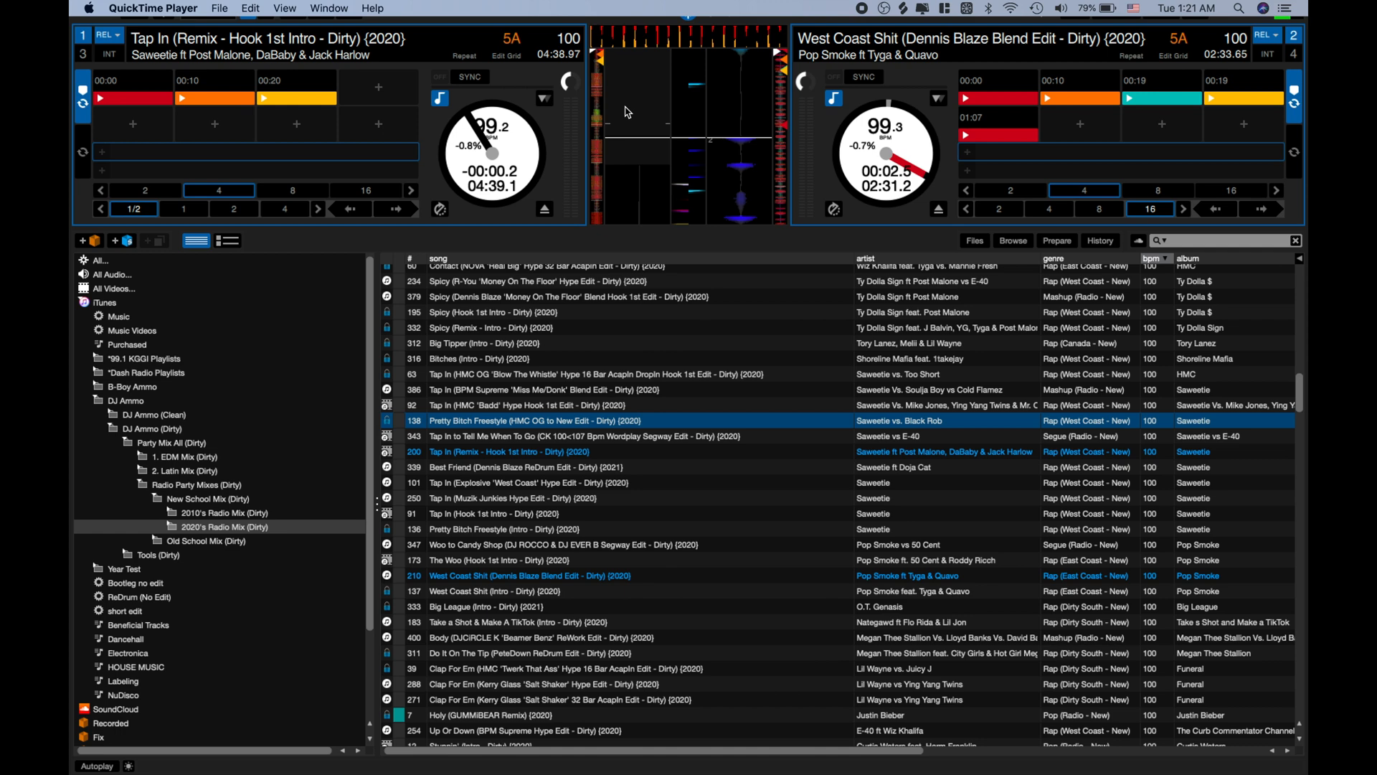
mouse_move(627, 112)
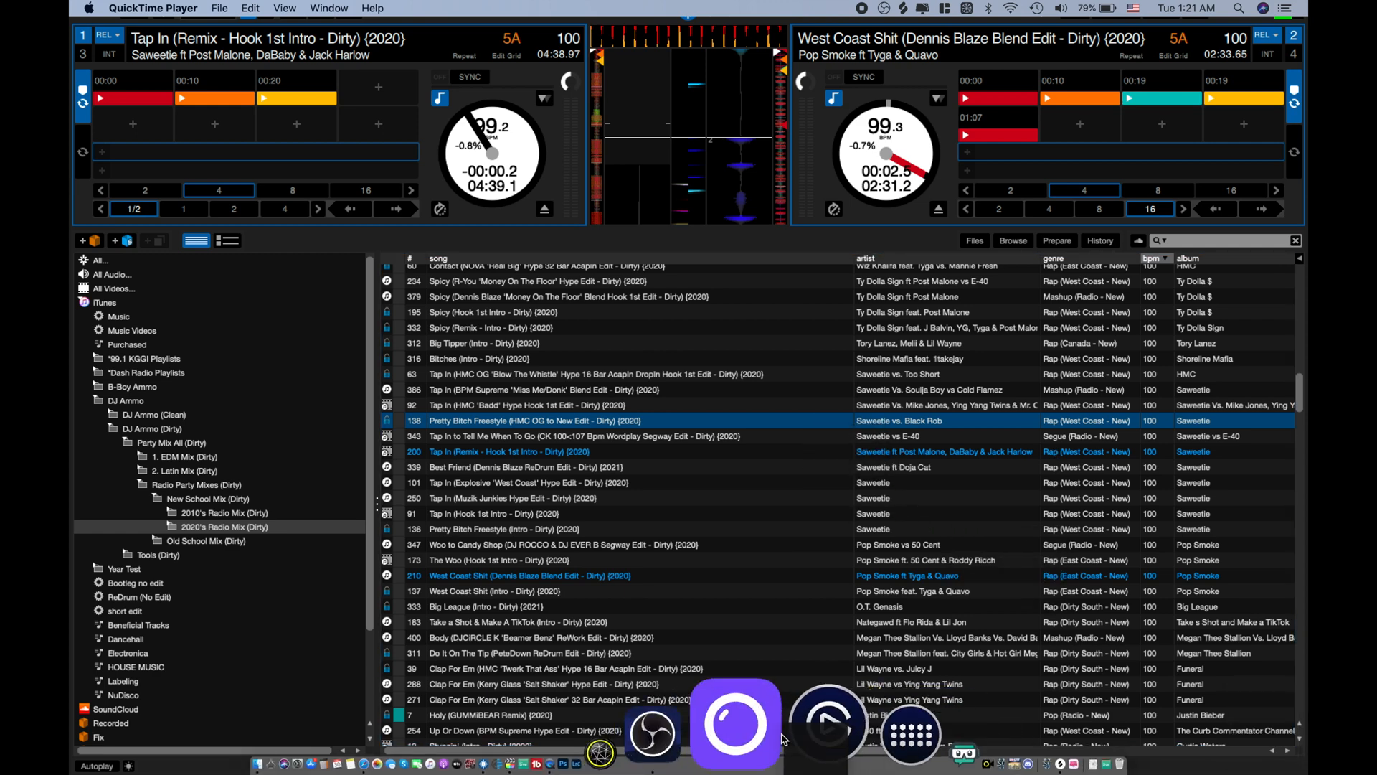
mouse_move(736, 722)
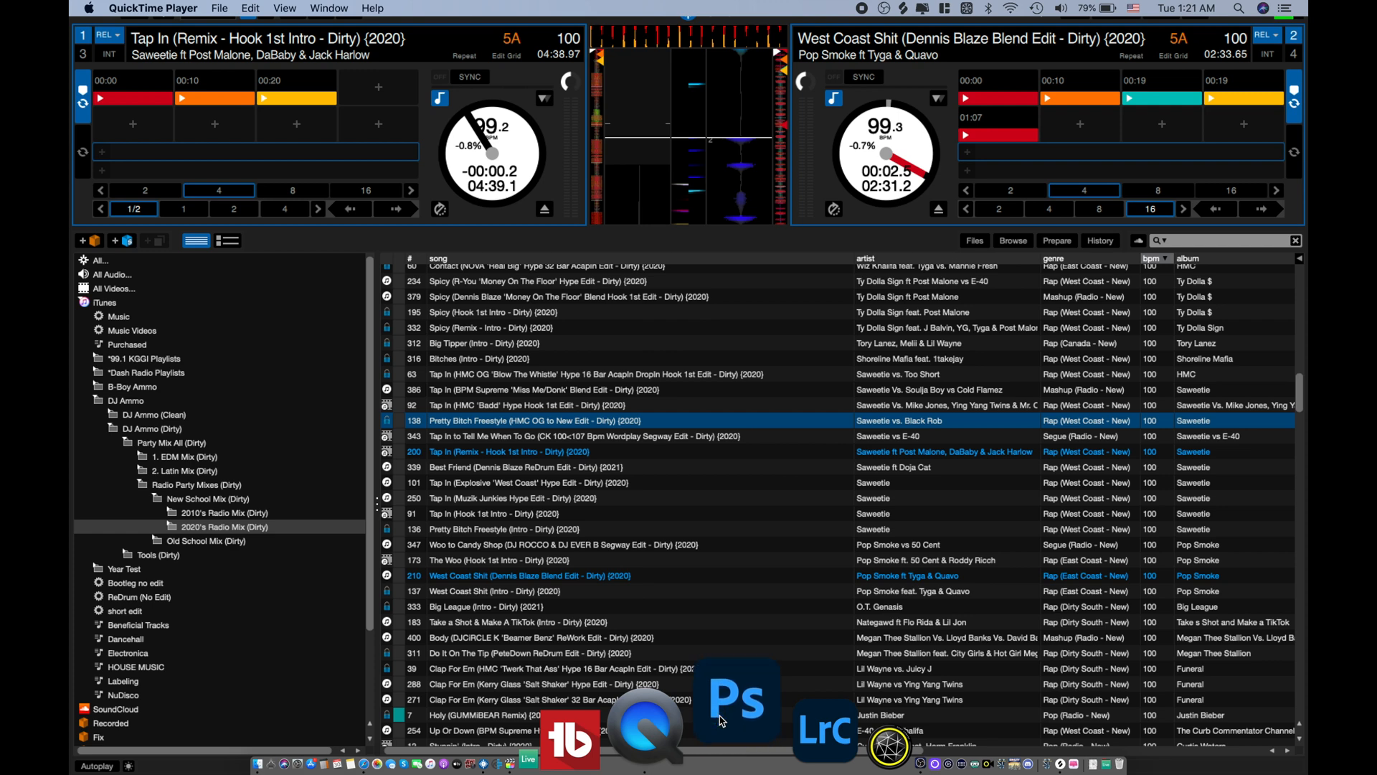
In Photoshop, sample the screenshot's gray patch as #111111, cancel the picker and return to OBS
click(736, 703)
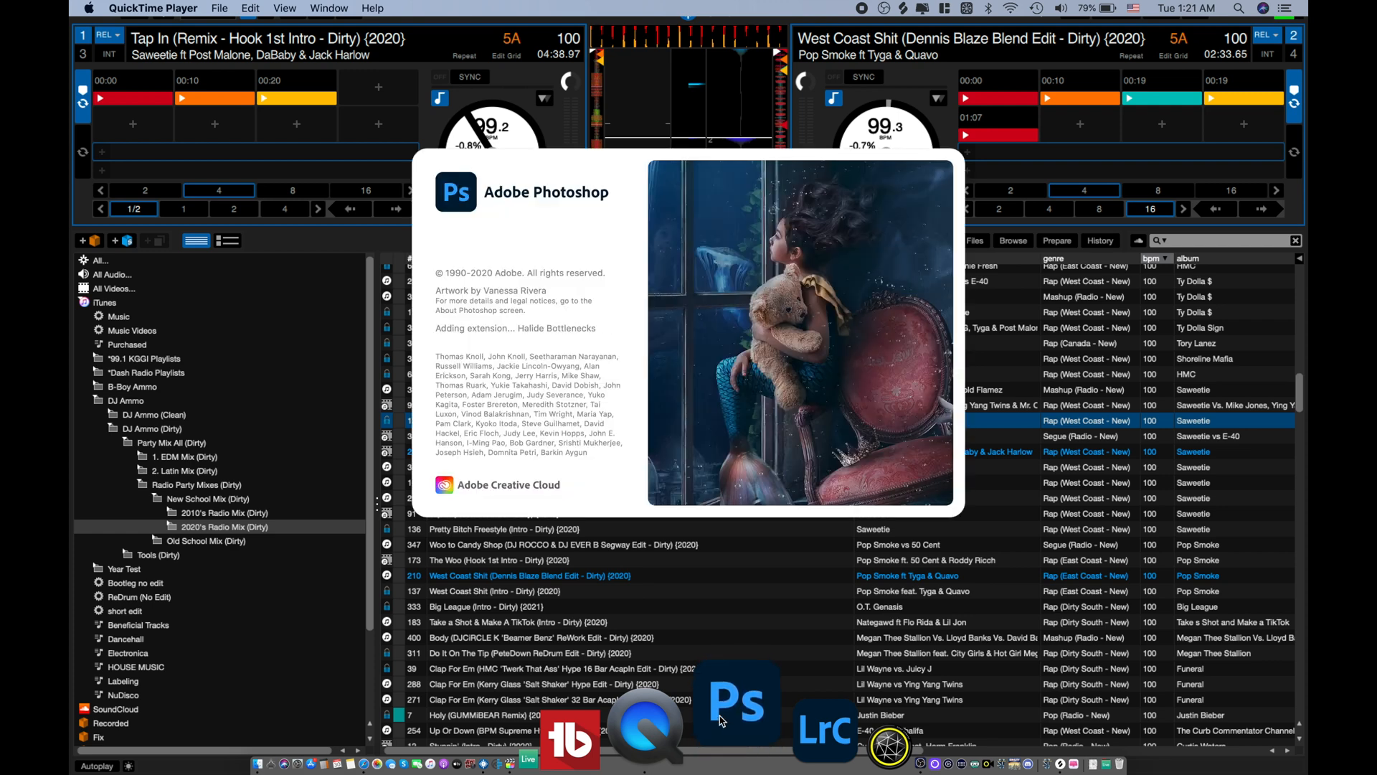
click(736, 700)
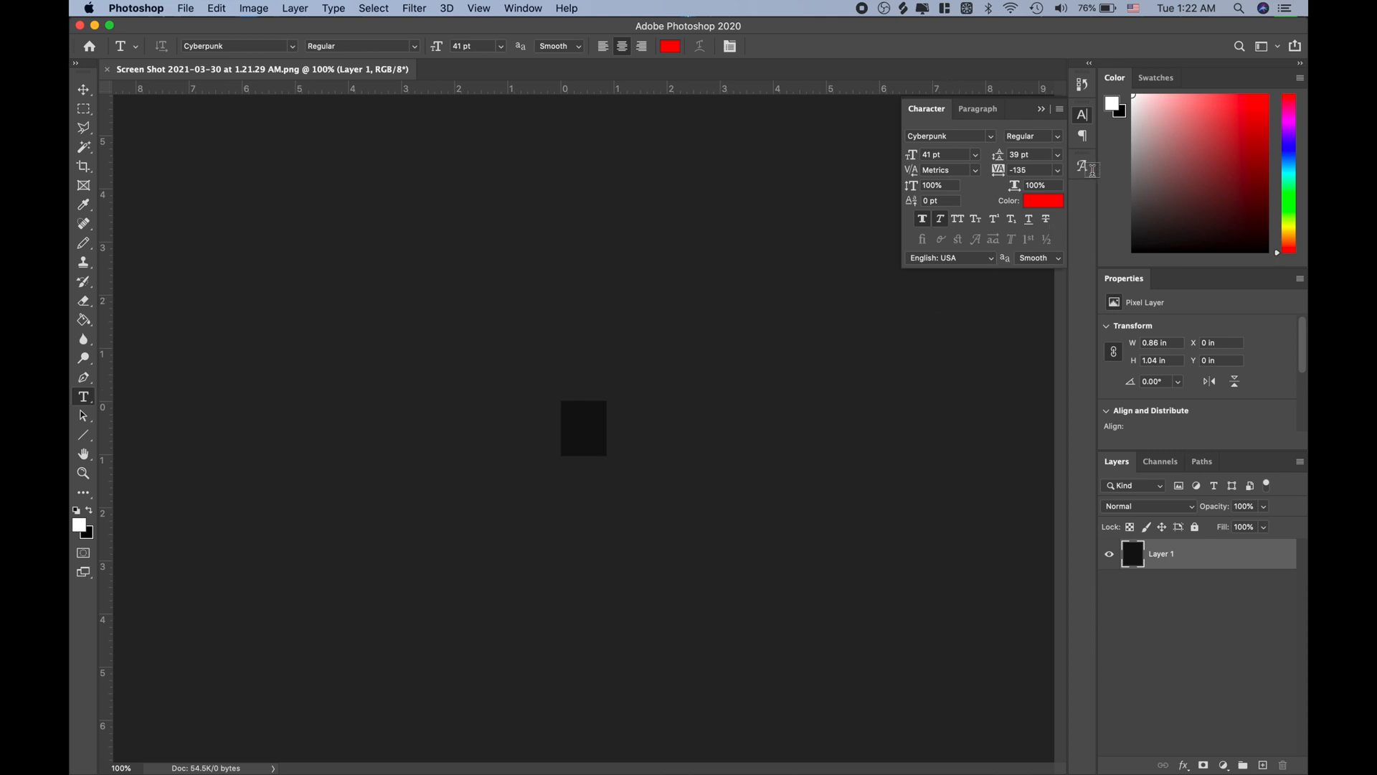
mouse_move(1144, 115)
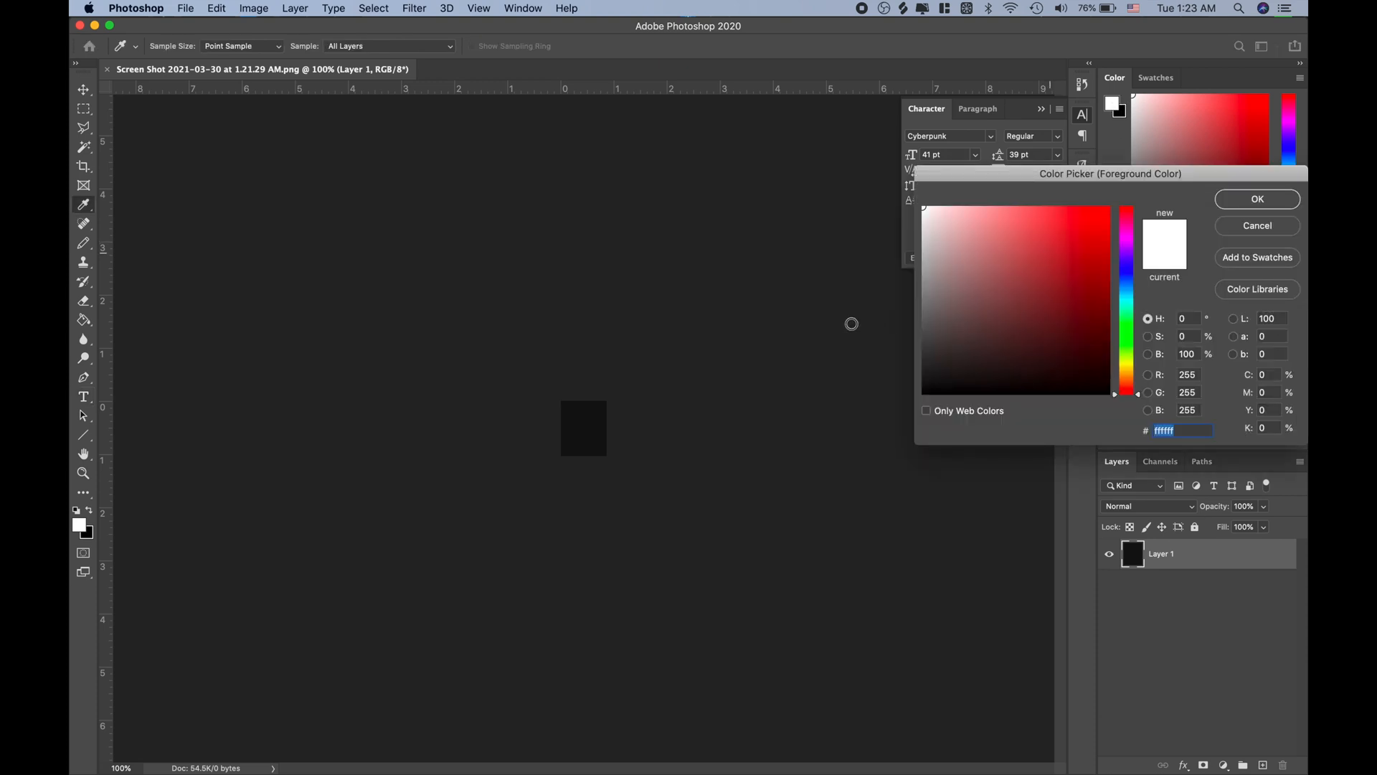
mouse_move(722, 331)
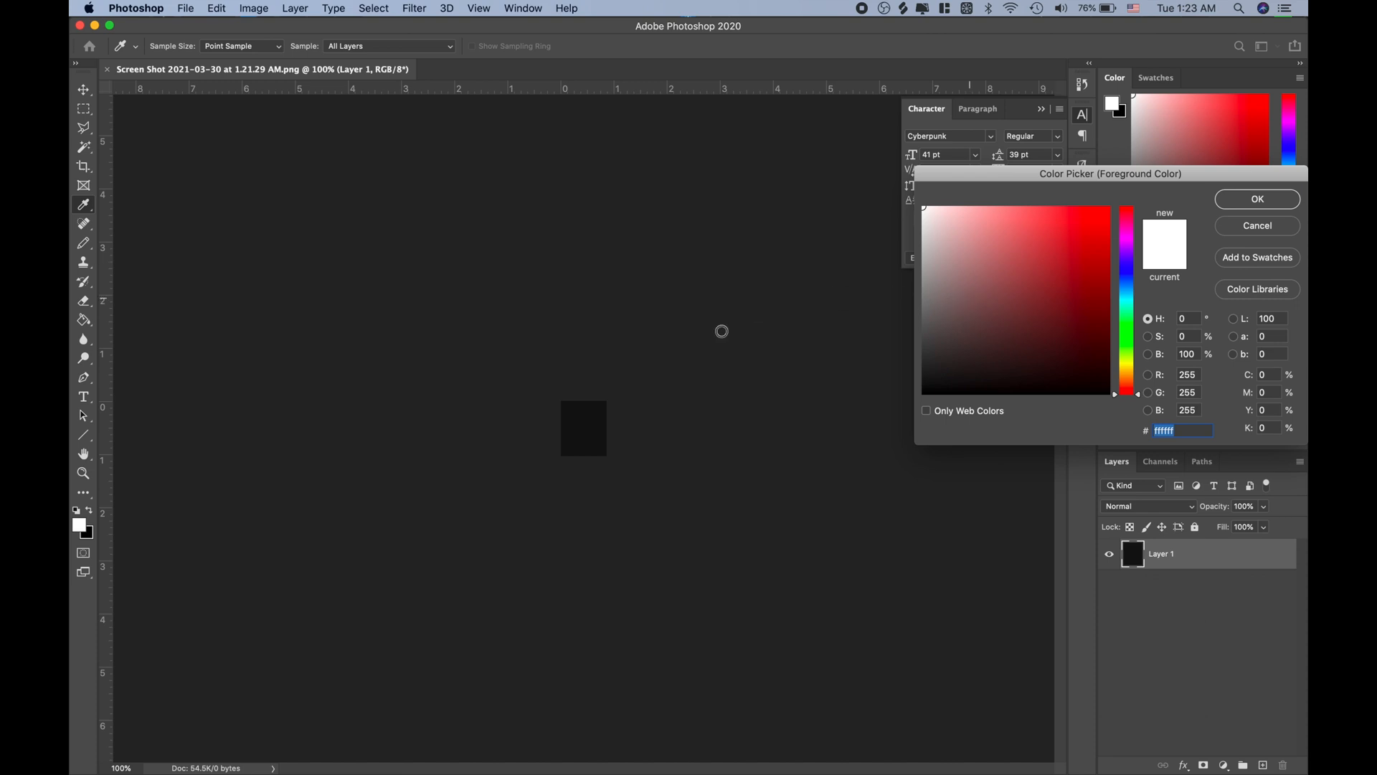
mouse_move(580, 426)
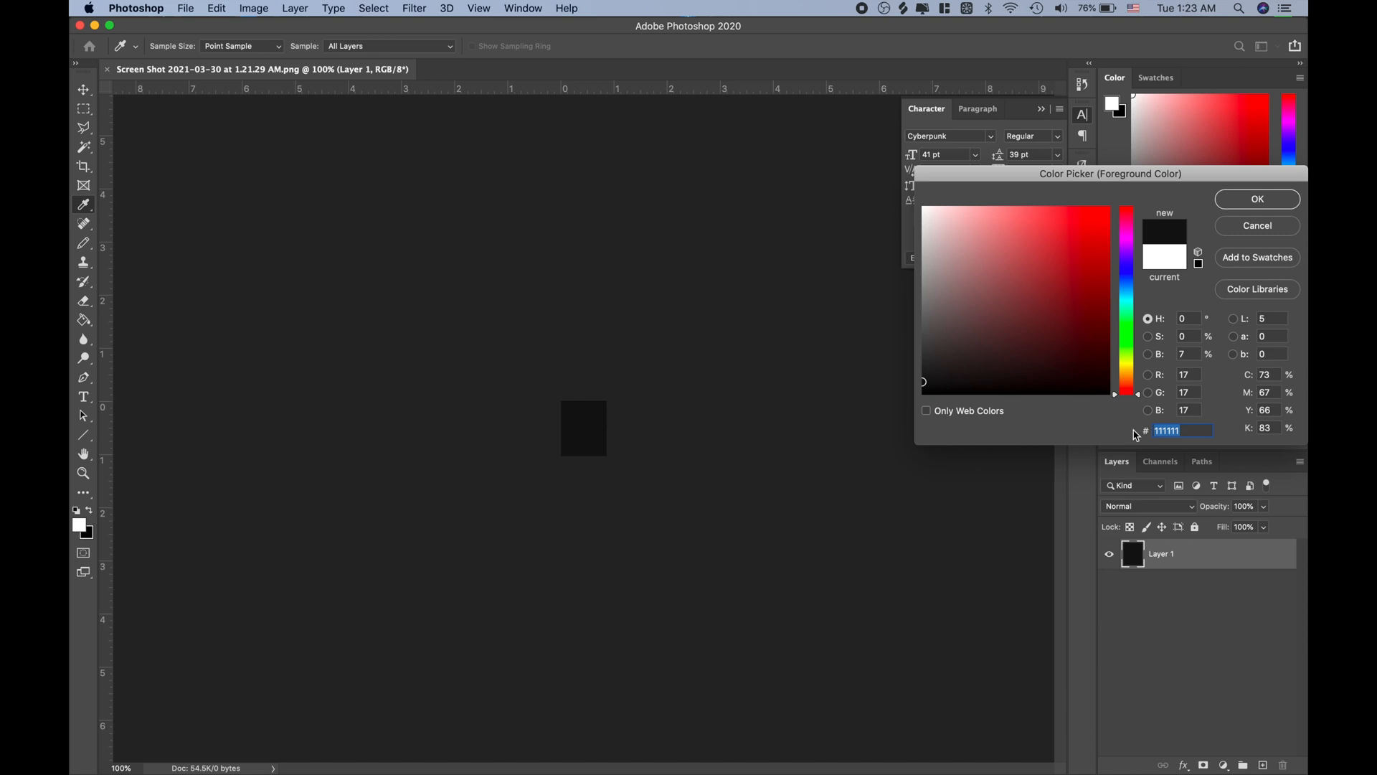
mouse_move(1275, 226)
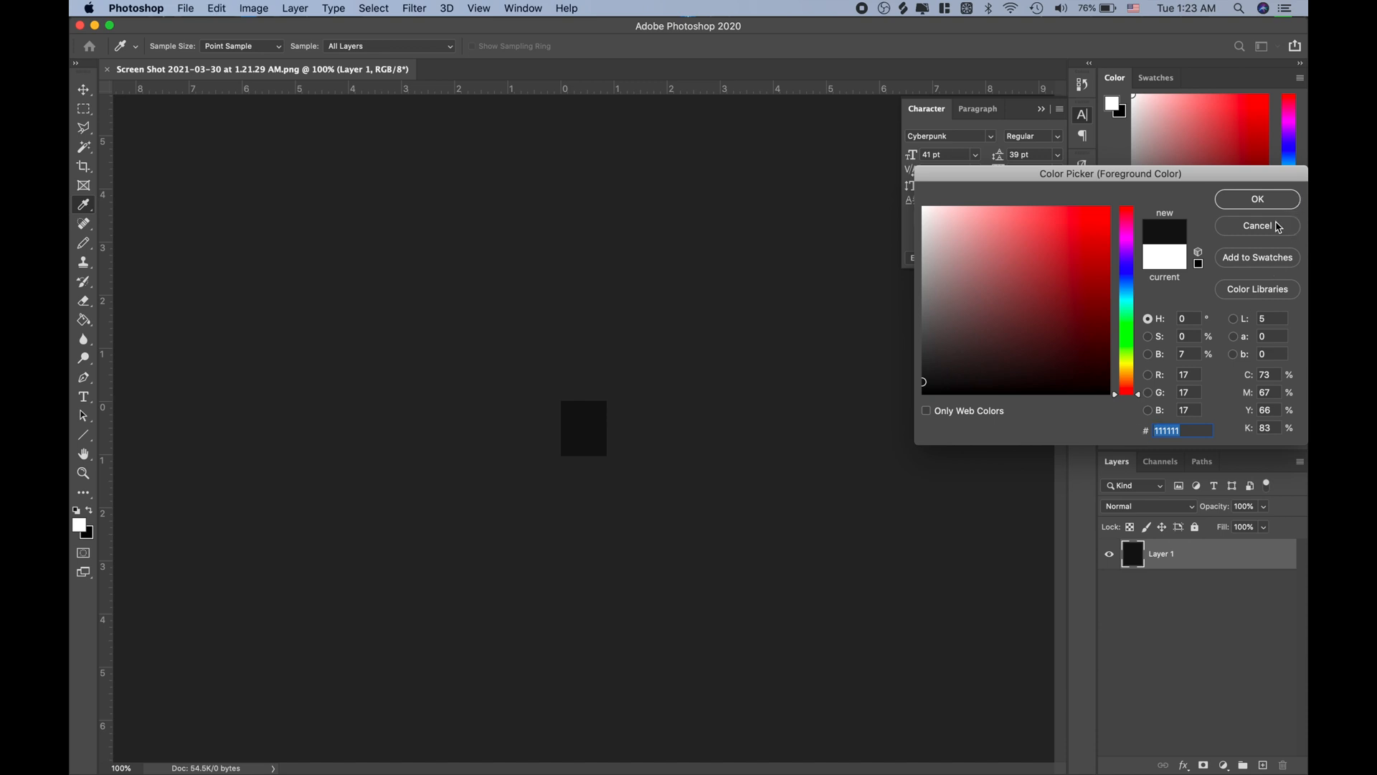
click(1256, 197)
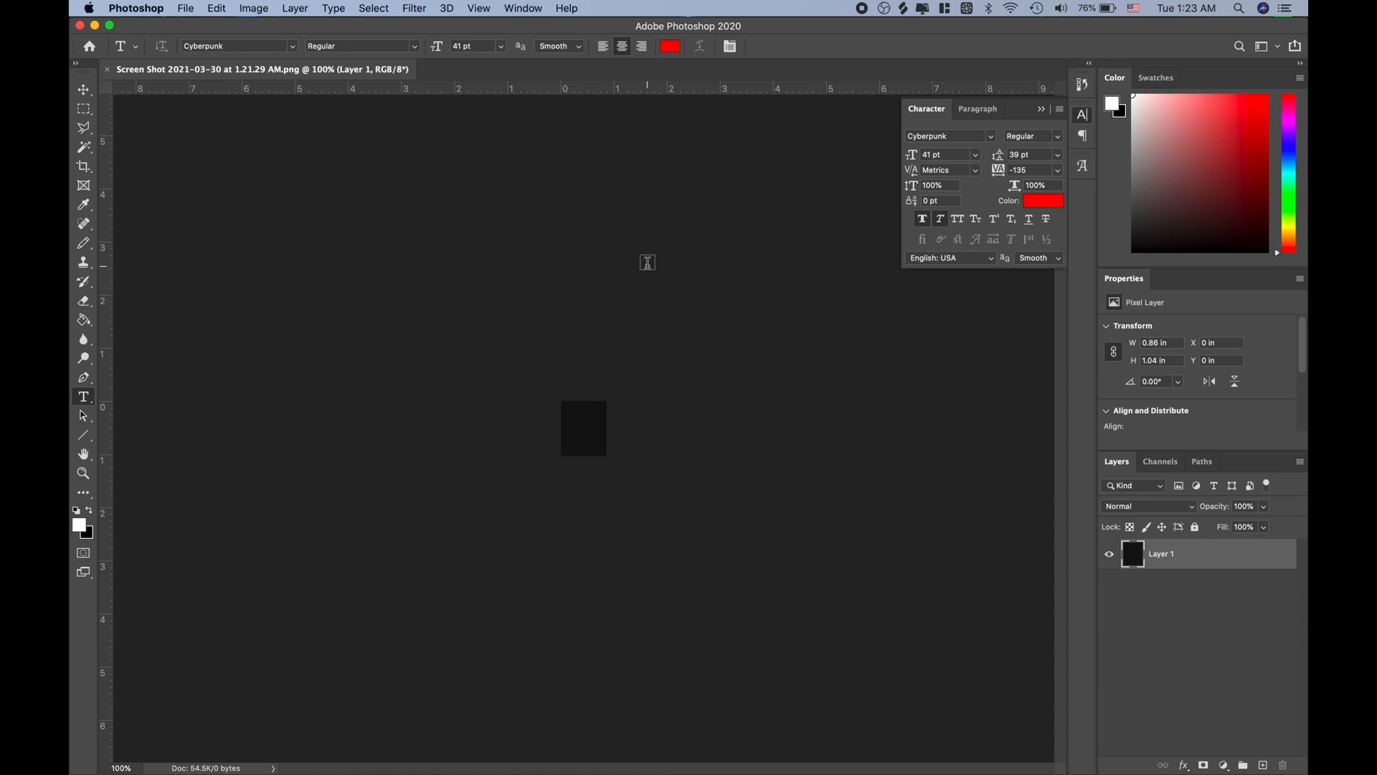
click(584, 429)
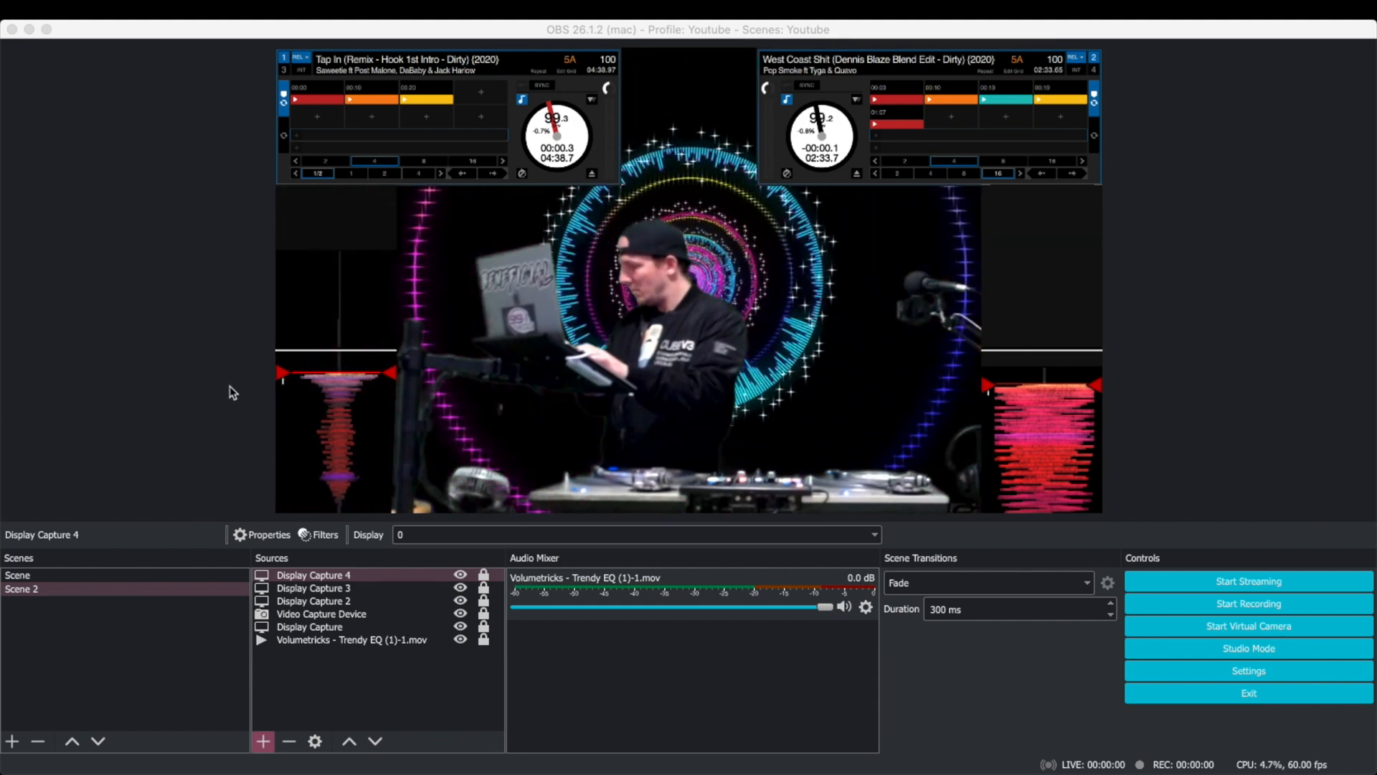
Add a second Color Key filter, Color Key 2, to Display Capture 3
click(313, 588)
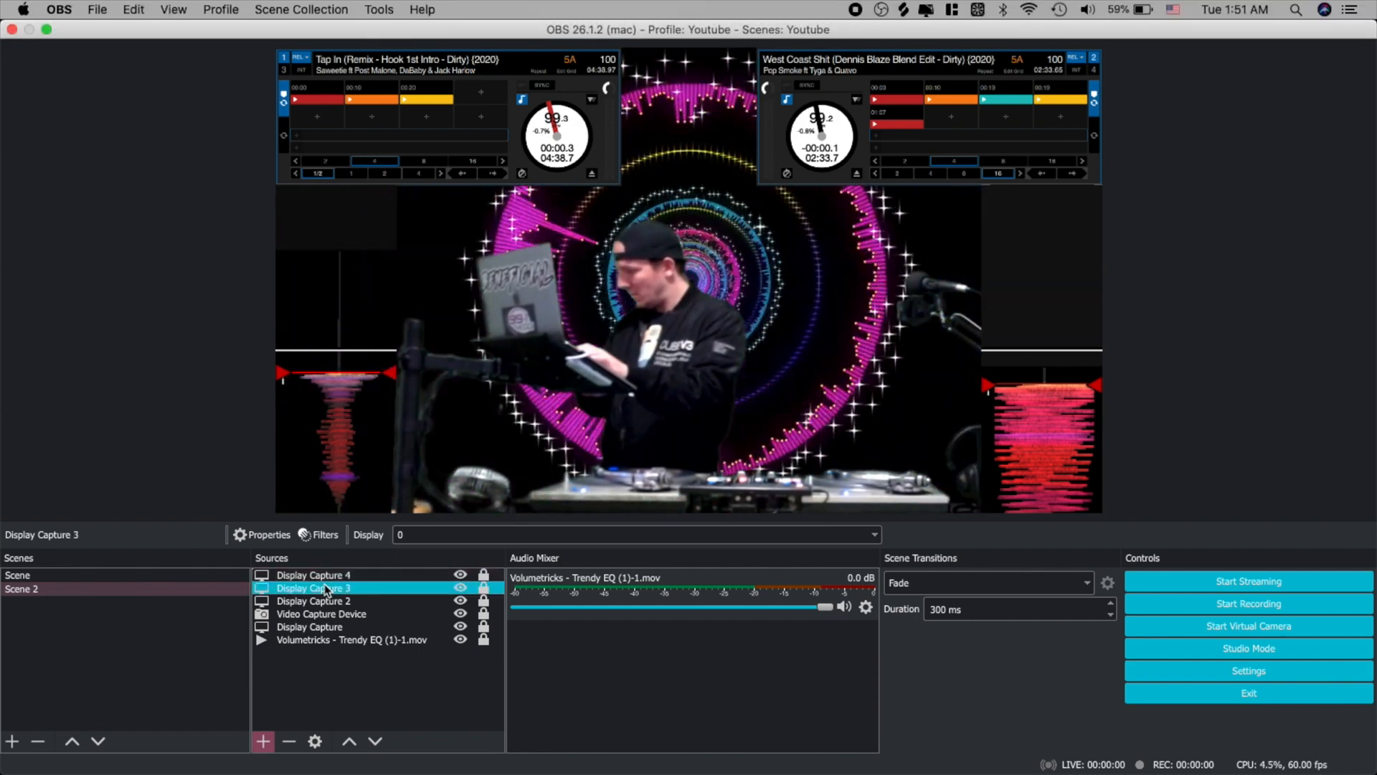
click(325, 534)
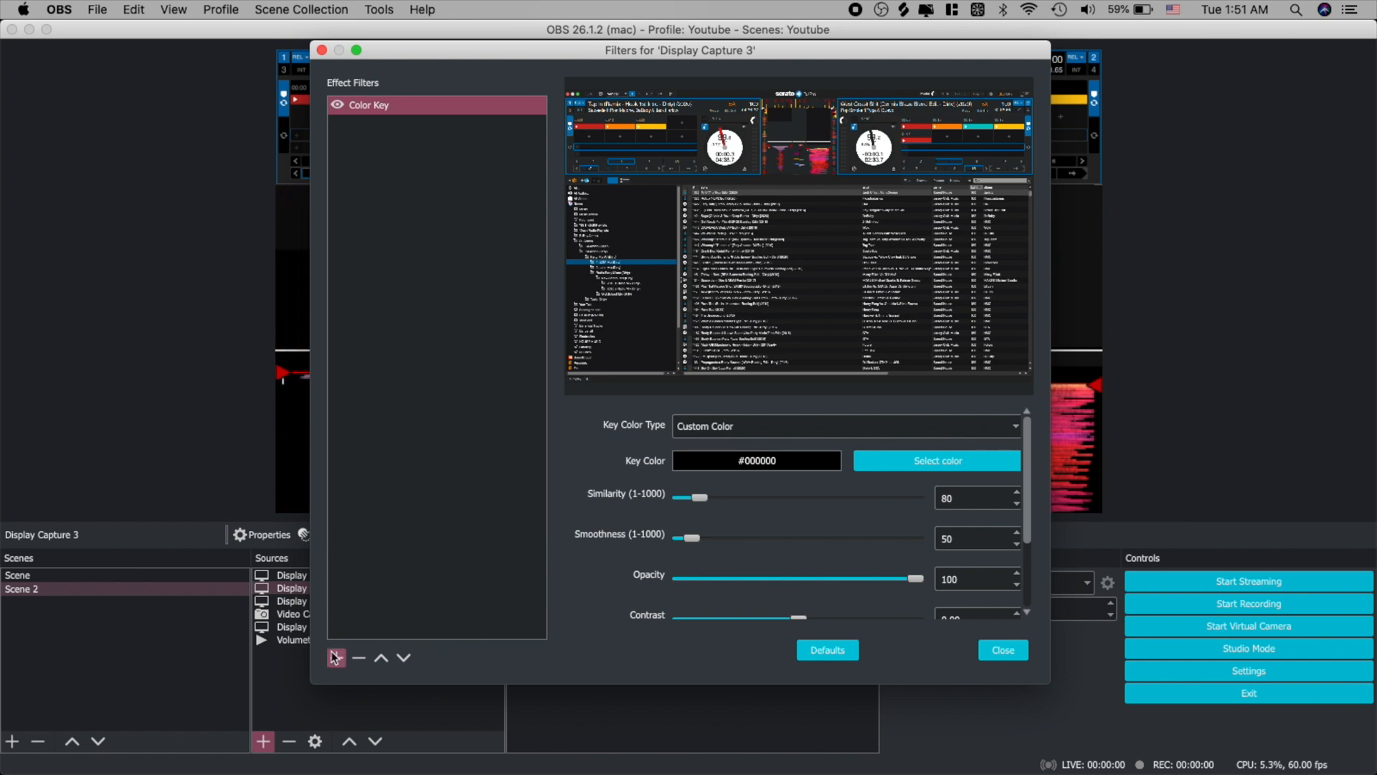
click(336, 659)
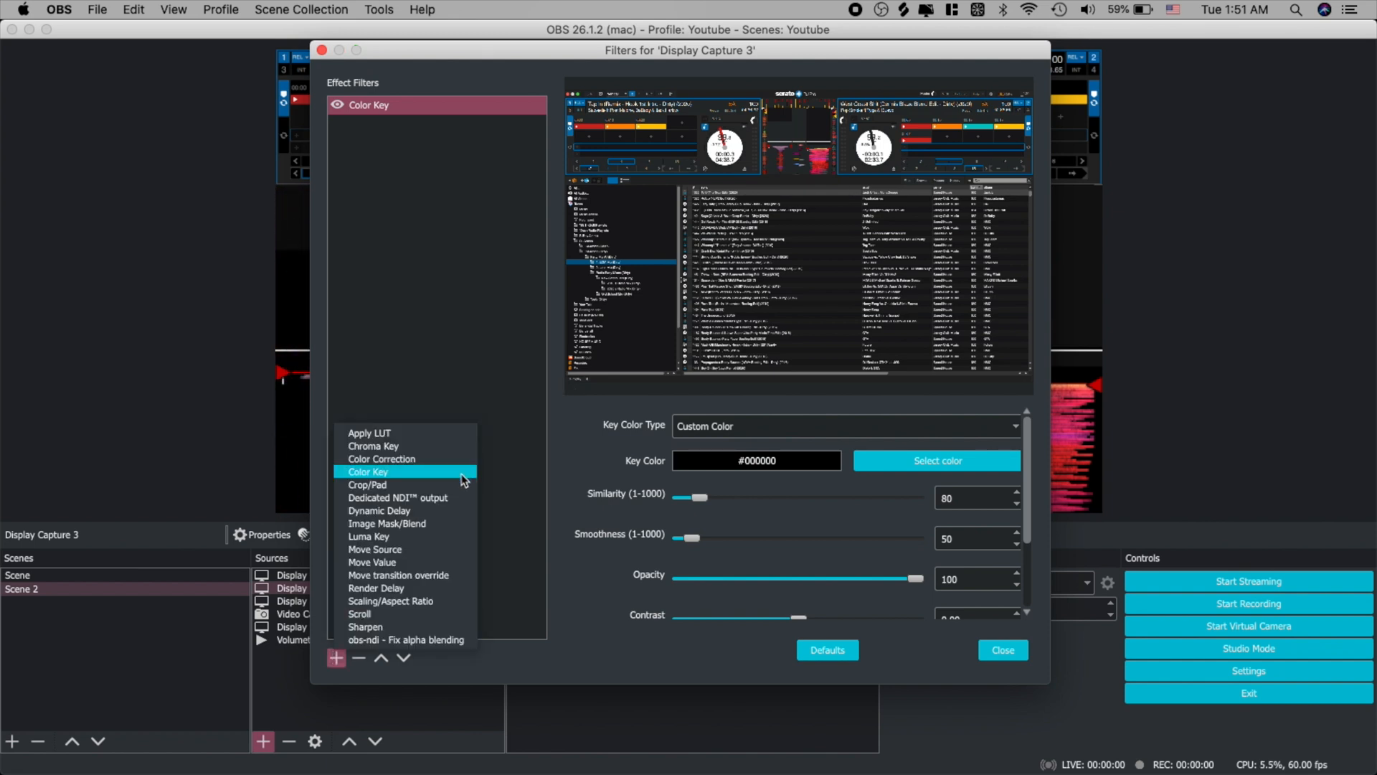
click(369, 472)
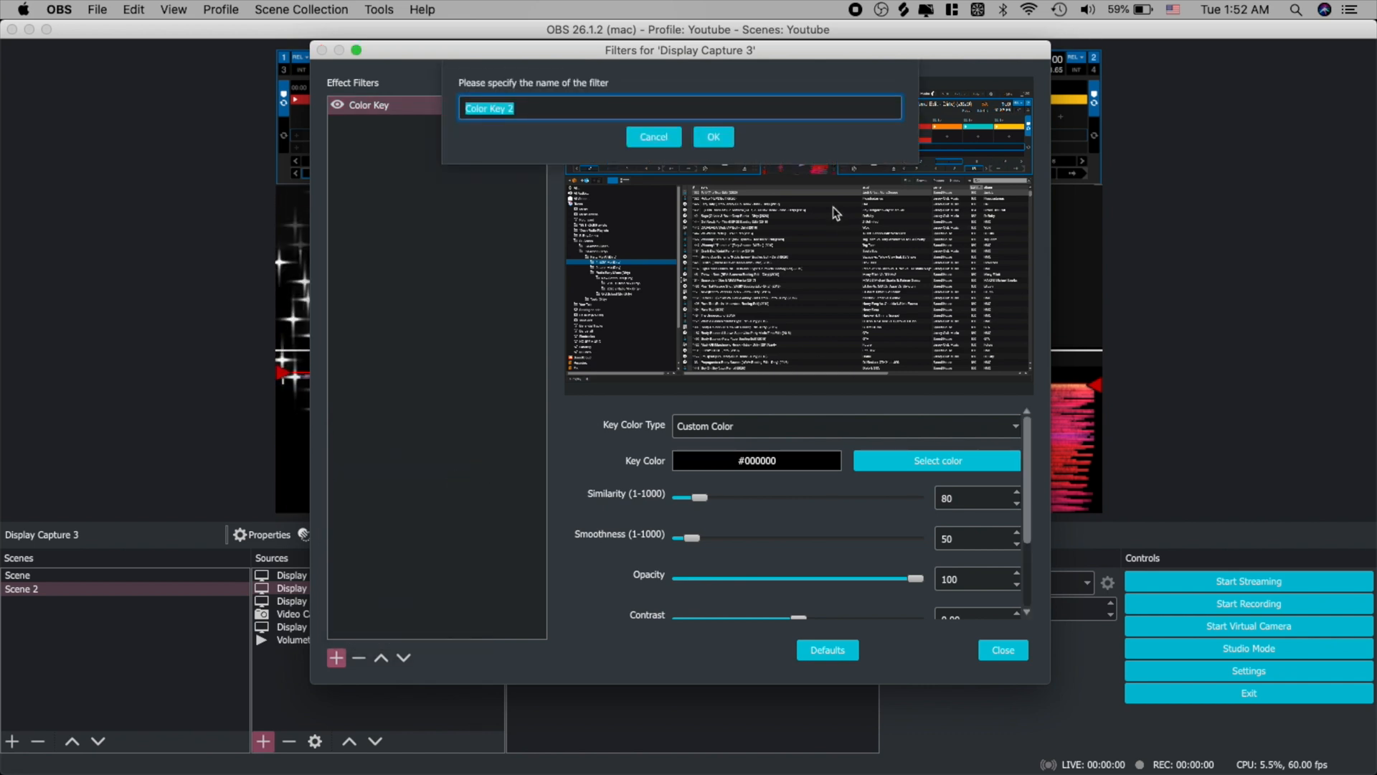
click(713, 136)
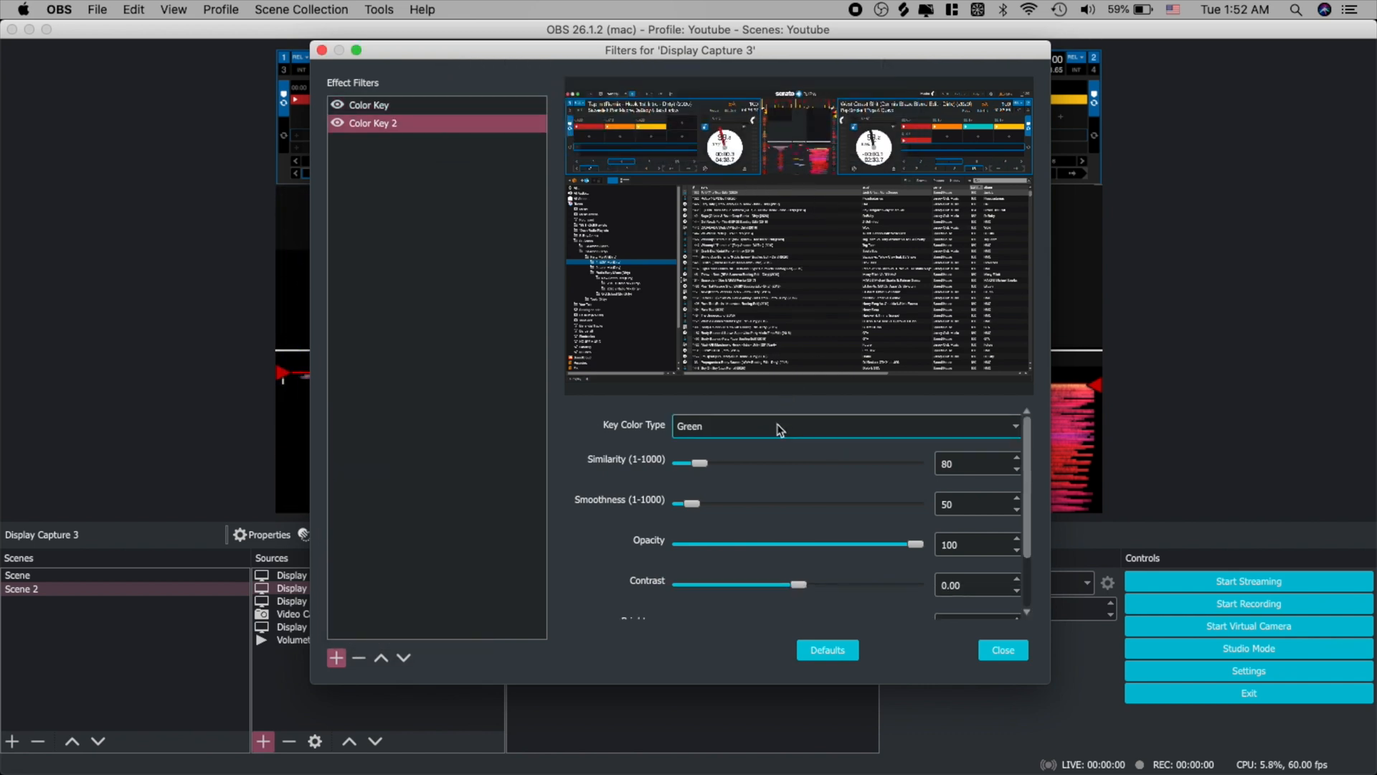
Set Color Key 2 to custom colour #111111 and close the filters window
click(844, 426)
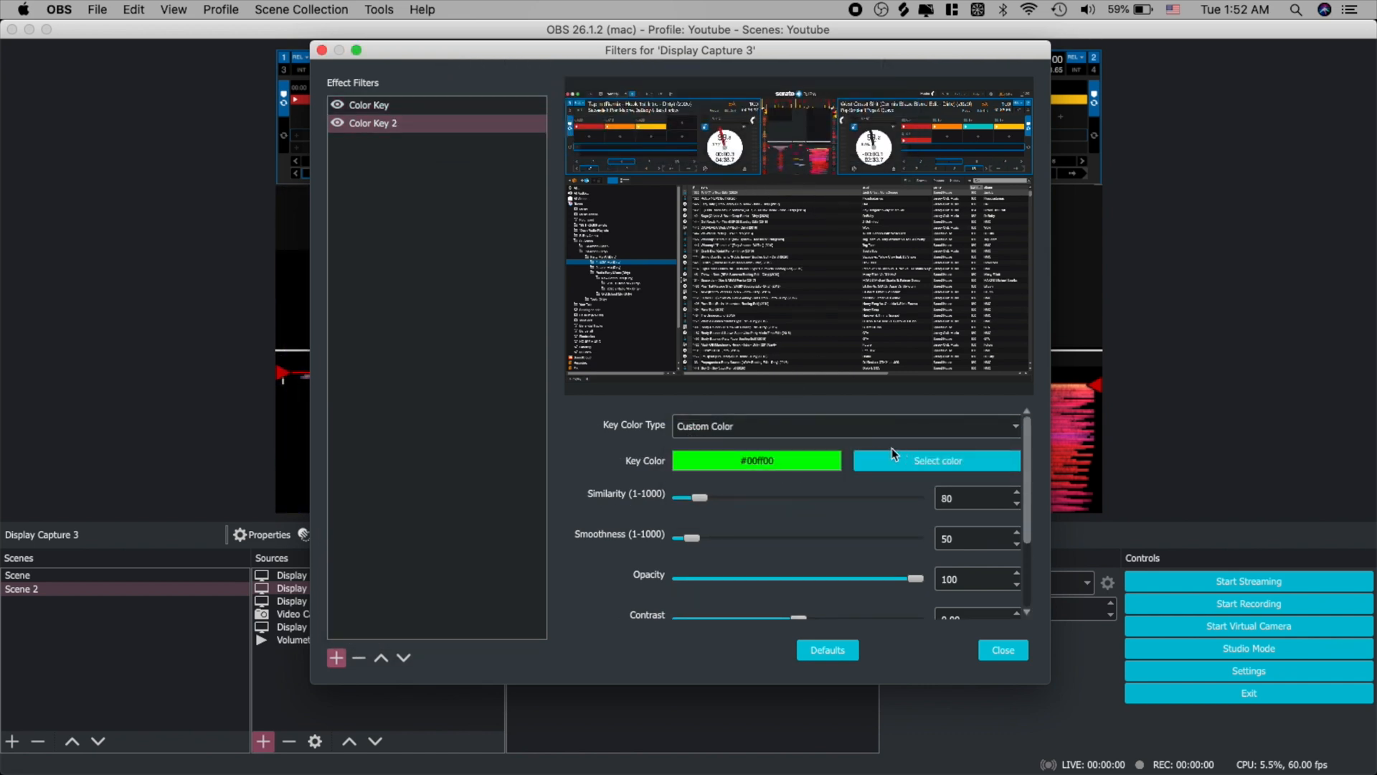
click(936, 460)
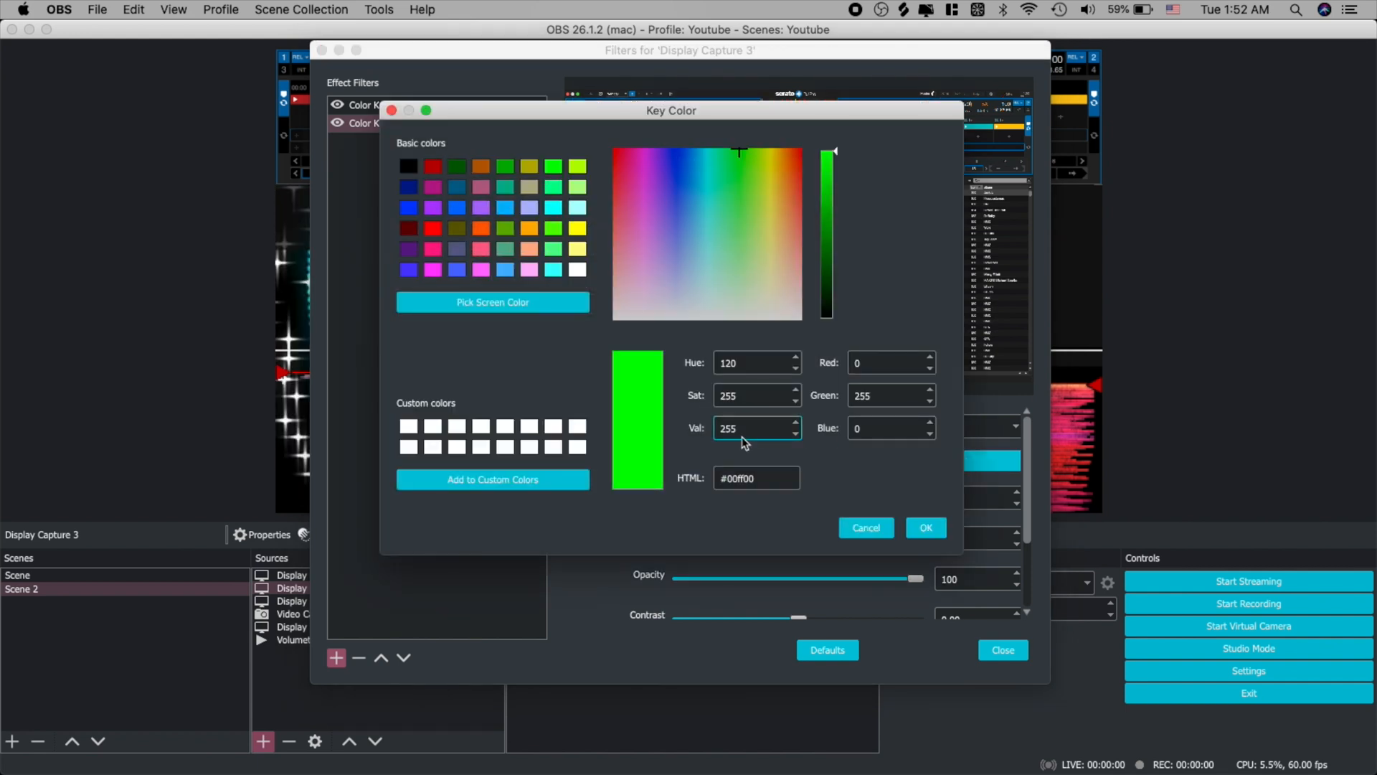
click(756, 476)
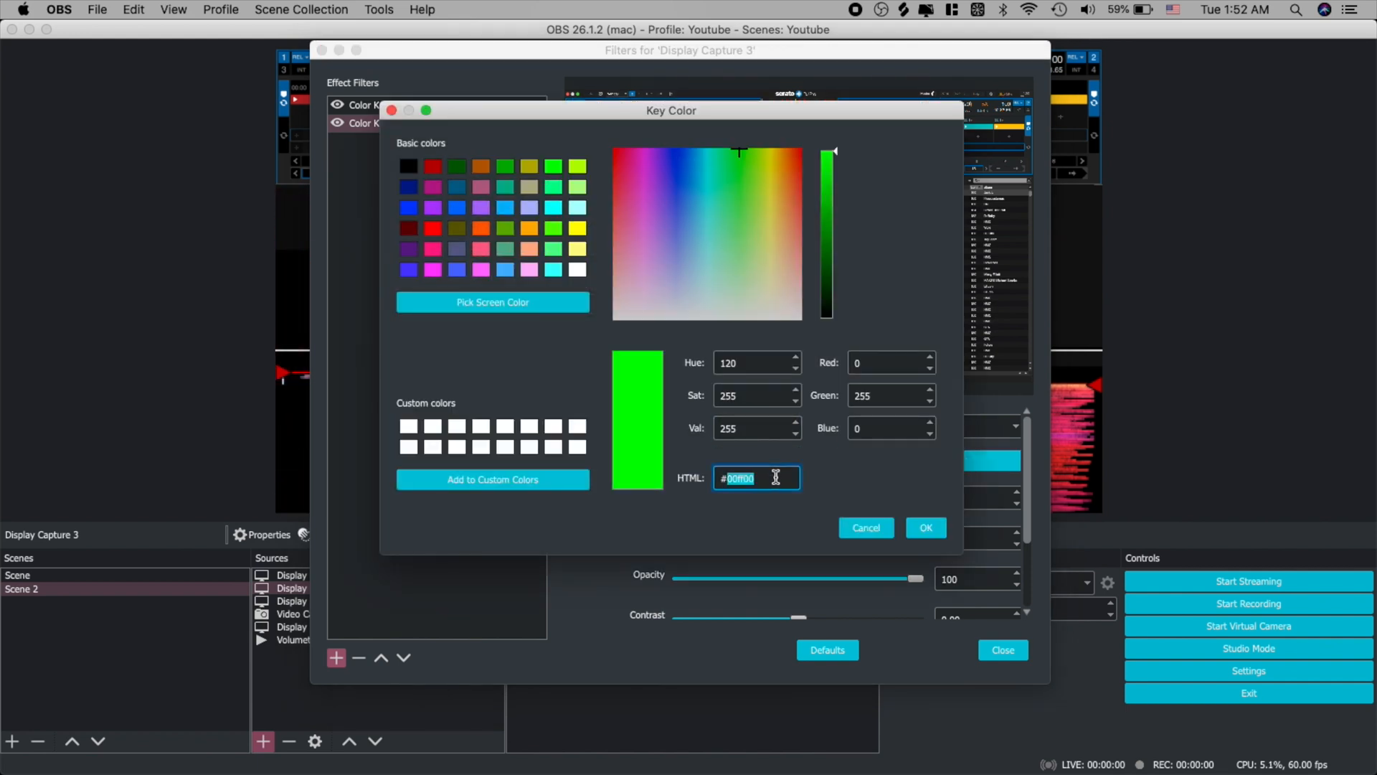
text(111111)
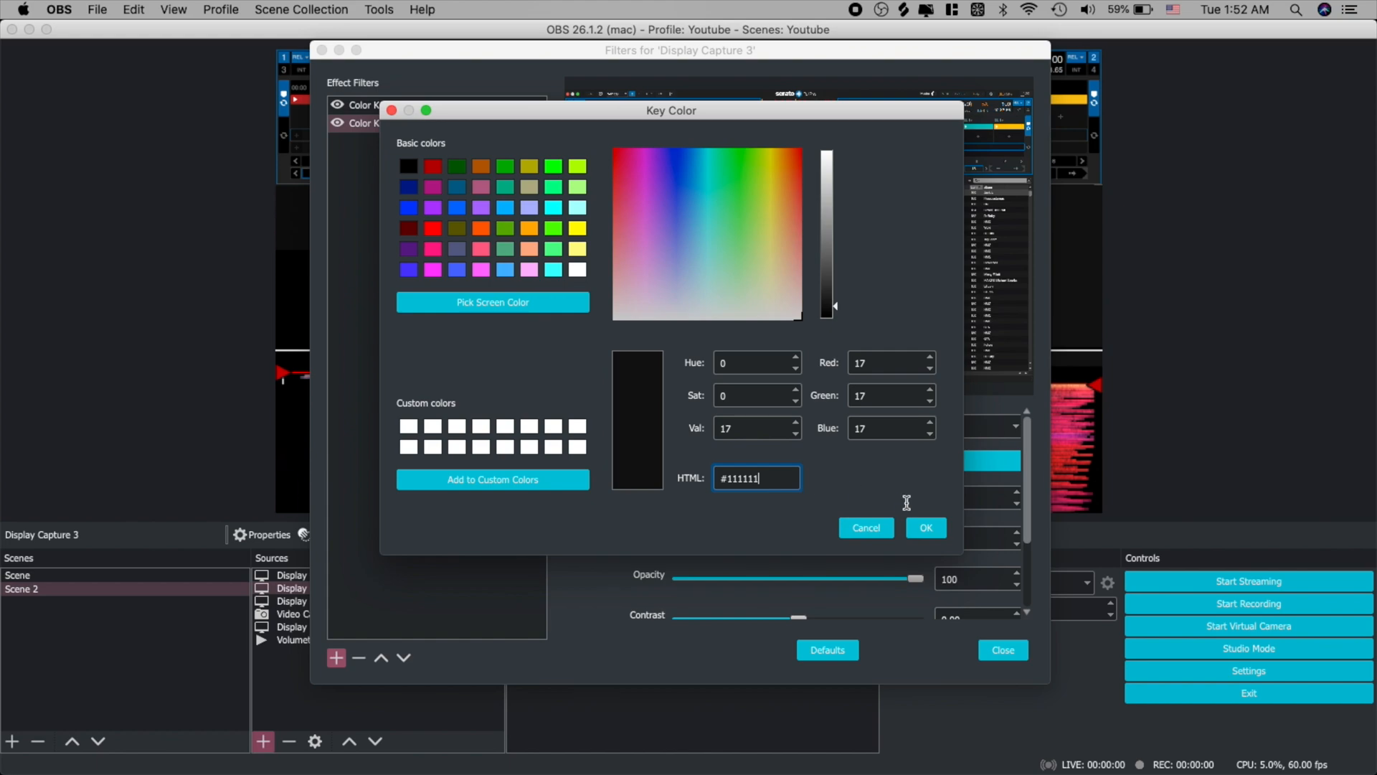
click(925, 528)
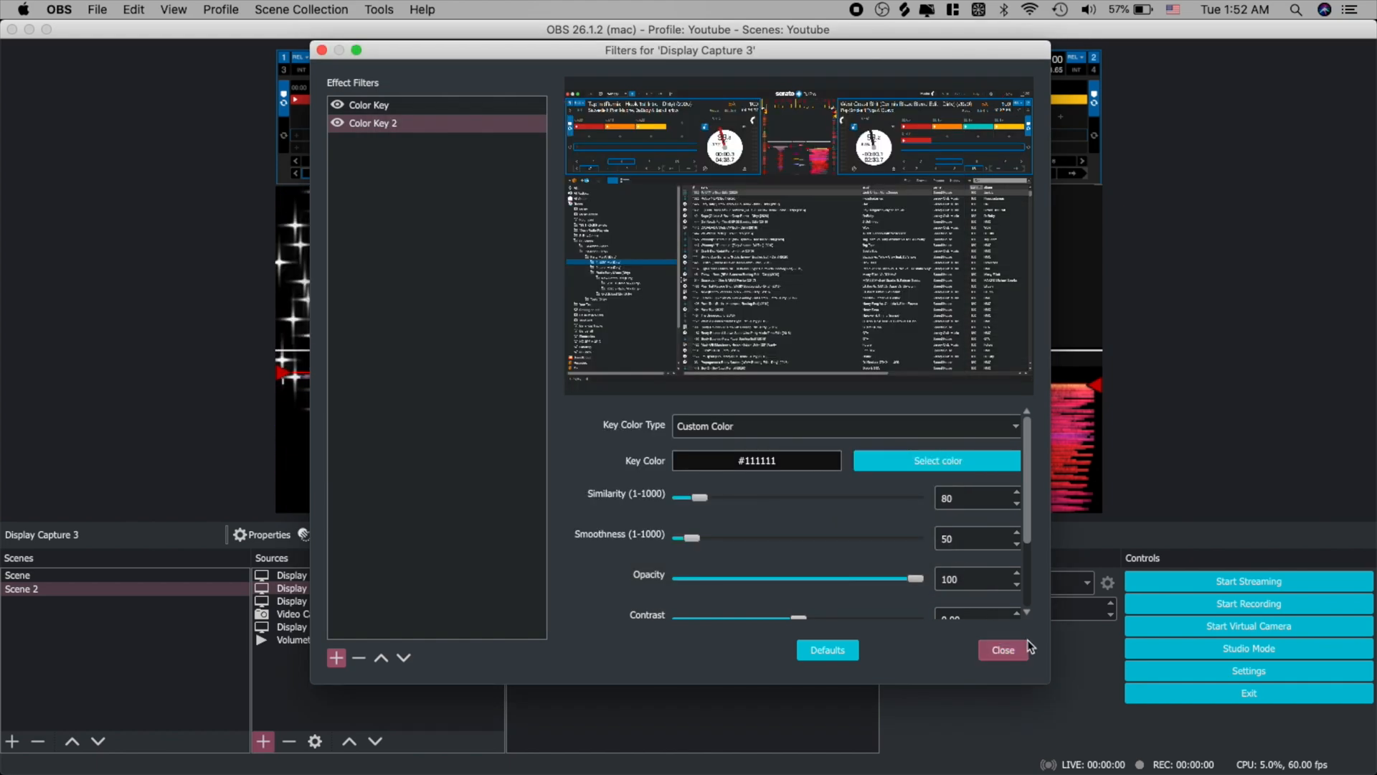
click(1001, 648)
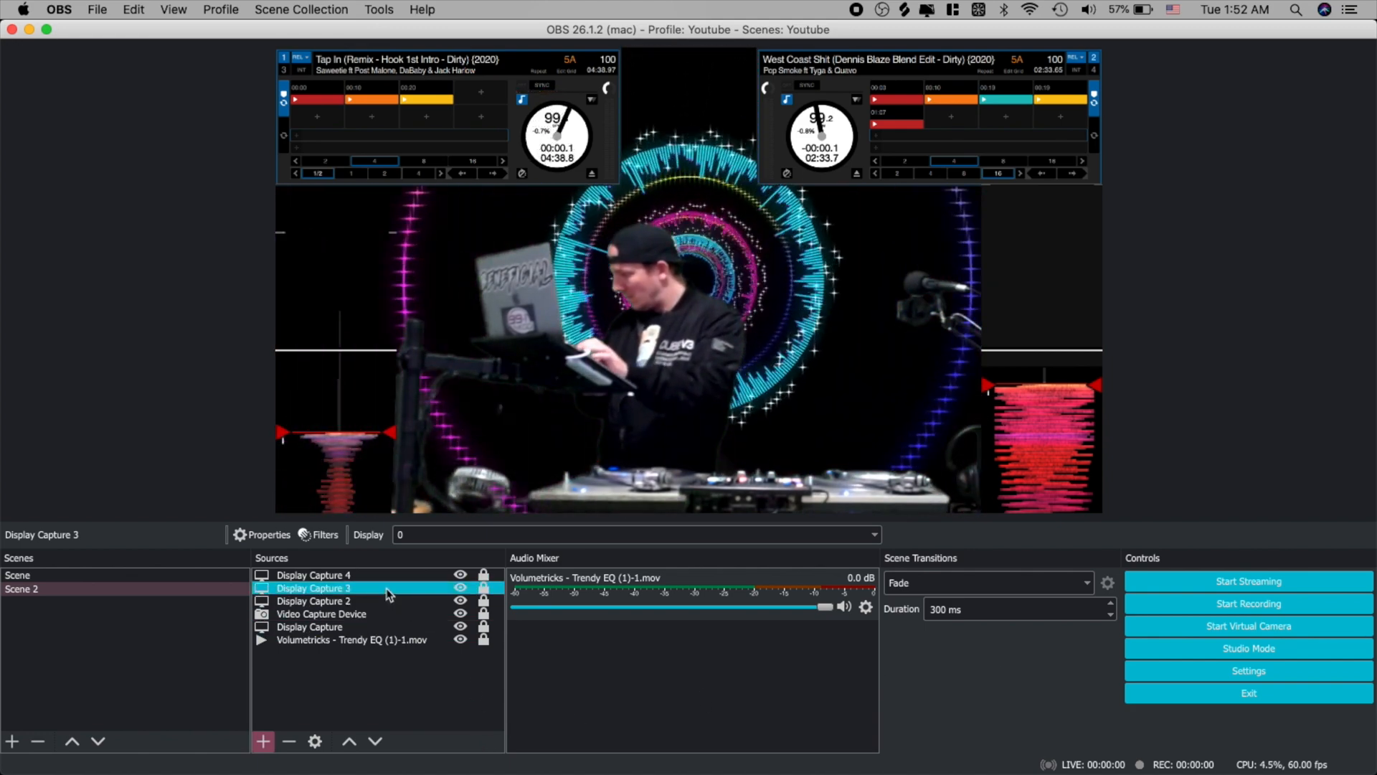
Copy Display Capture 3's filters and bring up Display Capture 4's options to paste them
right_click(314, 588)
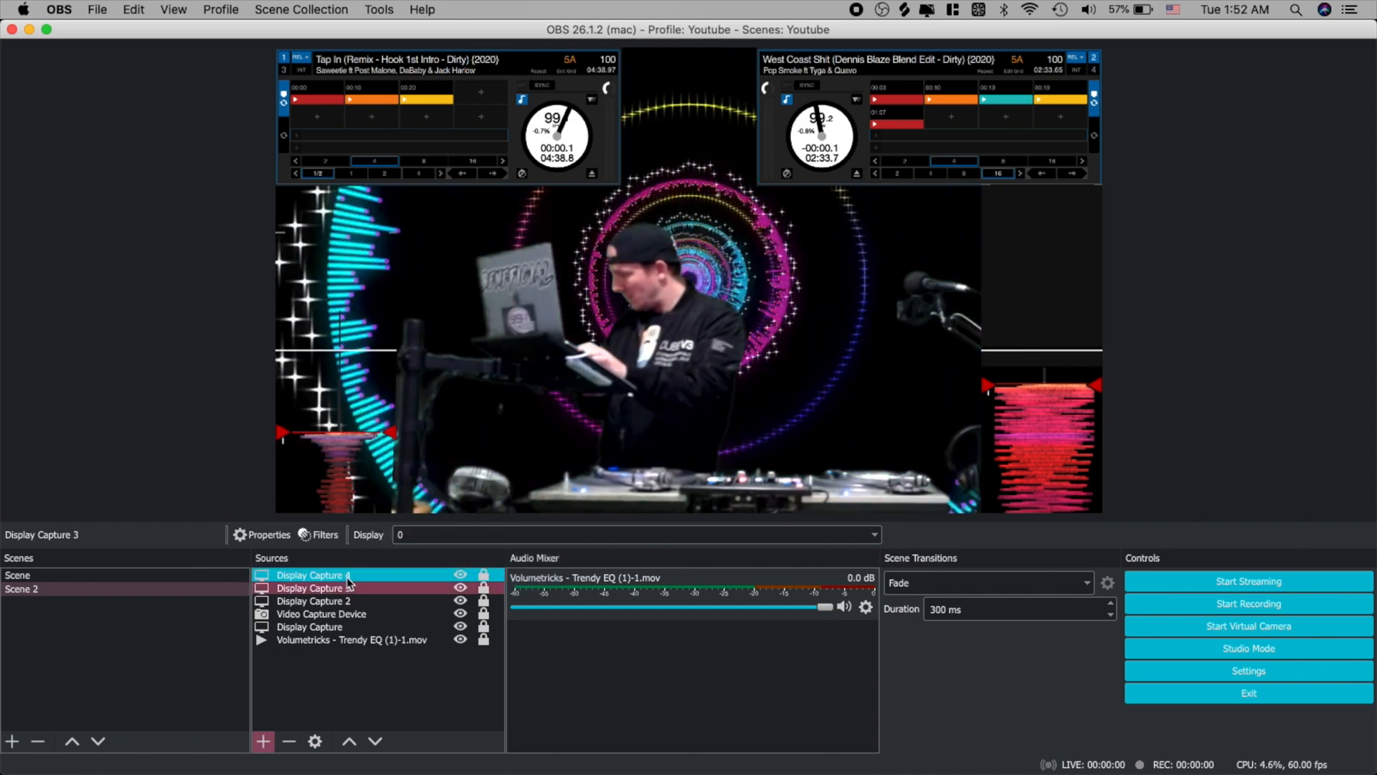
right_click(312, 573)
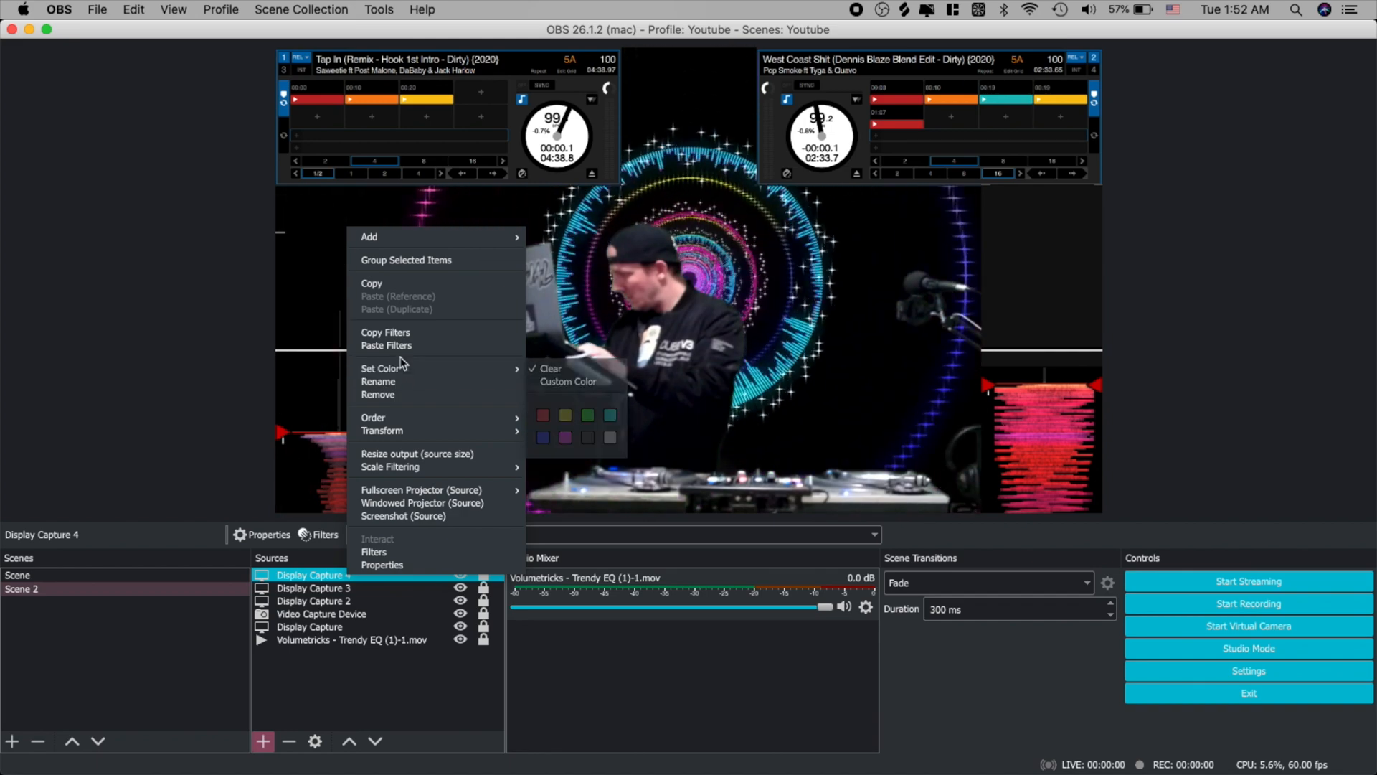